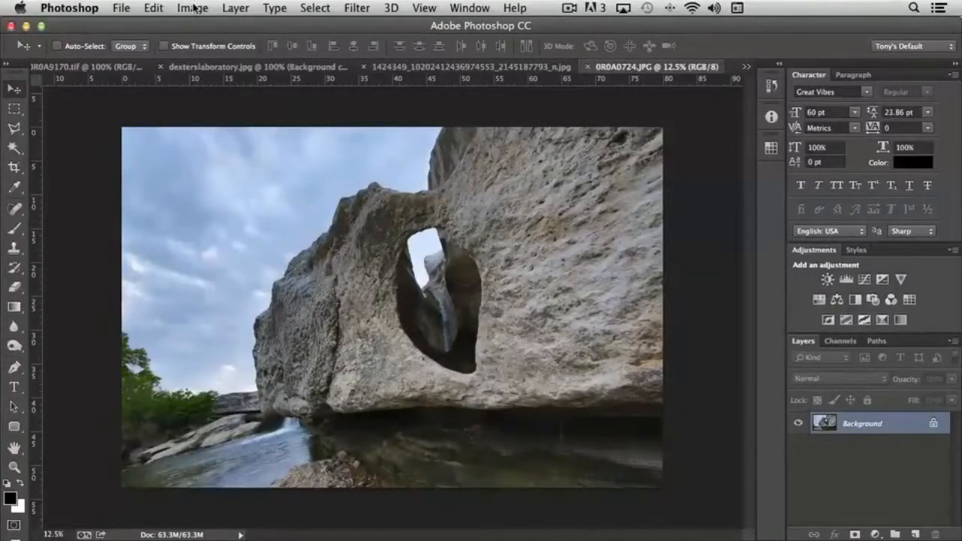
# - Open Brightness/Contrast from Image > Adjustments and trial the Brightness slider, returning it to 0
pyautogui.click(192, 8)
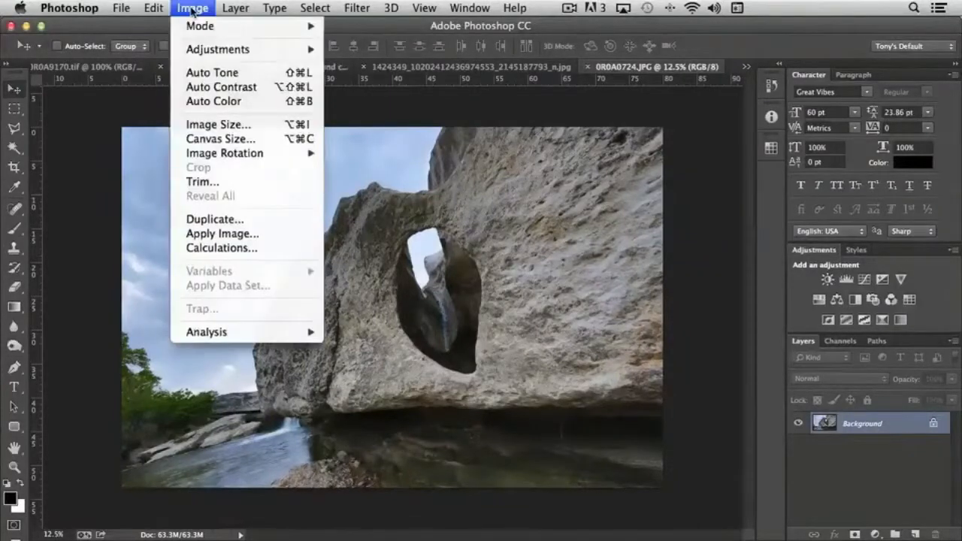
pyautogui.moveTo(217, 49)
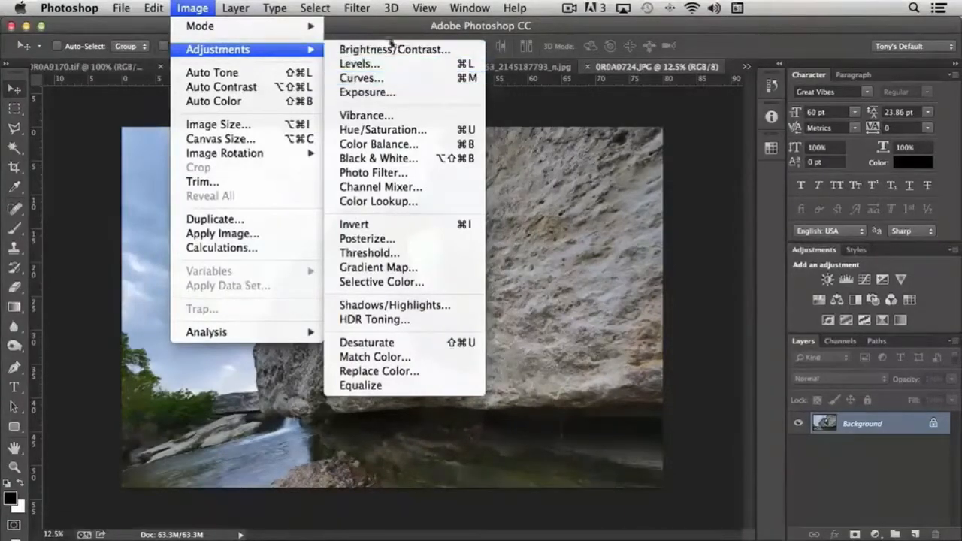
pyautogui.moveTo(359, 63)
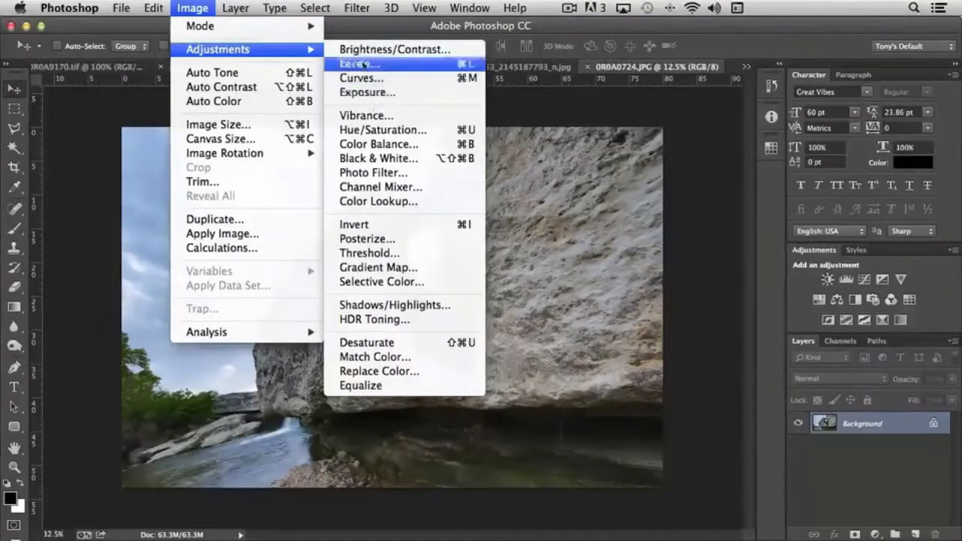
pyautogui.moveTo(394, 48)
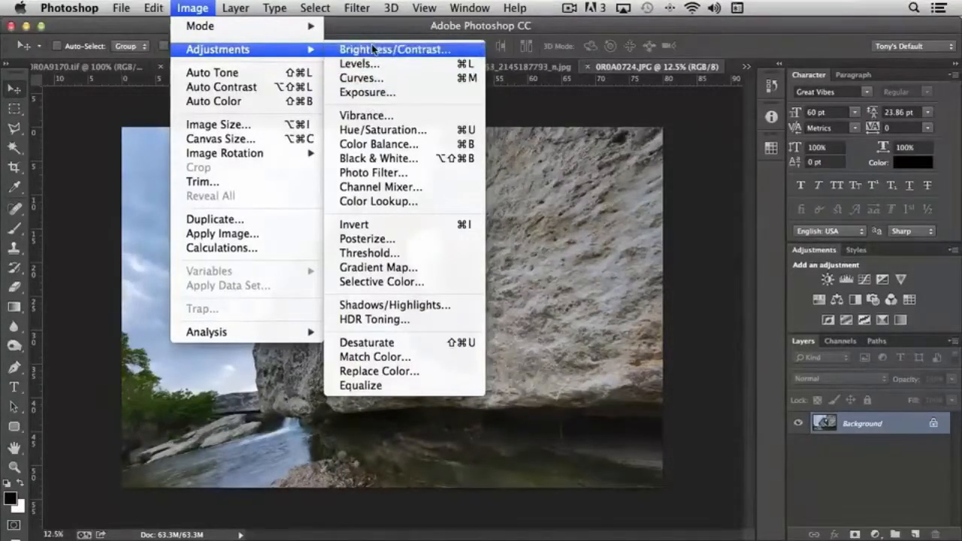
pyautogui.moveTo(398, 113)
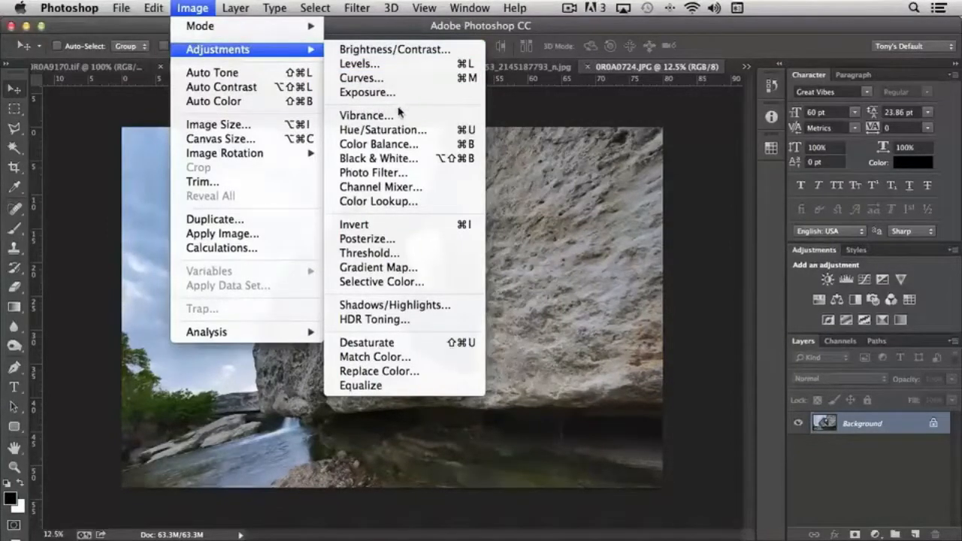
pyautogui.moveTo(367, 114)
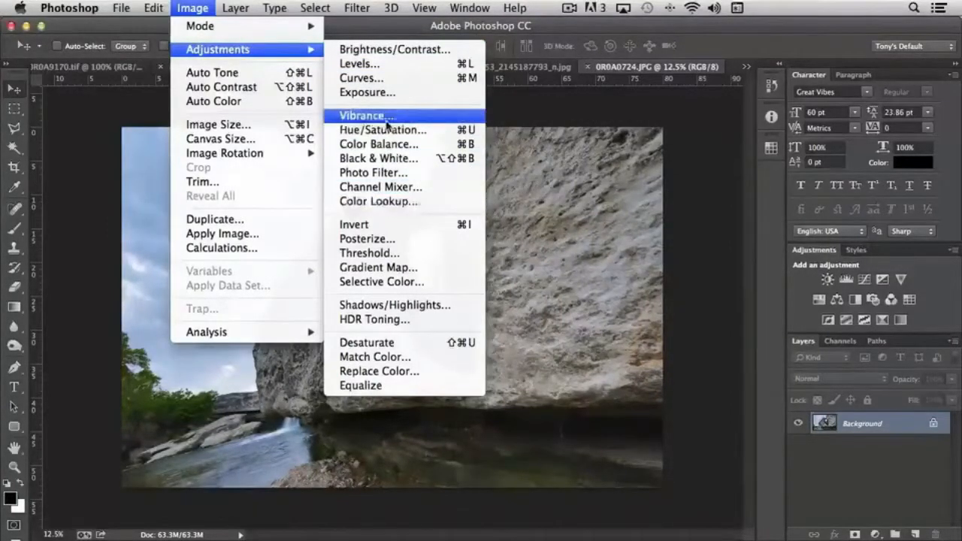
pyautogui.moveTo(382, 281)
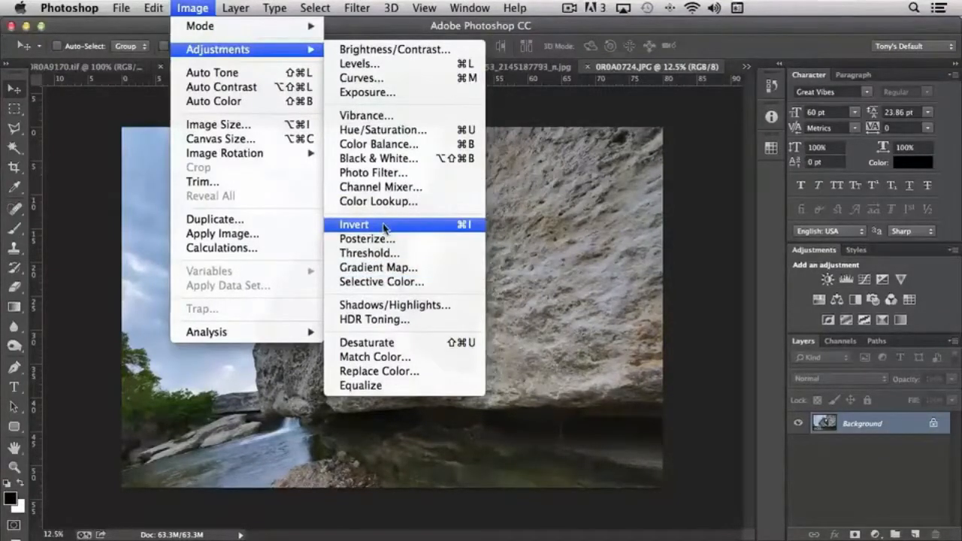
pyautogui.moveTo(394, 304)
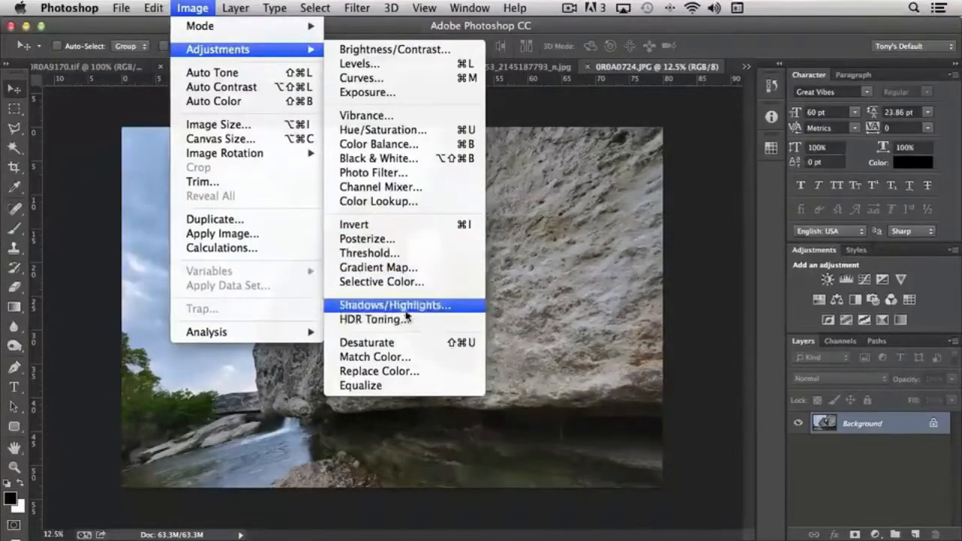
pyautogui.moveTo(385, 319)
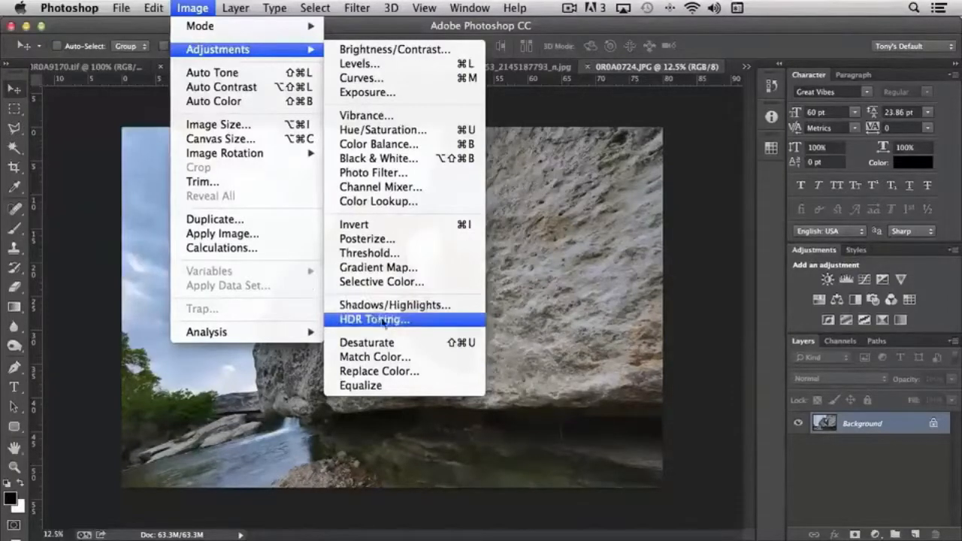
pyautogui.moveTo(394, 304)
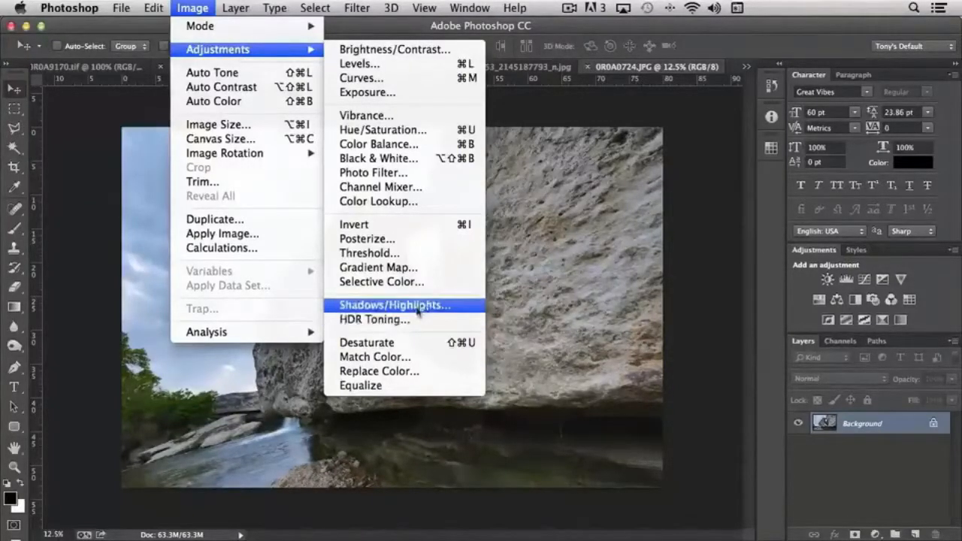
pyautogui.moveTo(361, 385)
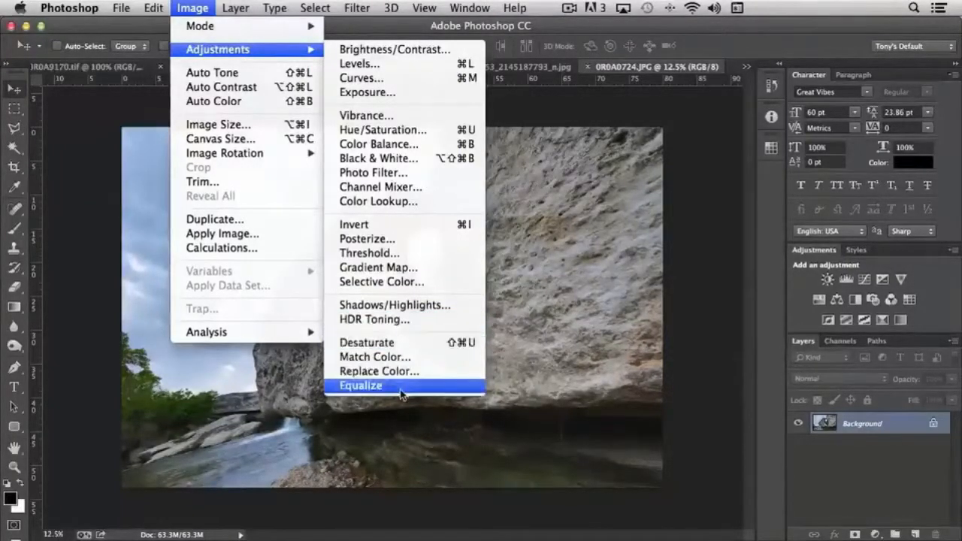
pyautogui.moveTo(367, 342)
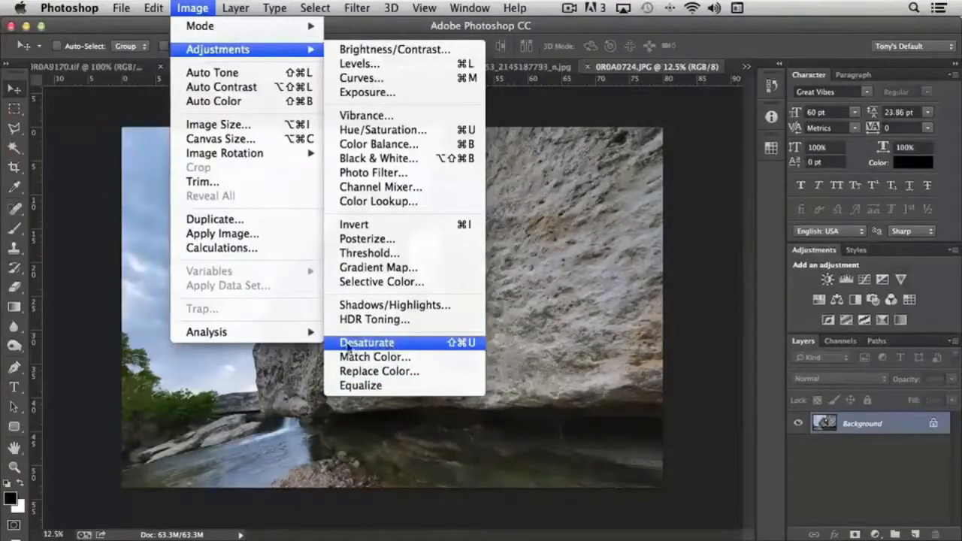
pyautogui.moveTo(379, 371)
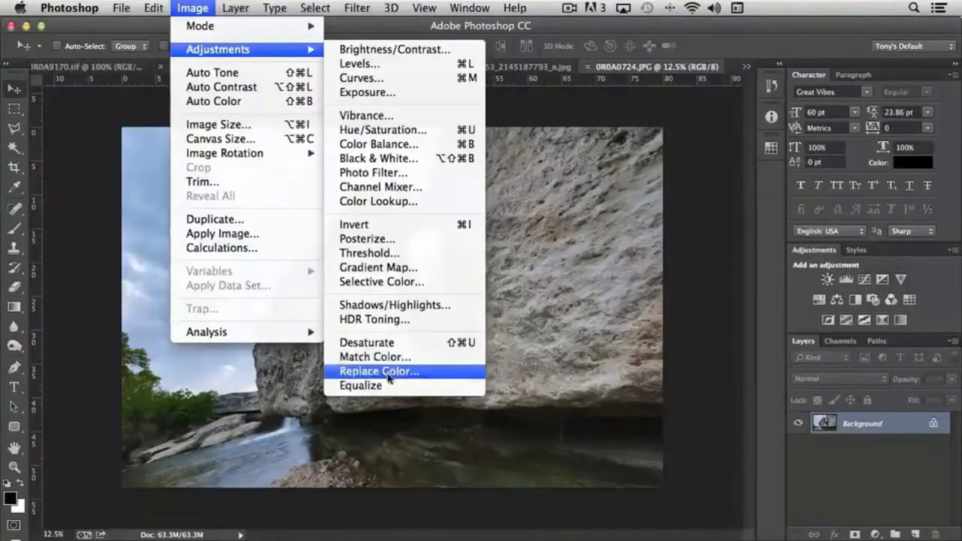
pyautogui.moveTo(384, 385)
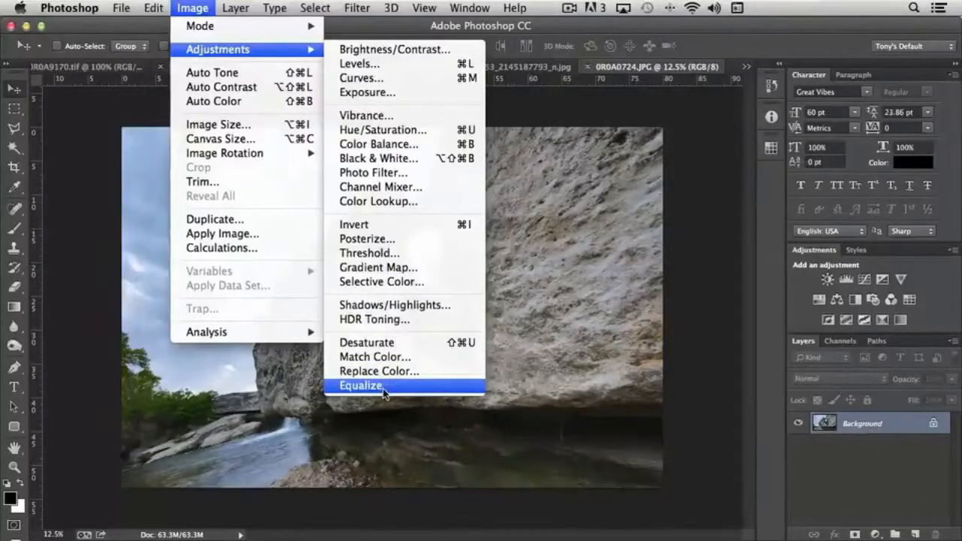
pyautogui.moveTo(382, 186)
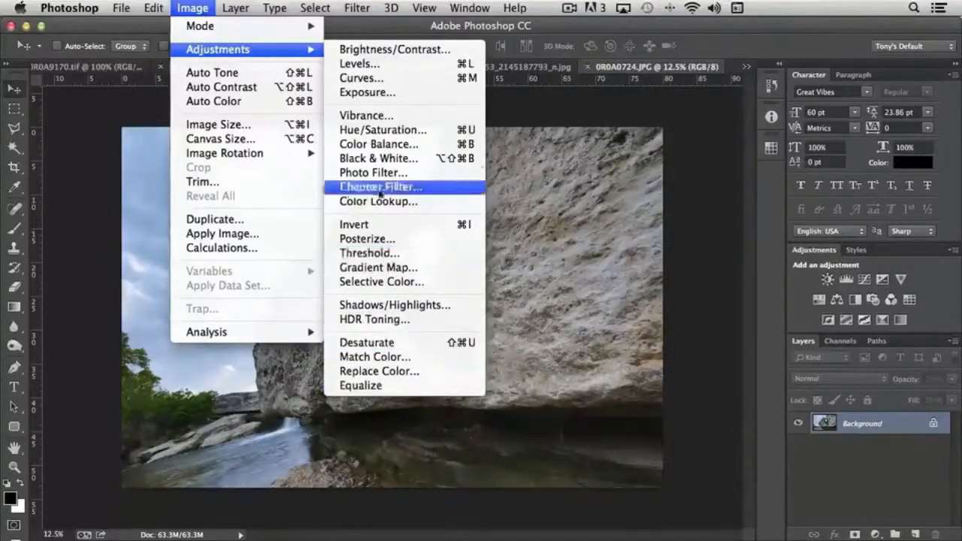
pyautogui.moveTo(394, 48)
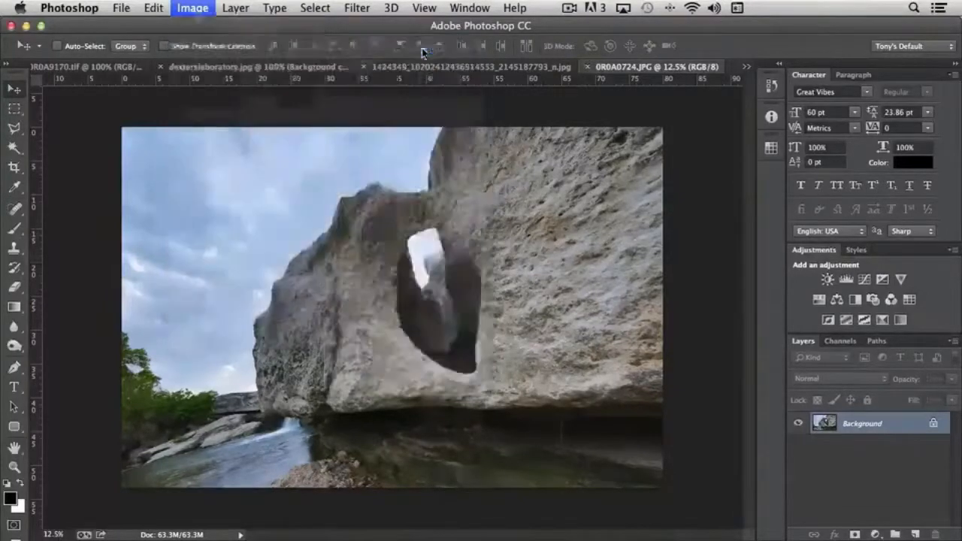
pyautogui.click(192, 9)
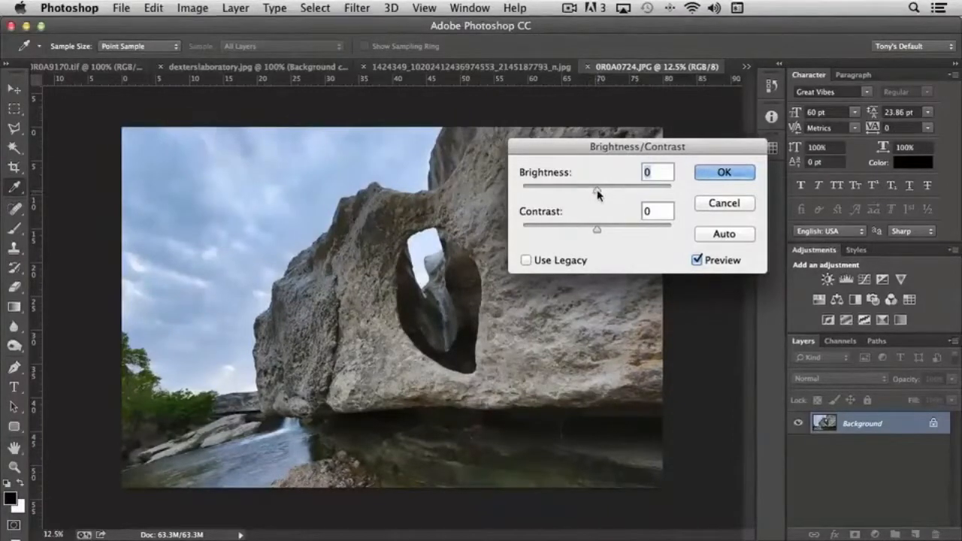
pyautogui.moveTo(596, 187); pyautogui.dragTo(604, 187)
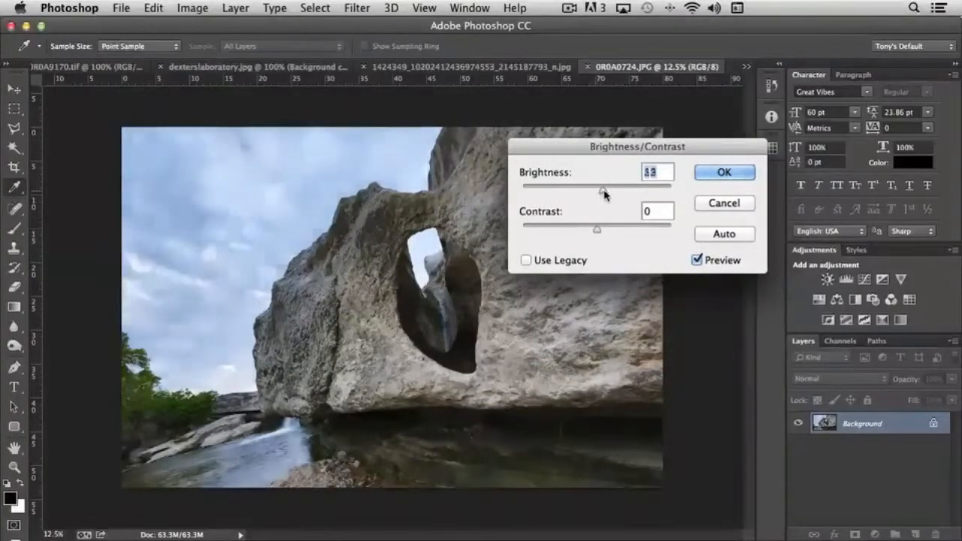
pyautogui.moveTo(604, 189); pyautogui.dragTo(629, 189)
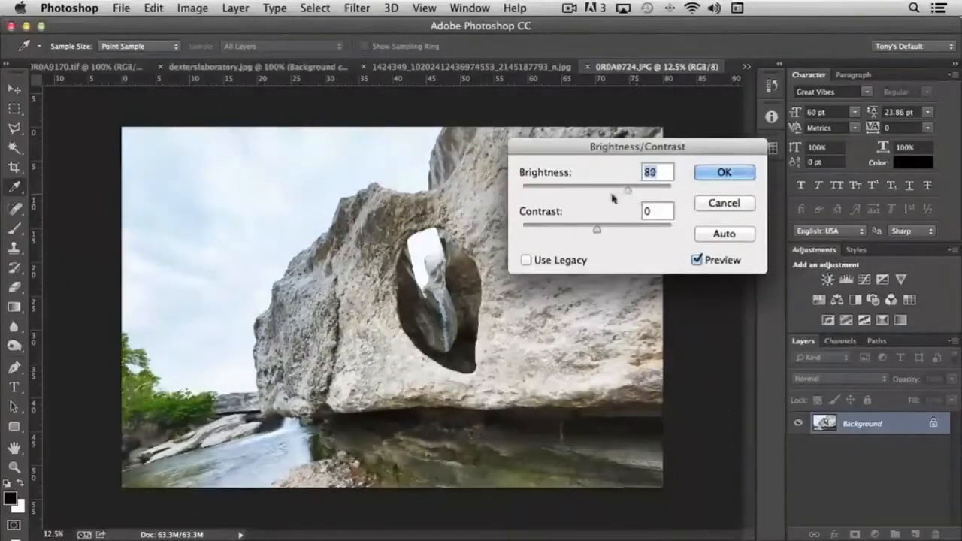
pyautogui.moveTo(629, 190); pyautogui.dragTo(587, 190)
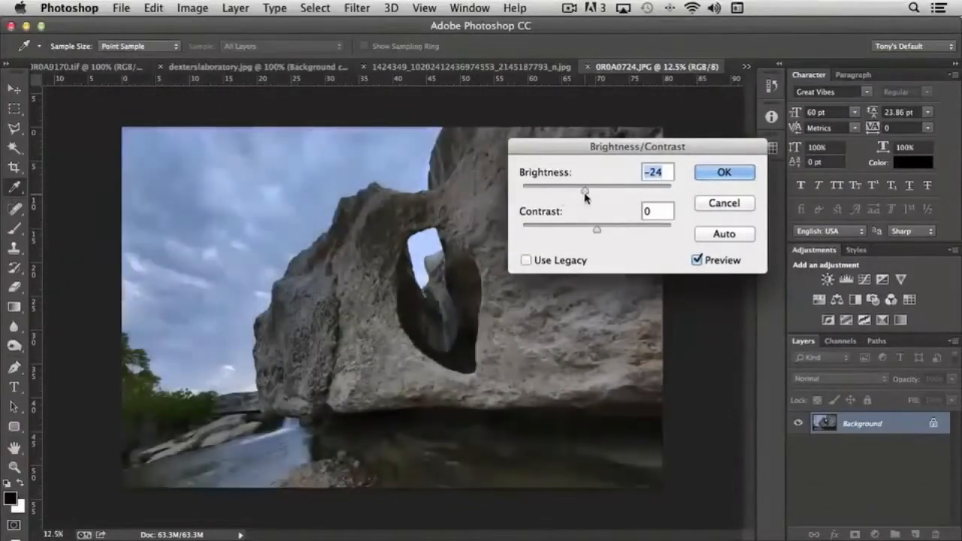
pyautogui.moveTo(585, 190); pyautogui.dragTo(595, 190)
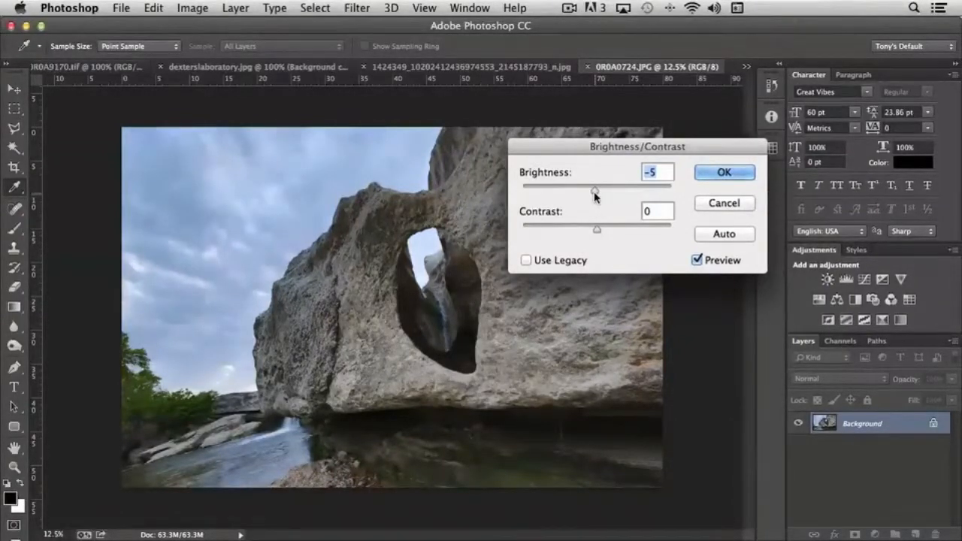
pyautogui.moveTo(594, 189); pyautogui.dragTo(598, 186)
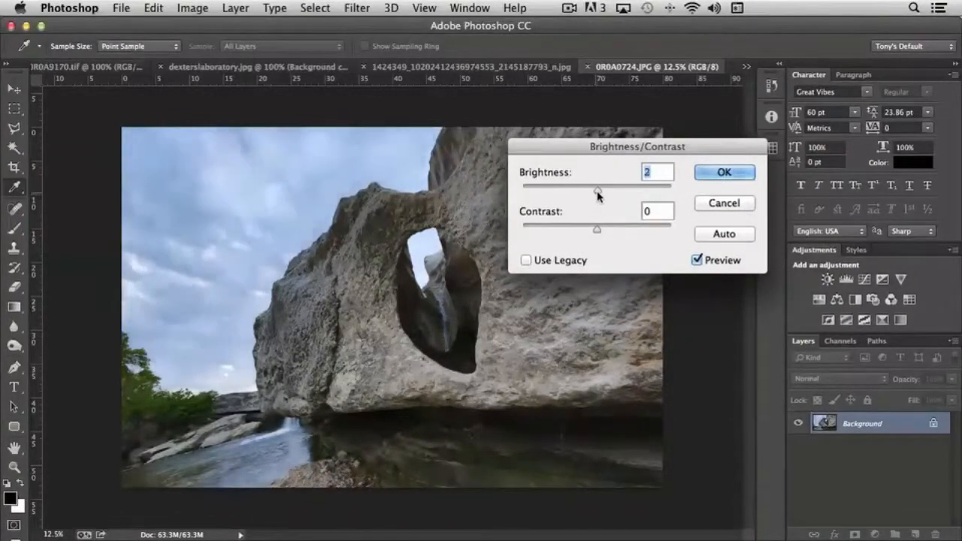
pyautogui.moveTo(601, 189); pyautogui.dragTo(595, 189)
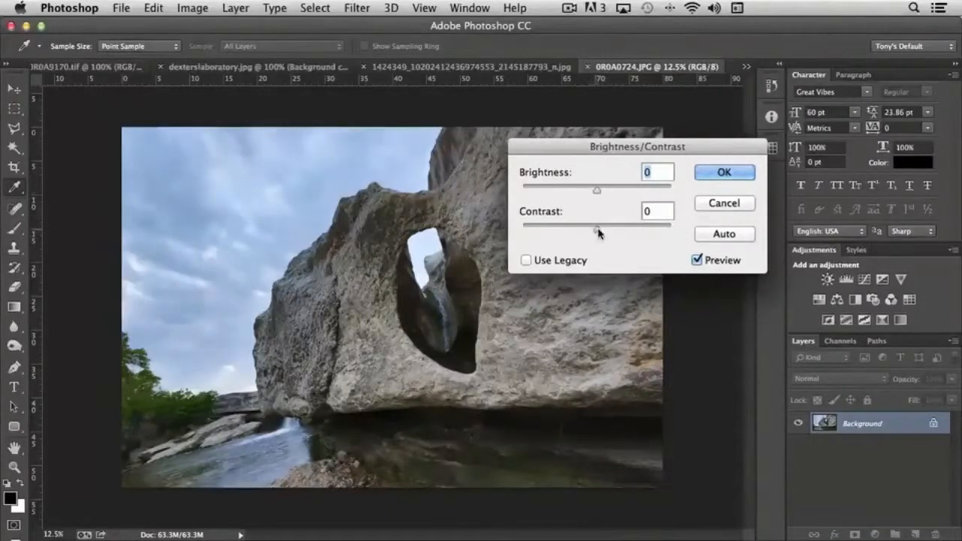
# - Trial the Contrast slider high and low, then bring it back near 0
pyautogui.moveTo(596, 226); pyautogui.dragTo(650, 225)
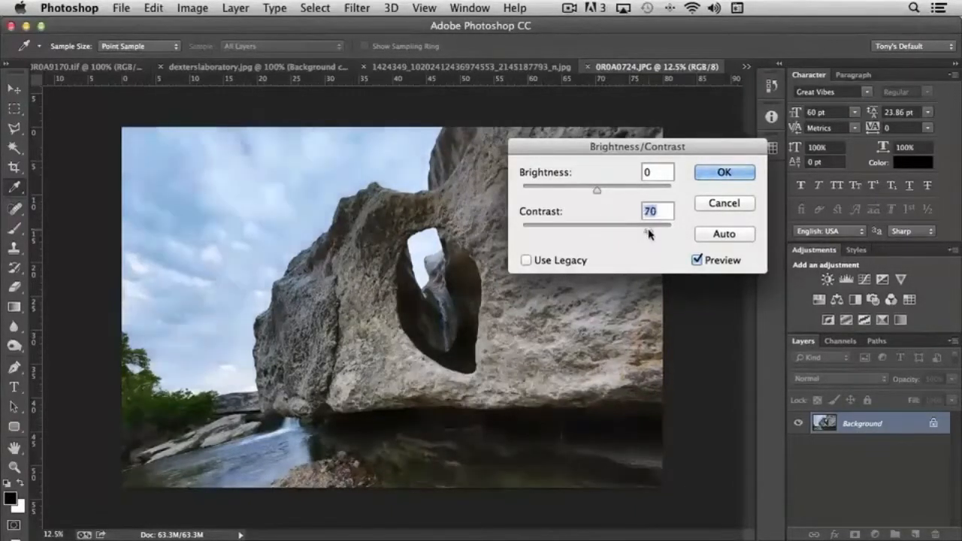
pyautogui.moveTo(649, 226); pyautogui.dragTo(540, 226)
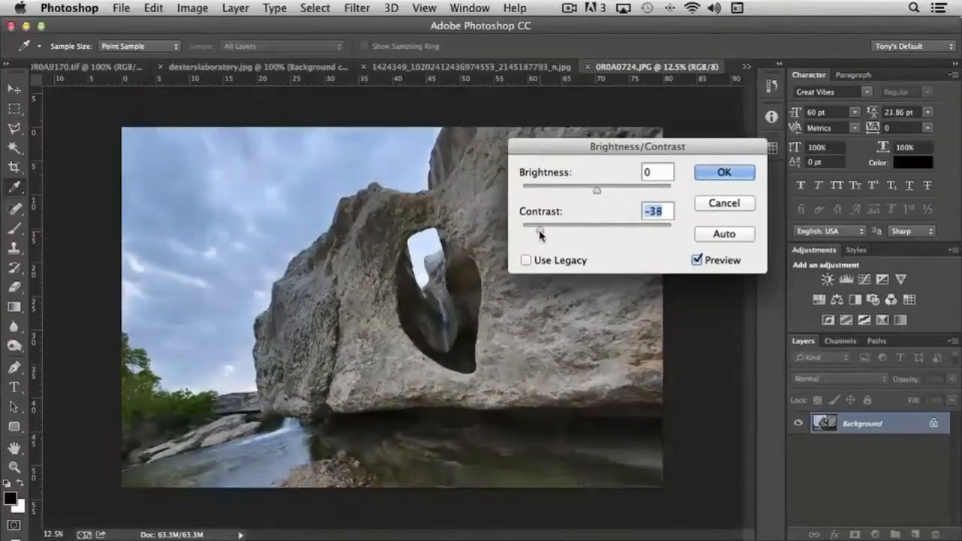
pyautogui.moveTo(535, 226); pyautogui.dragTo(547, 226)
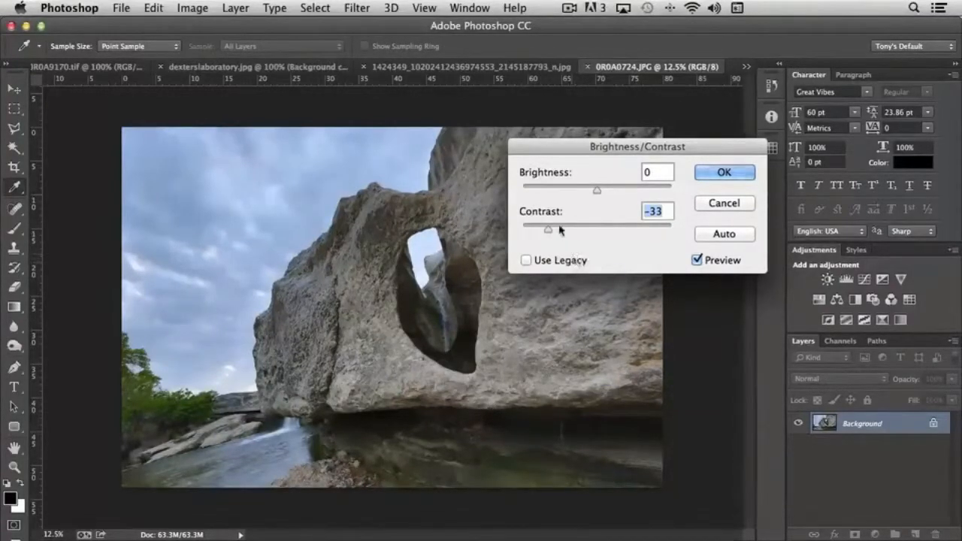
pyautogui.moveTo(544, 226); pyautogui.dragTo(601, 226)
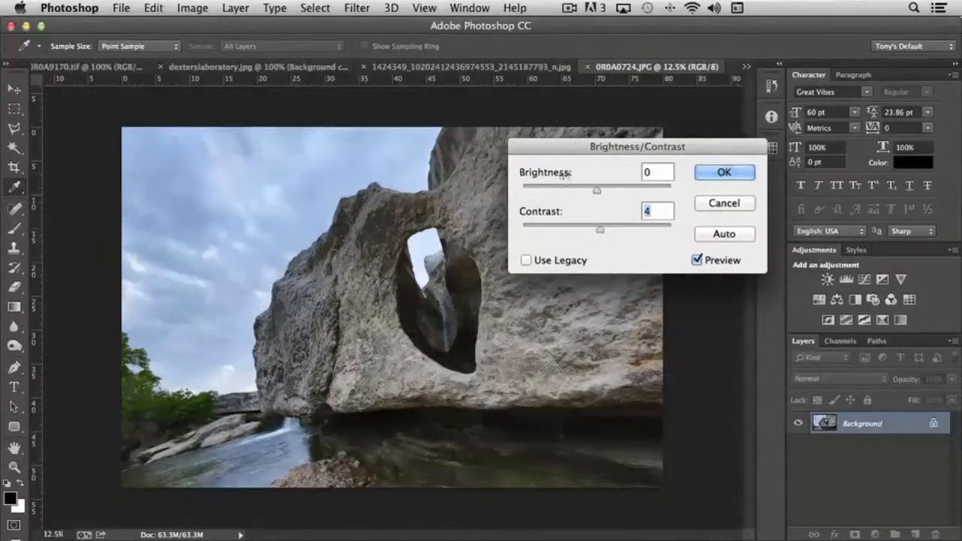
pyautogui.moveTo(644, 253)
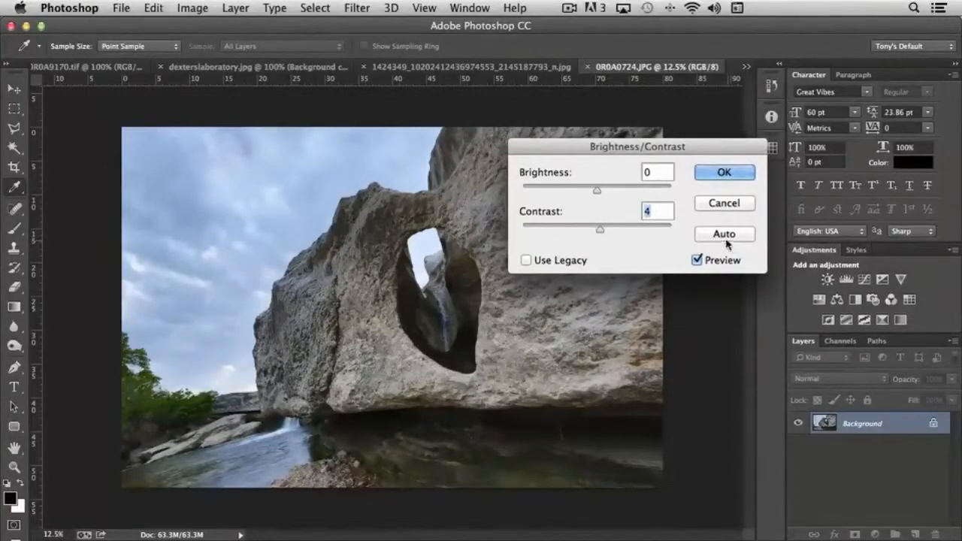
# - Apply Auto for brightness 9, then lower the contrast from 42 down to 7
pyautogui.click(725, 234)
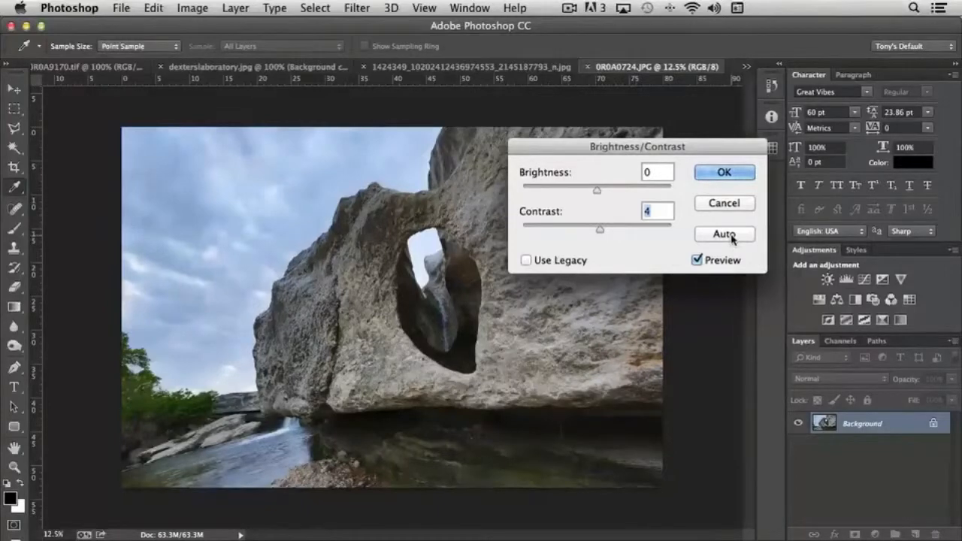
pyautogui.moveTo(539, 355)
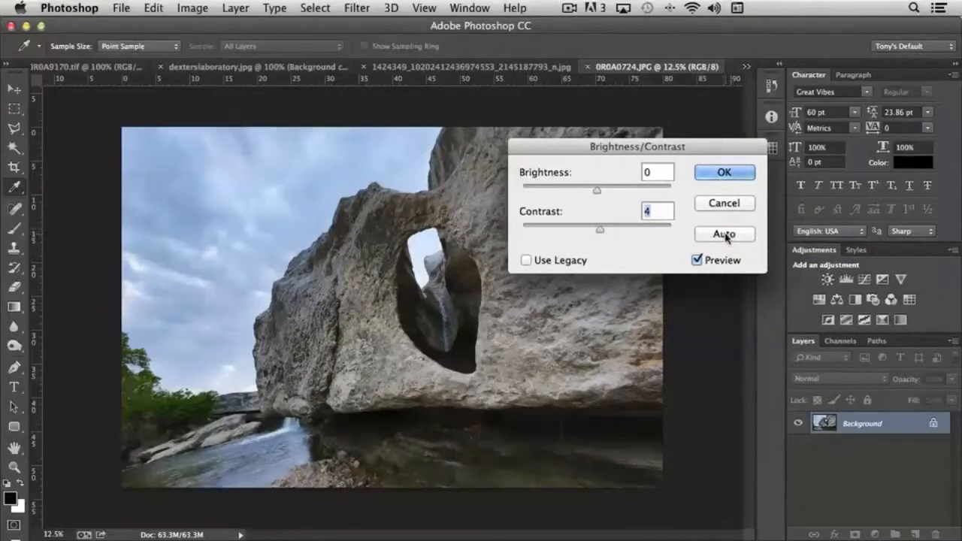
pyautogui.moveTo(724, 235)
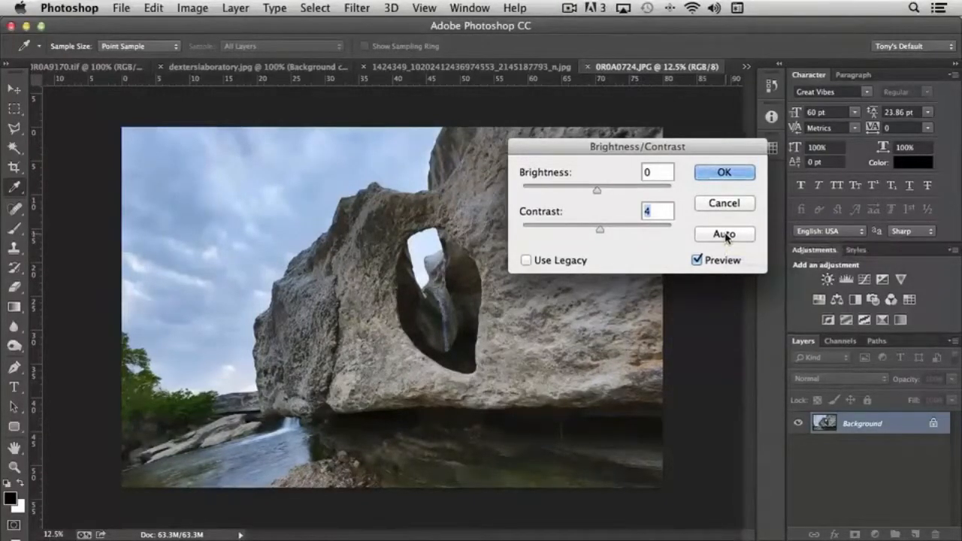
pyautogui.click(723, 234)
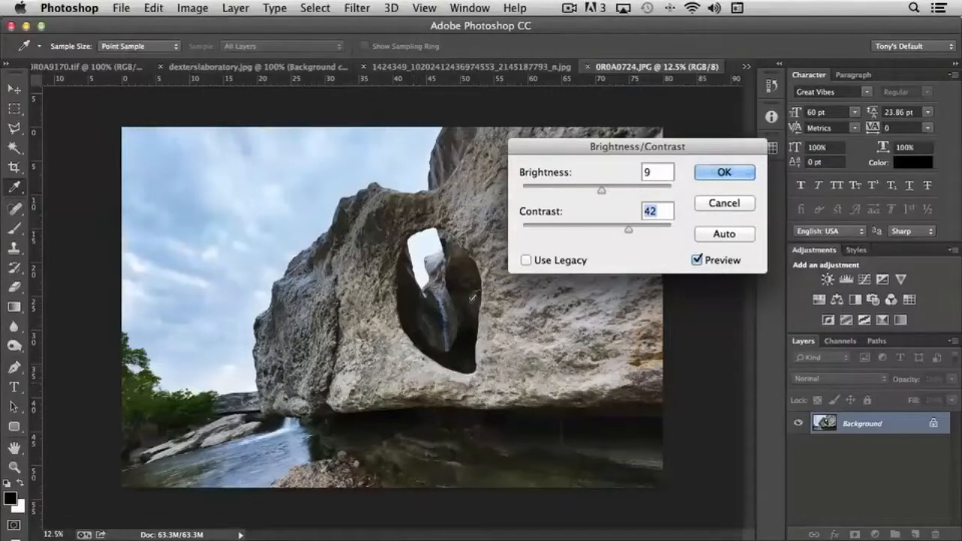
pyautogui.moveTo(629, 229); pyautogui.dragTo(604, 229)
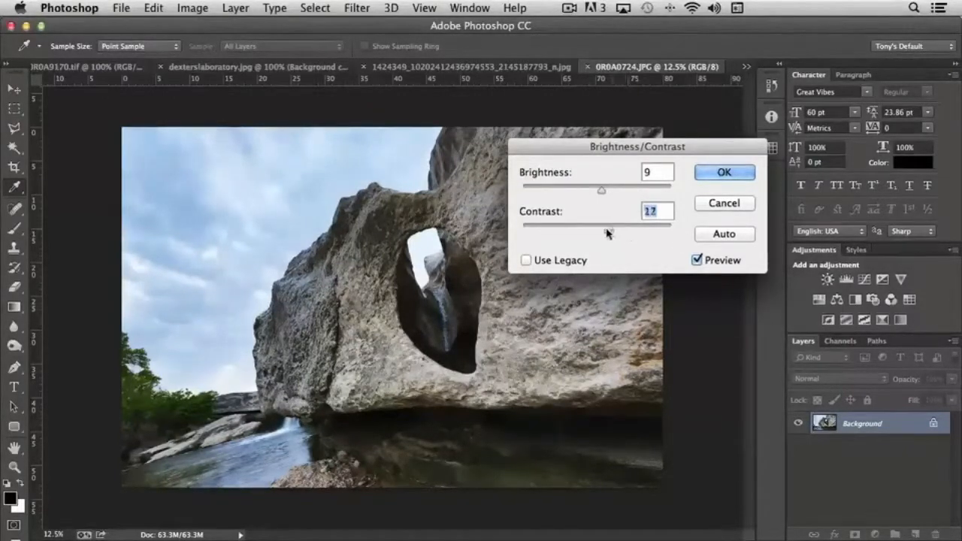
pyautogui.moveTo(611, 222); pyautogui.dragTo(606, 222)
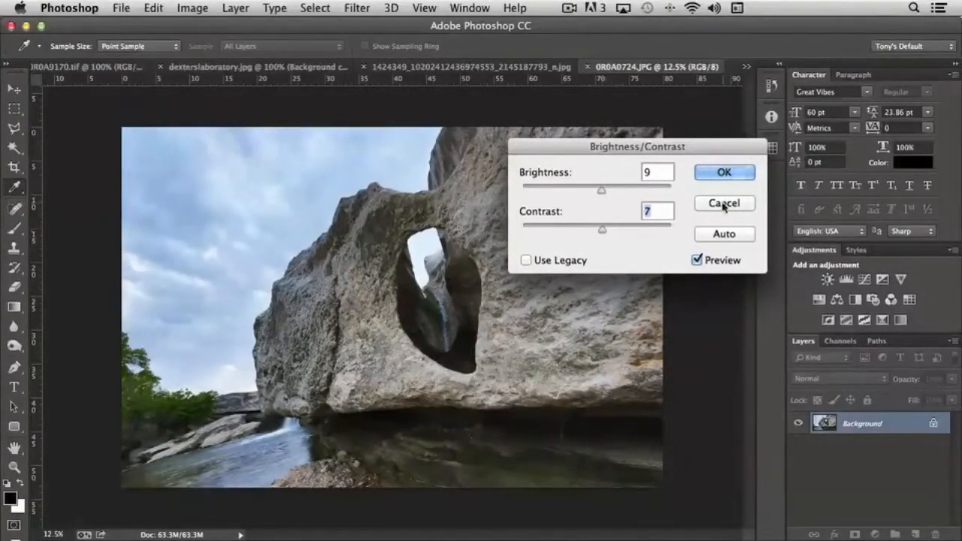
# - Cancel Brightness/Contrast, open Levels, browse Preset and Channel keeping RGB, select the black-point eyedropper and its target colour
pyautogui.click(193, 8)
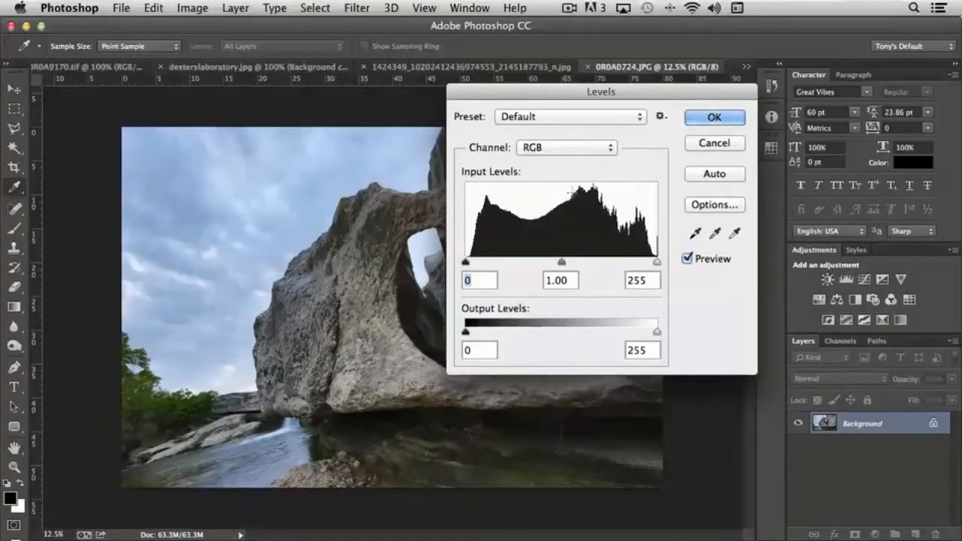
pyautogui.click(568, 117)
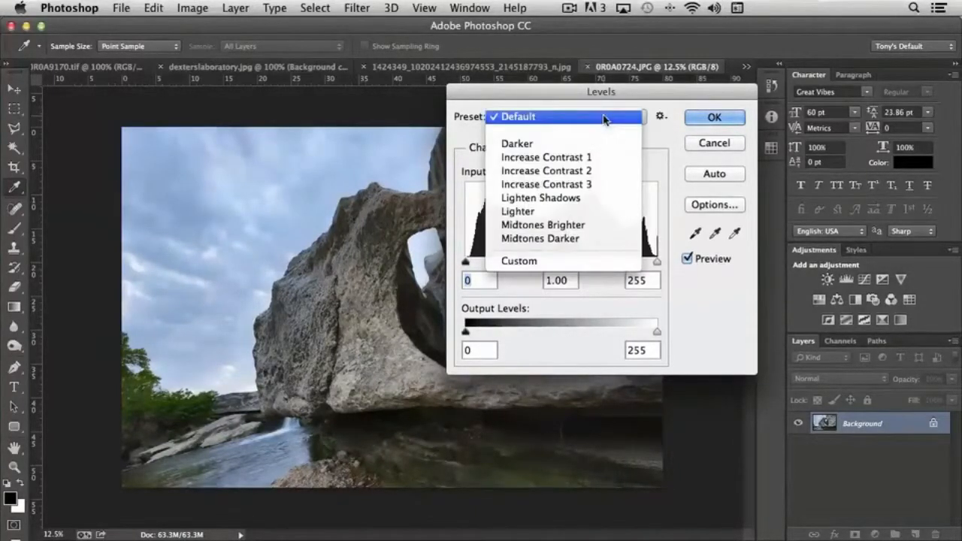
pyautogui.moveTo(543, 226)
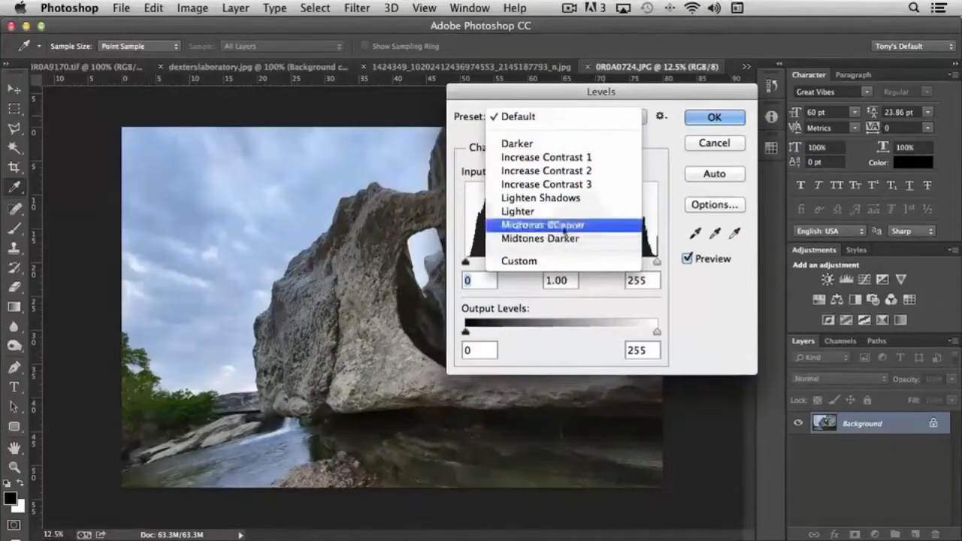
pyautogui.moveTo(547, 158)
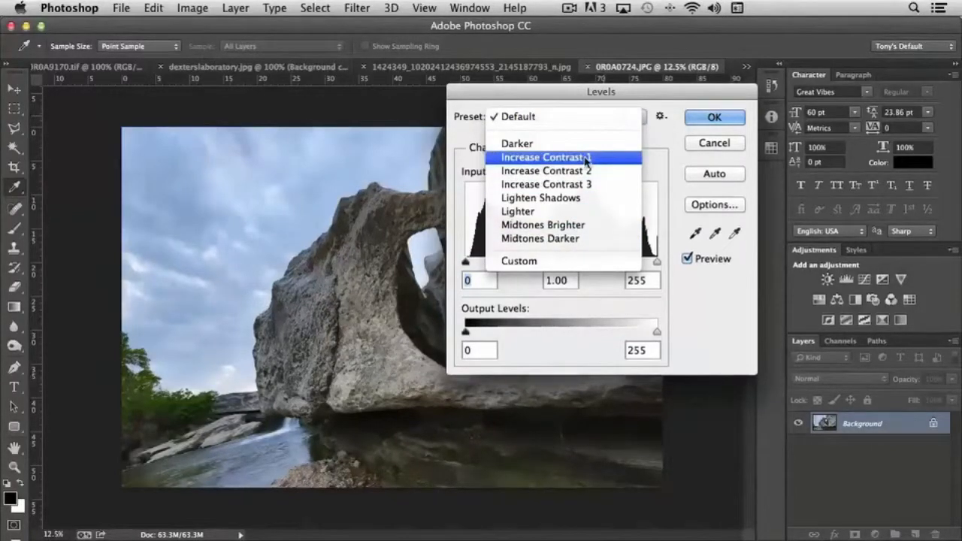
pyautogui.moveTo(541, 198)
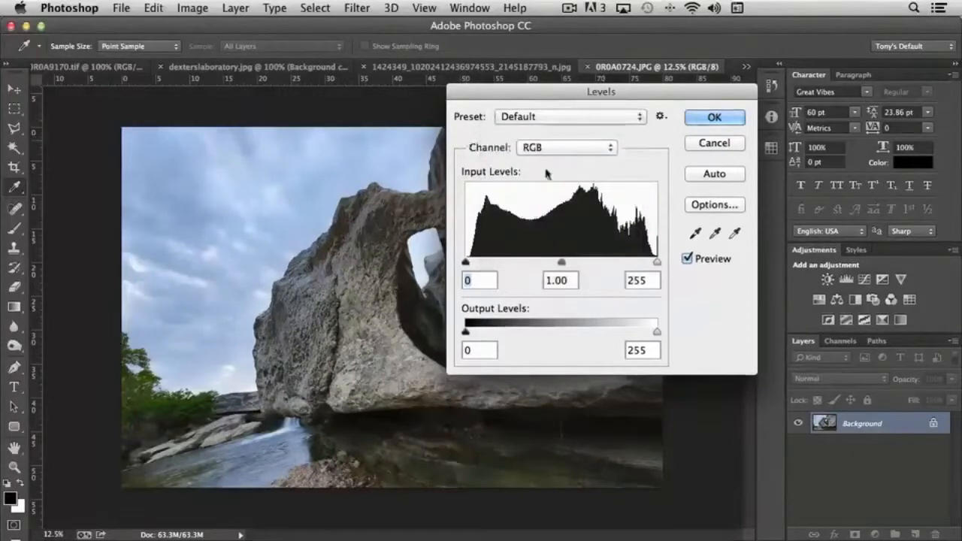
pyautogui.click(565, 147)
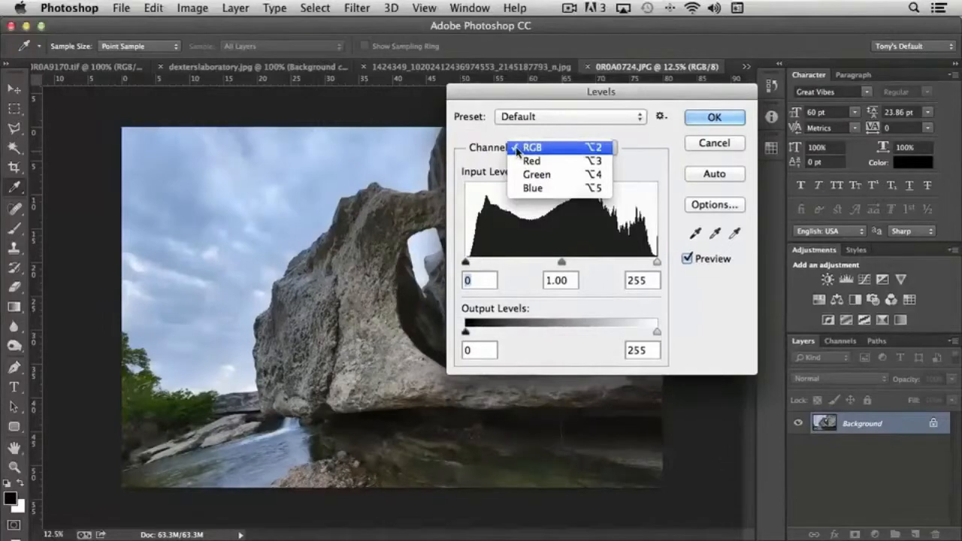
pyautogui.moveTo(562, 152)
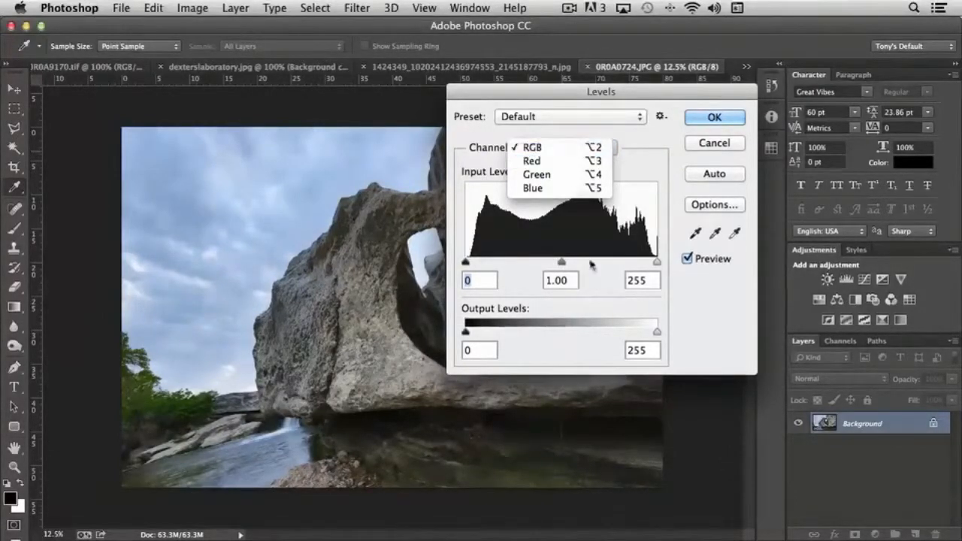
pyautogui.moveTo(532, 161)
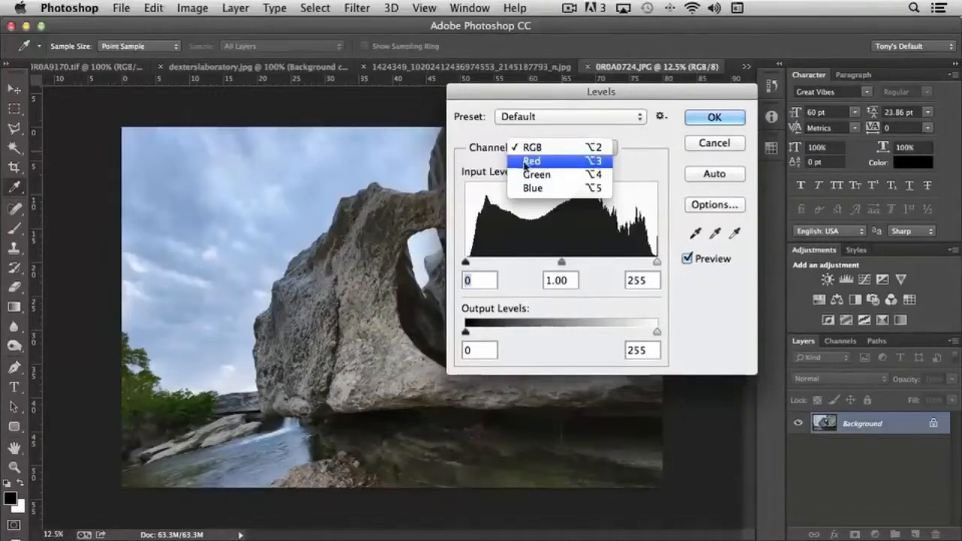
pyautogui.moveTo(550, 188)
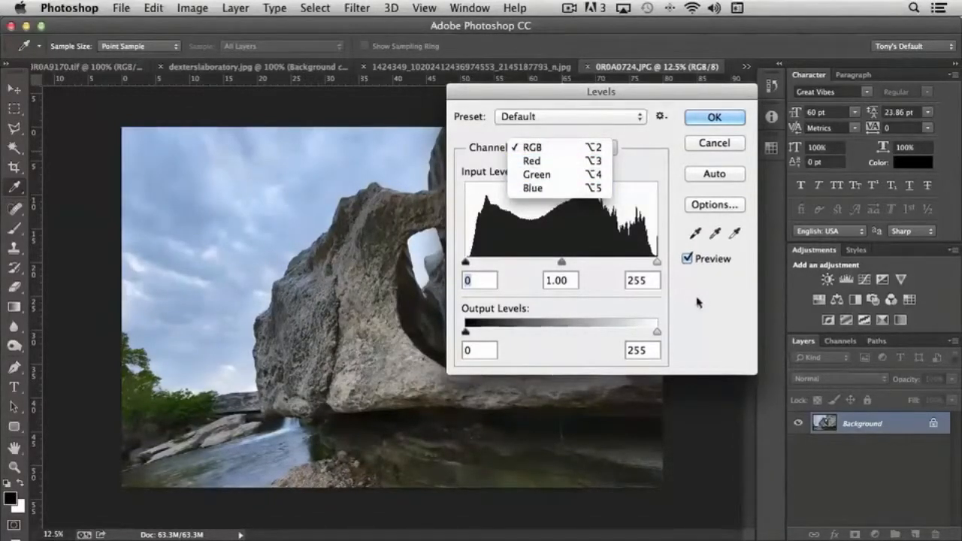
pyautogui.click(532, 147)
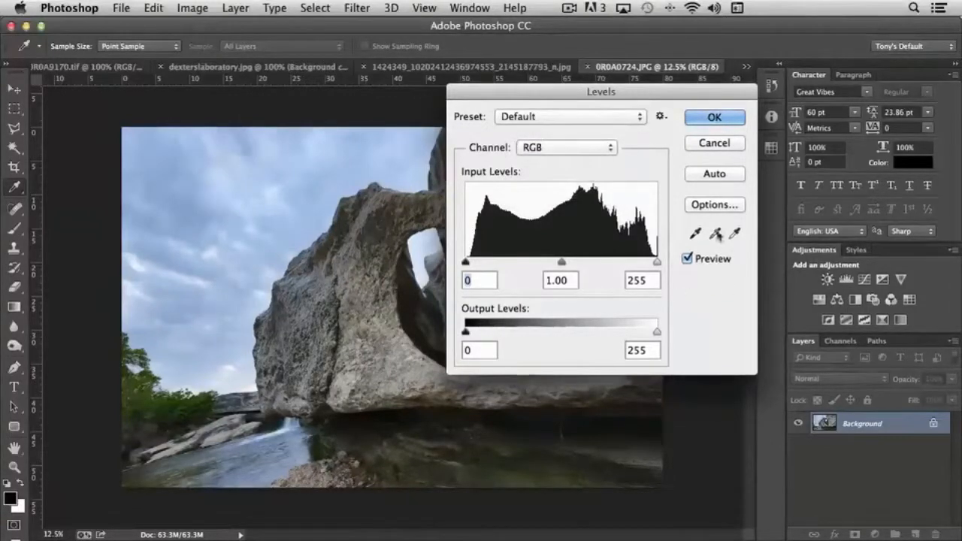
pyautogui.click(733, 234)
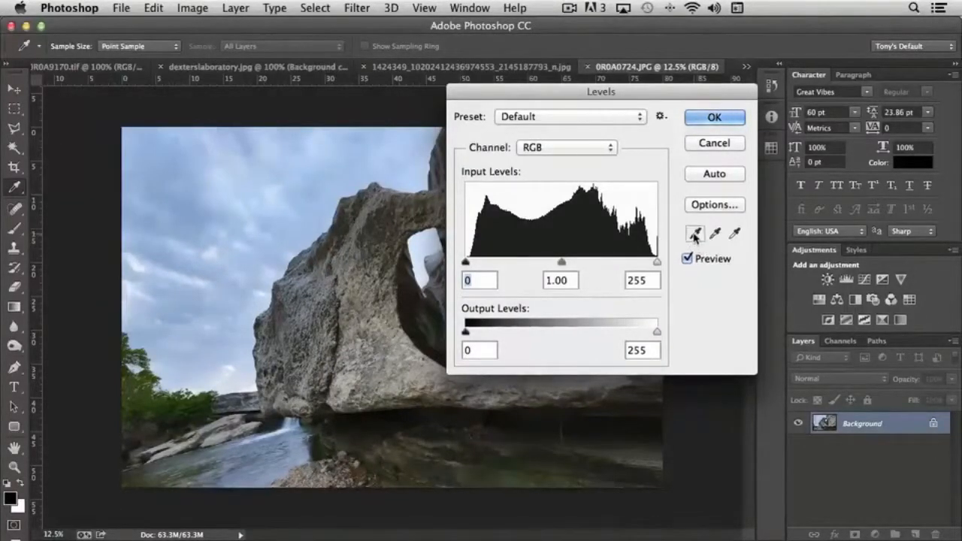
pyautogui.click(695, 234)
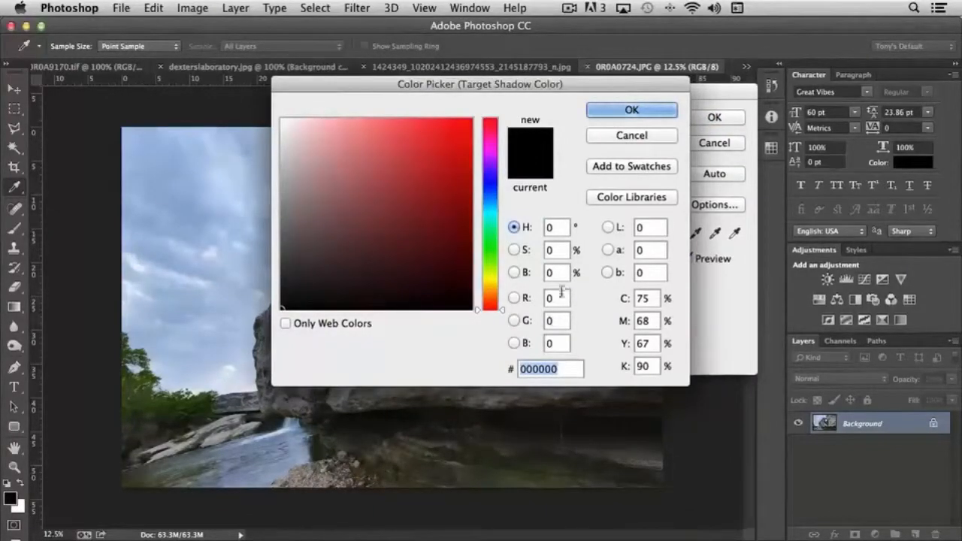
pyautogui.moveTo(605, 319)
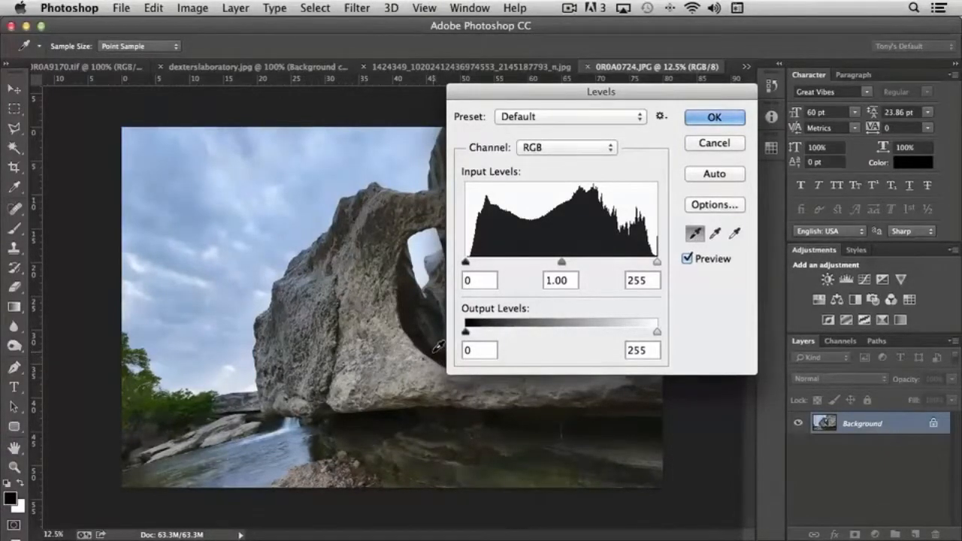
# - Sample the black point from a dark spot under the rock, deepening the shadows
pyautogui.moveTo(601, 91); pyautogui.dragTo(793, 75)
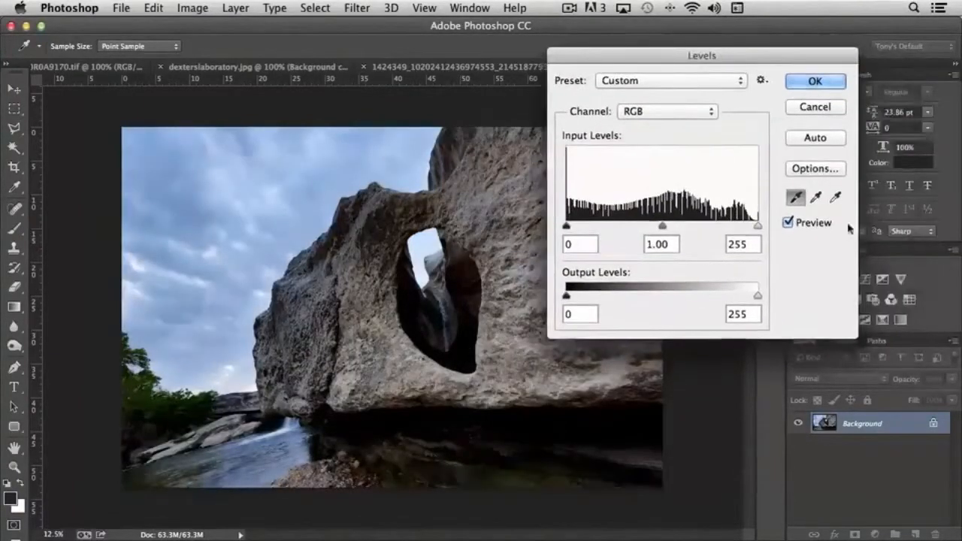
pyautogui.click(835, 199)
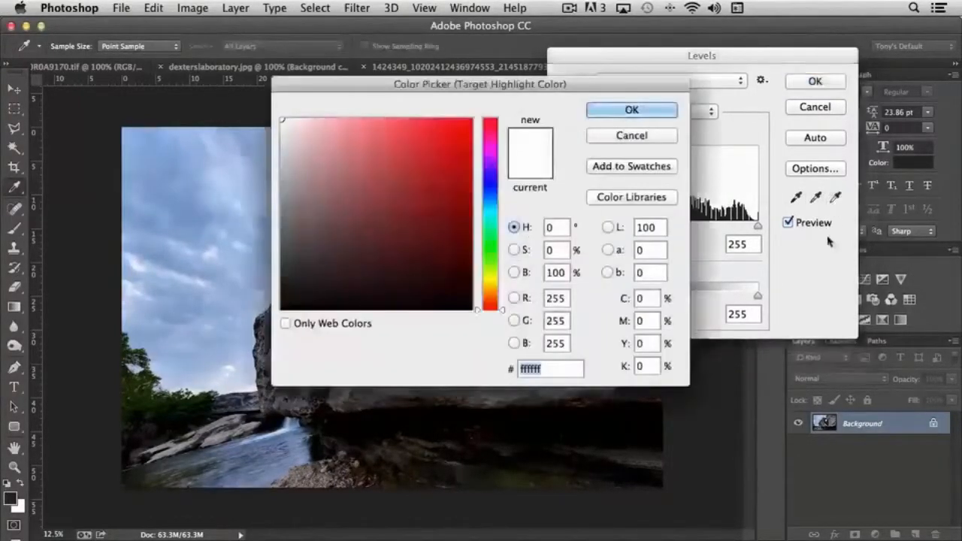
pyautogui.moveTo(253, 366)
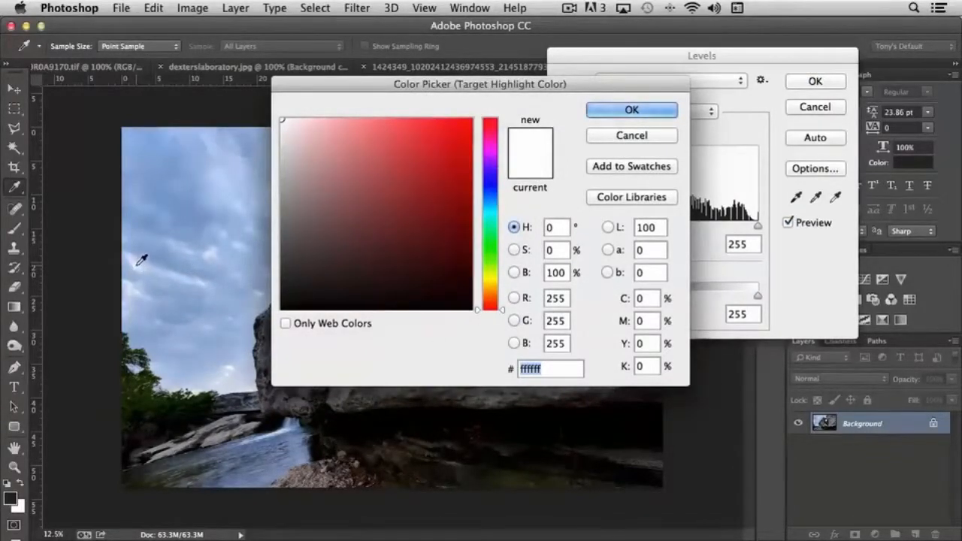
pyautogui.moveTo(148, 258)
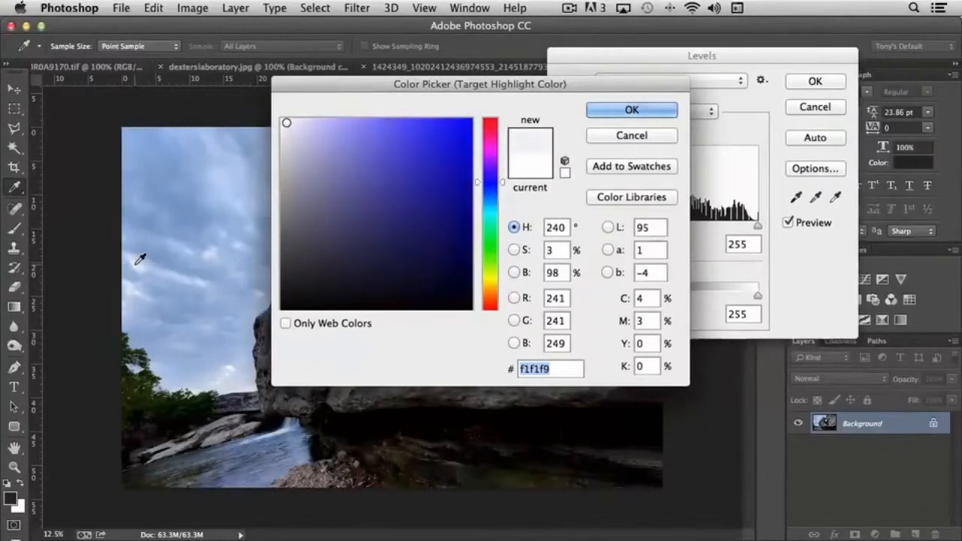
pyautogui.moveTo(530, 149)
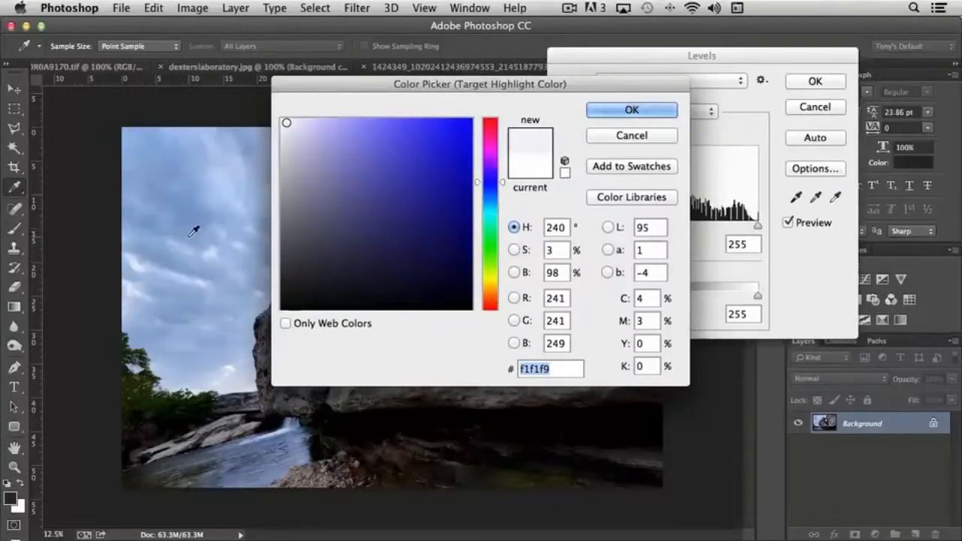
pyautogui.click(336, 149)
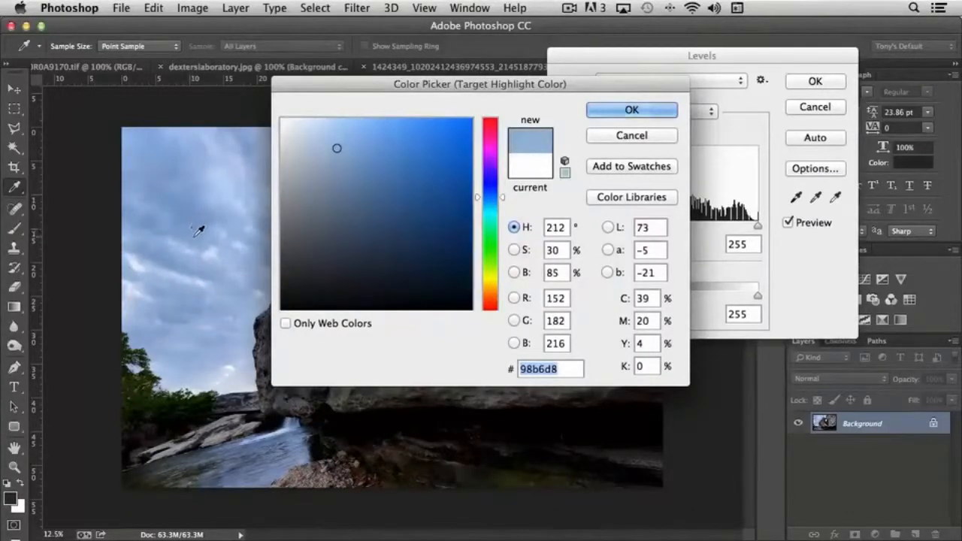
pyautogui.click(631, 109)
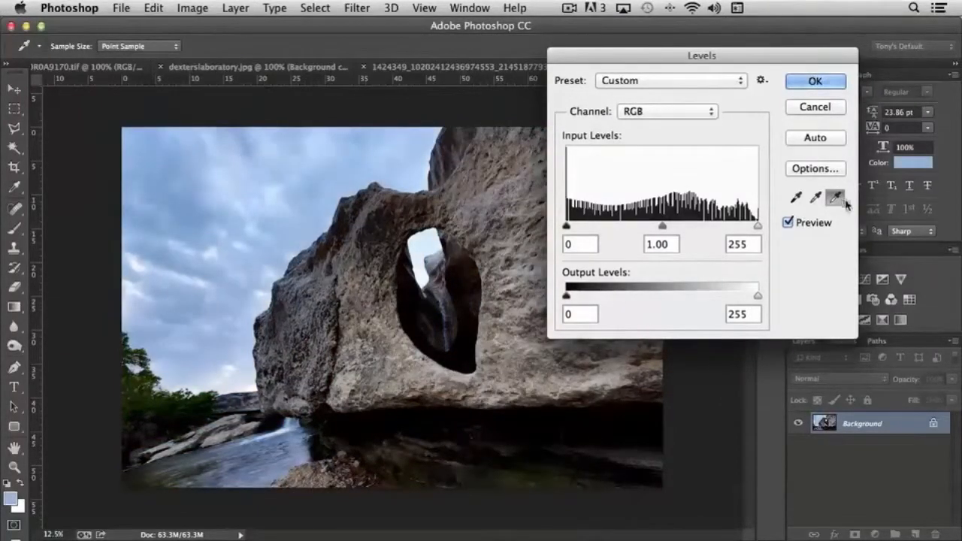
pyautogui.click(795, 199)
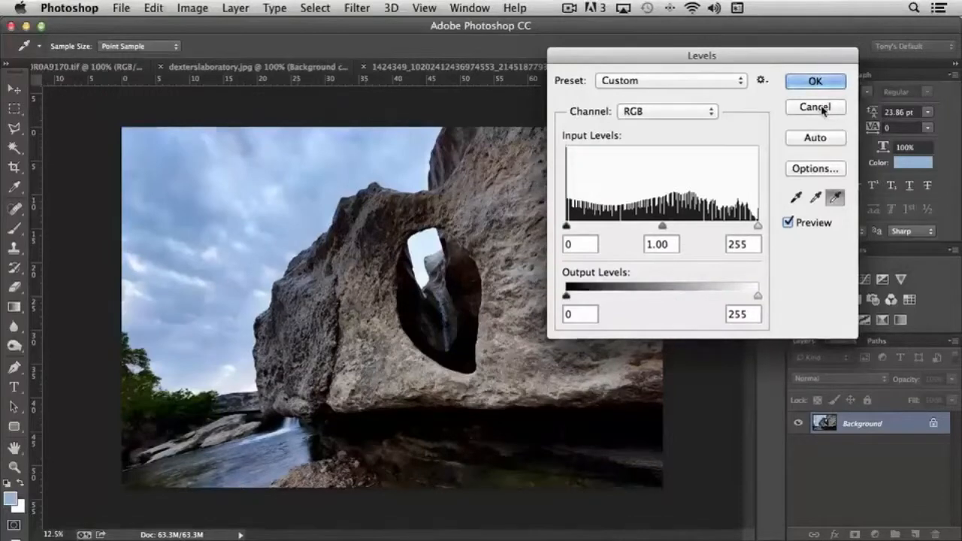
pyautogui.click(192, 9)
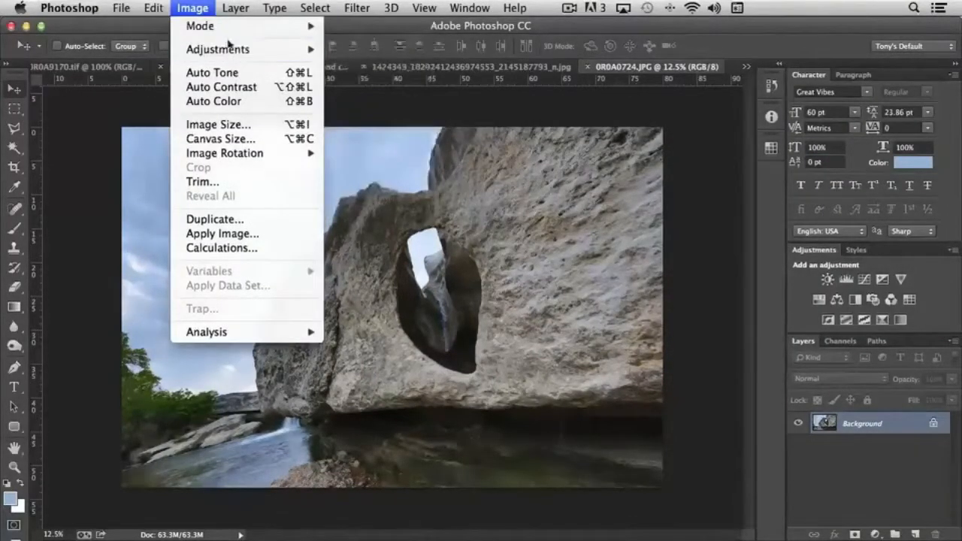
# - Open Levels and trial black, white and midtone inputs, returning them to 0, 255 and 1.00
pyautogui.click(218, 48)
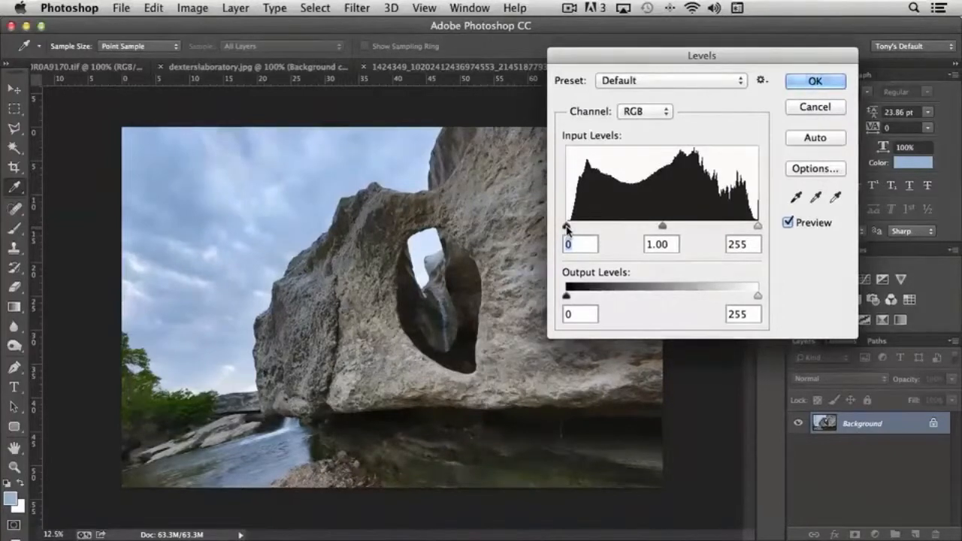
pyautogui.moveTo(567, 226); pyautogui.dragTo(573, 226)
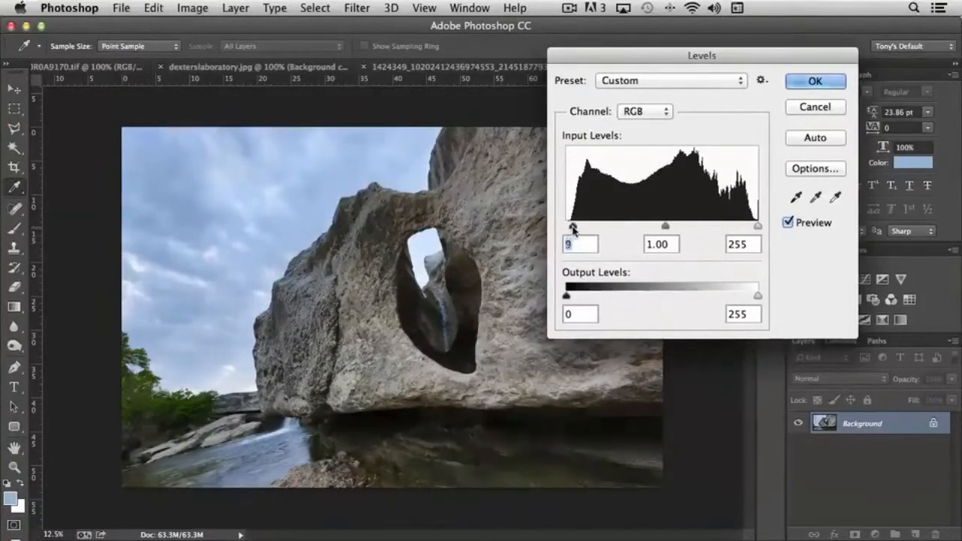
pyautogui.moveTo(571, 226); pyautogui.dragTo(624, 226)
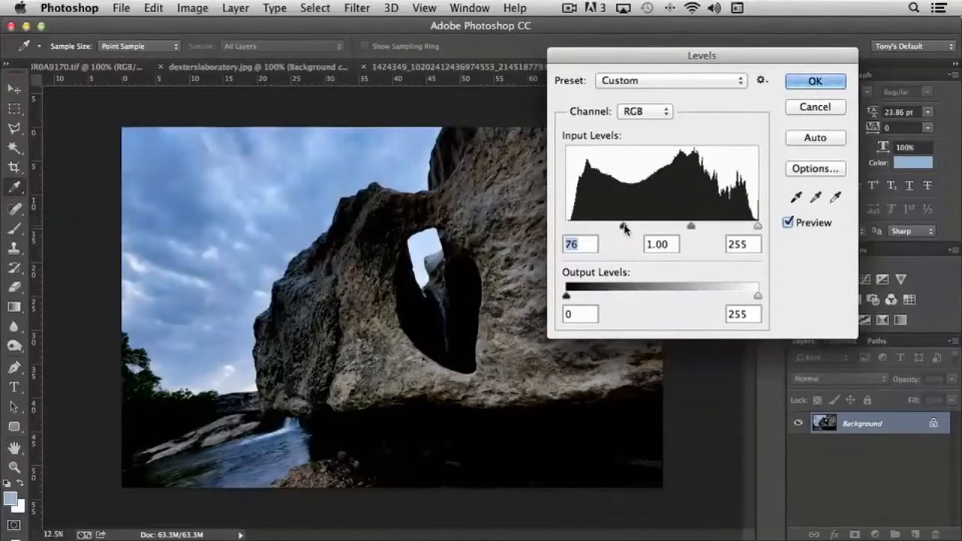
pyautogui.moveTo(624, 225); pyautogui.dragTo(565, 226)
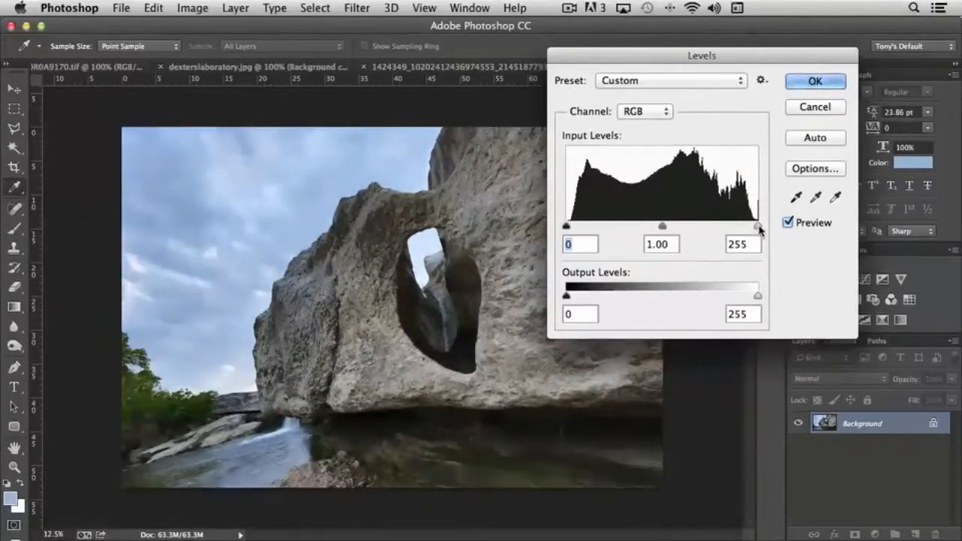
pyautogui.moveTo(757, 226); pyautogui.dragTo(746, 225)
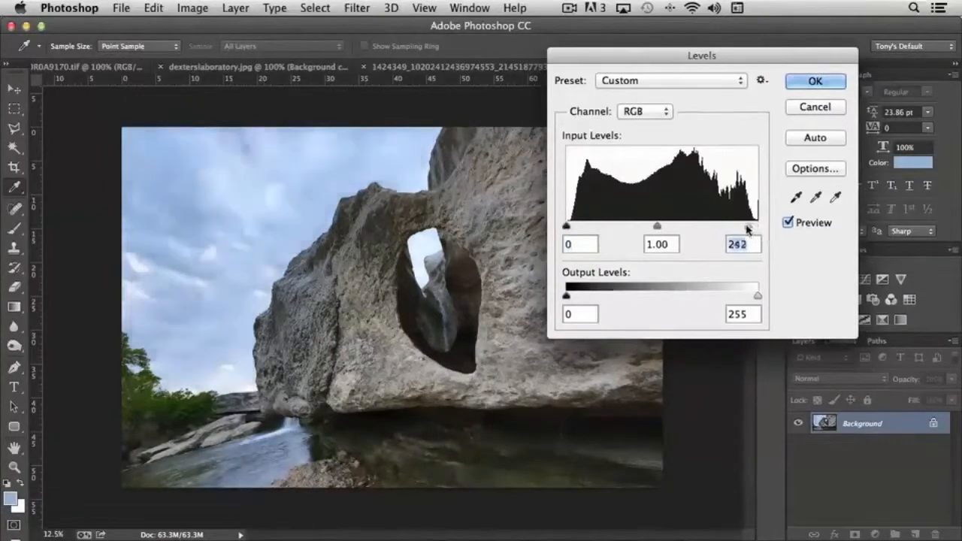
pyautogui.moveTo(746, 225); pyautogui.dragTo(758, 225)
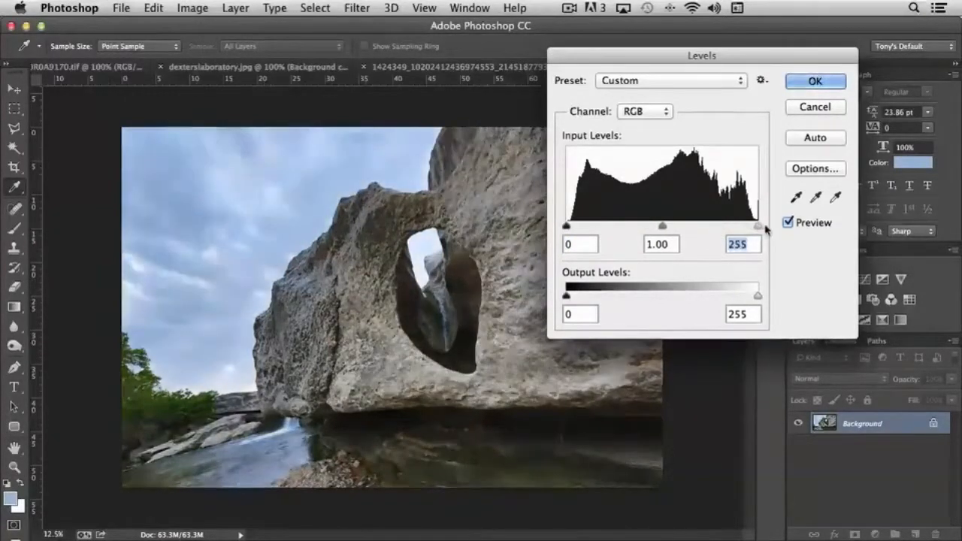
pyautogui.moveTo(661, 226); pyautogui.dragTo(635, 226)
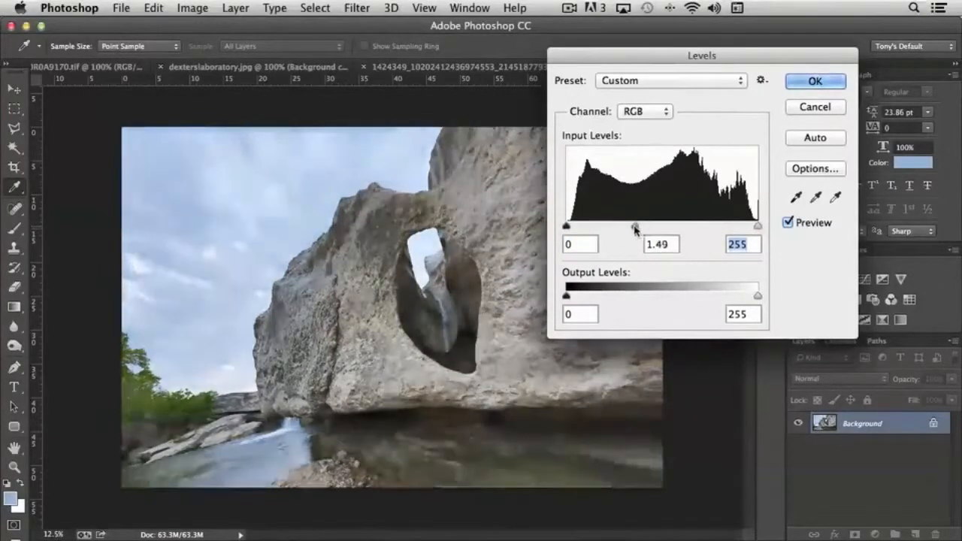
pyautogui.moveTo(635, 225); pyautogui.dragTo(637, 226)
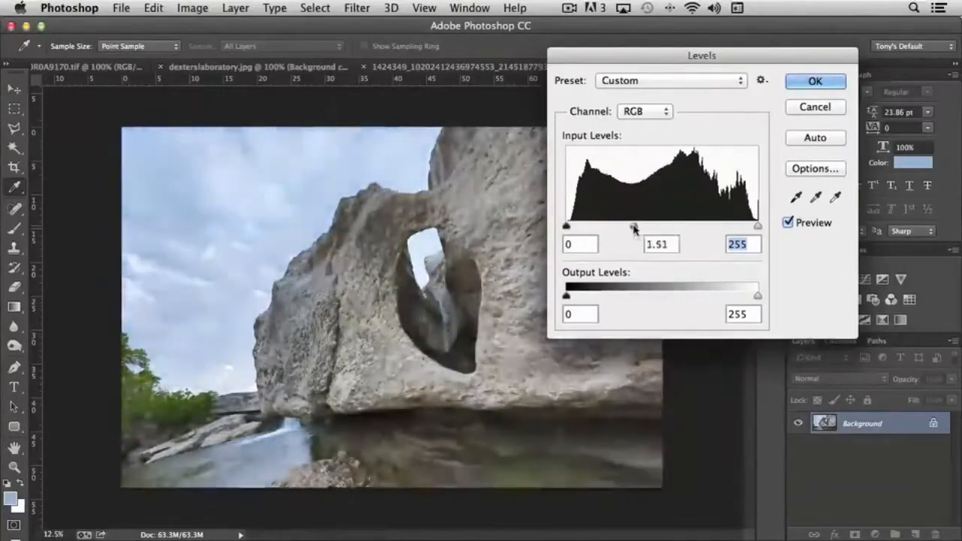
pyautogui.moveTo(635, 225); pyautogui.dragTo(652, 226)
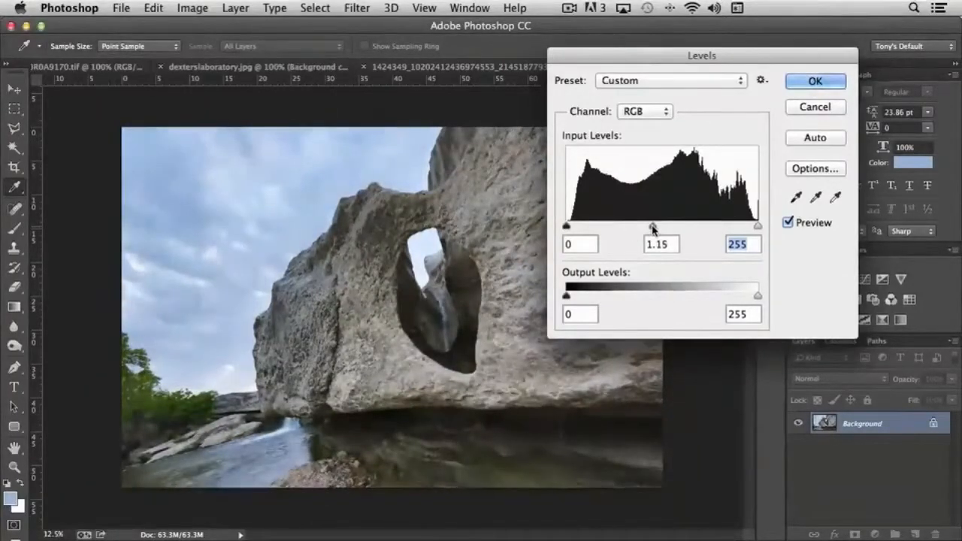
pyautogui.moveTo(654, 225); pyautogui.dragTo(660, 226)
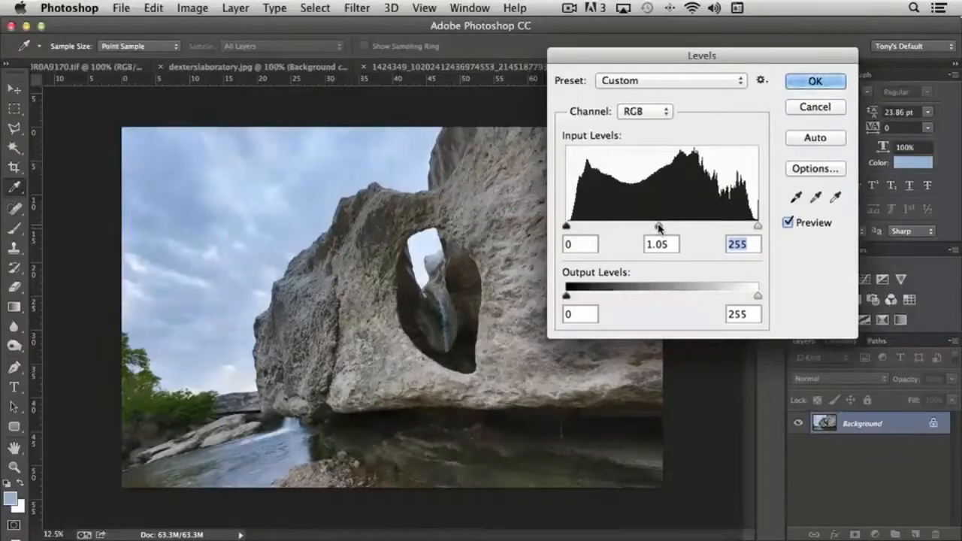
pyautogui.moveTo(663, 225); pyautogui.dragTo(660, 225)
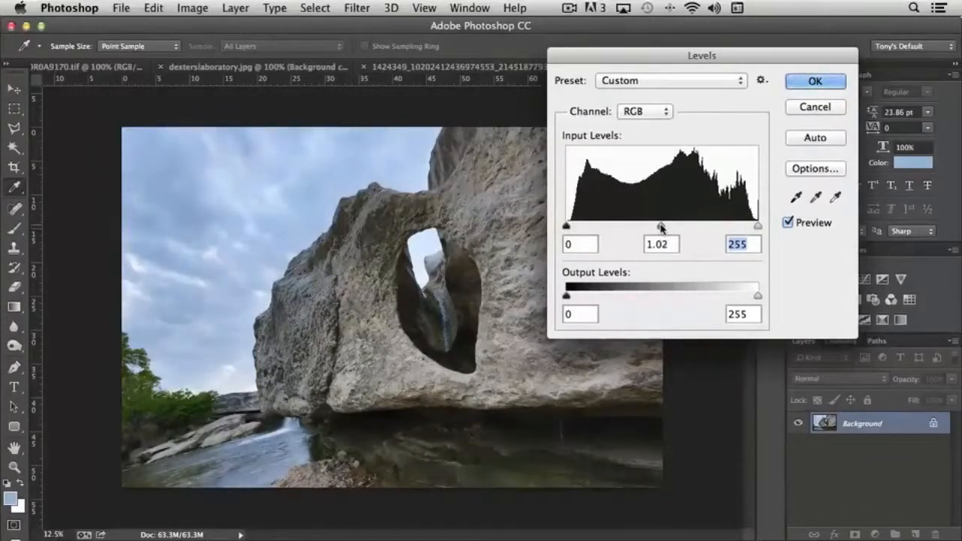
pyautogui.moveTo(662, 226); pyautogui.dragTo(661, 226)
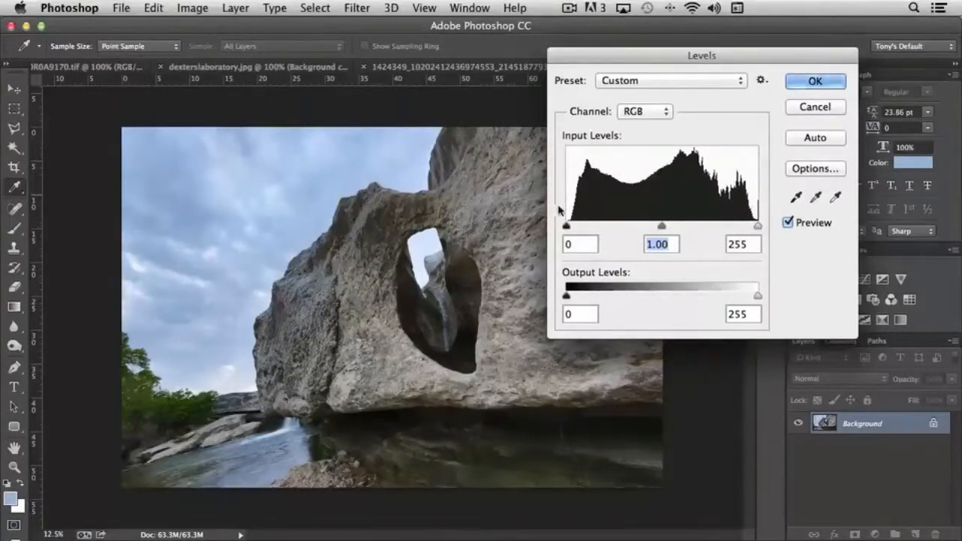
# - Try black input up to 29 and reset it, then pull the white input down to 205
pyautogui.moveTo(565, 226); pyautogui.dragTo(577, 226)
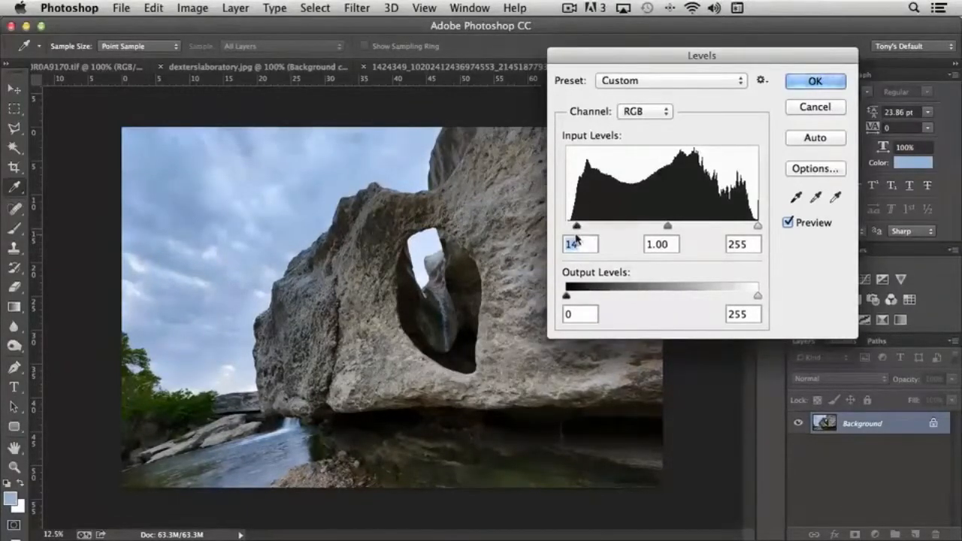
pyautogui.moveTo(577, 226); pyautogui.dragTo(568, 227)
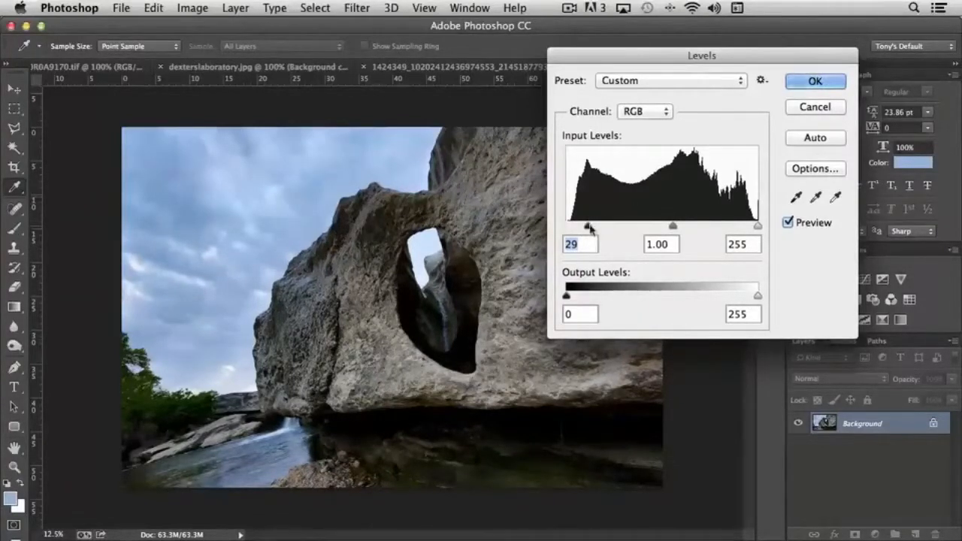
pyautogui.moveTo(589, 226); pyautogui.dragTo(566, 225)
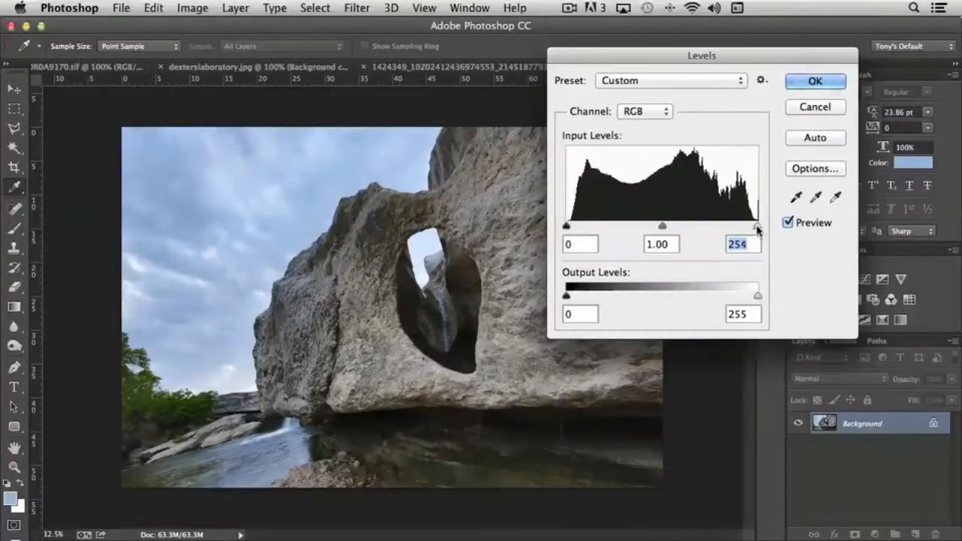
pyautogui.moveTo(758, 227); pyautogui.dragTo(749, 227)
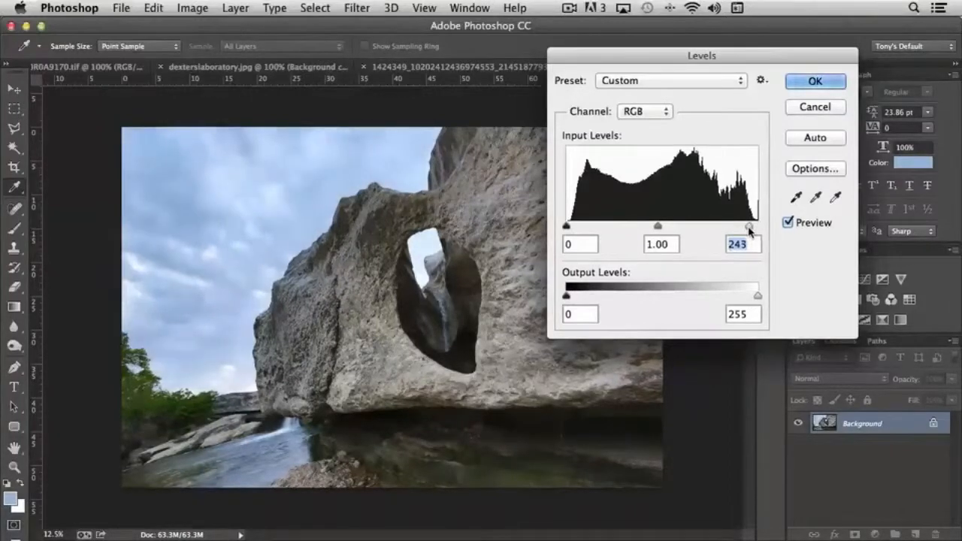
pyautogui.moveTo(749, 229); pyautogui.dragTo(736, 228)
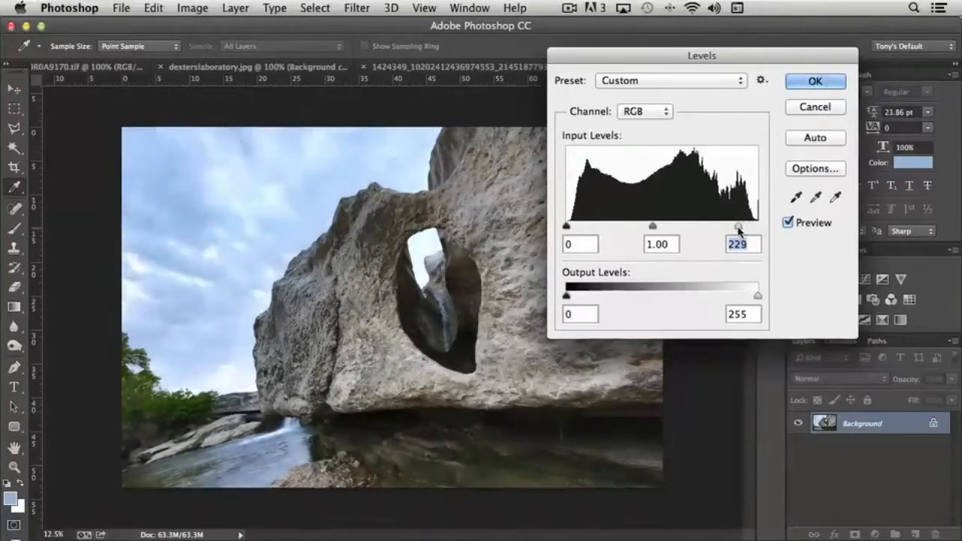
pyautogui.moveTo(737, 225); pyautogui.dragTo(740, 225)
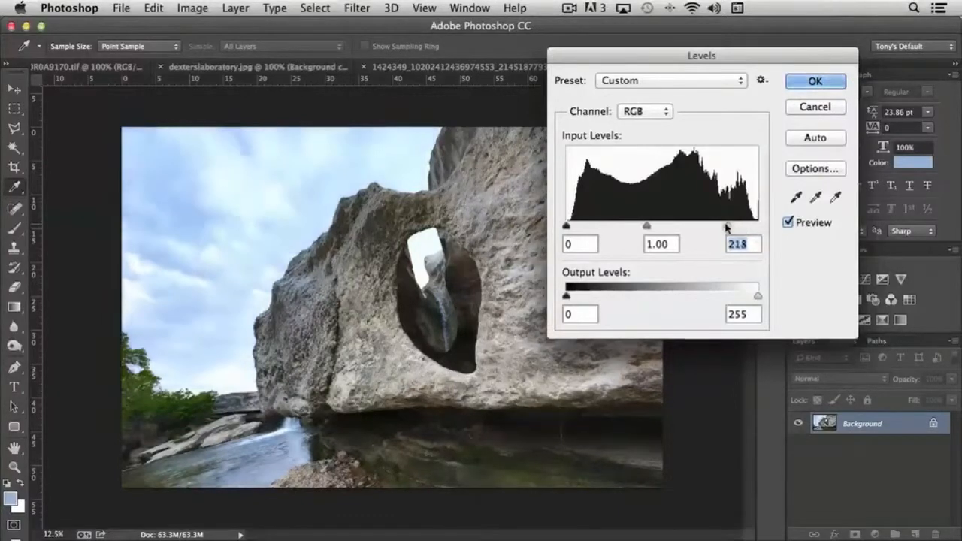
pyautogui.moveTo(728, 226); pyautogui.dragTo(719, 225)
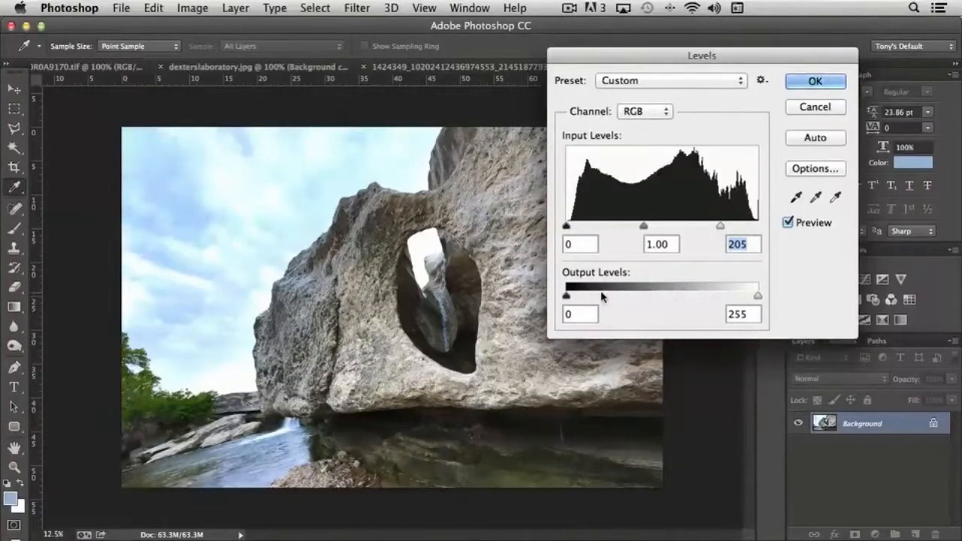
pyautogui.moveTo(720, 226); pyautogui.dragTo(758, 226)
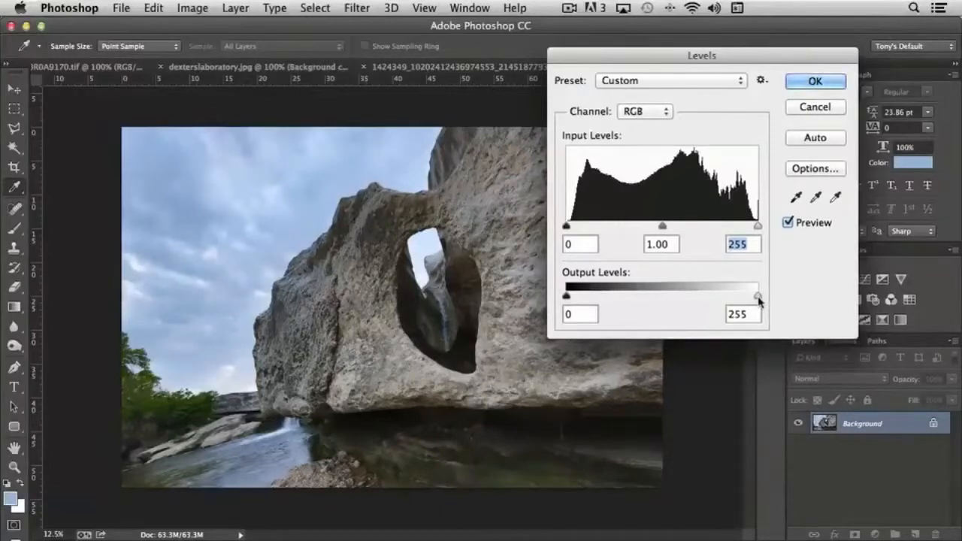
pyautogui.moveTo(758, 294); pyautogui.dragTo(734, 295)
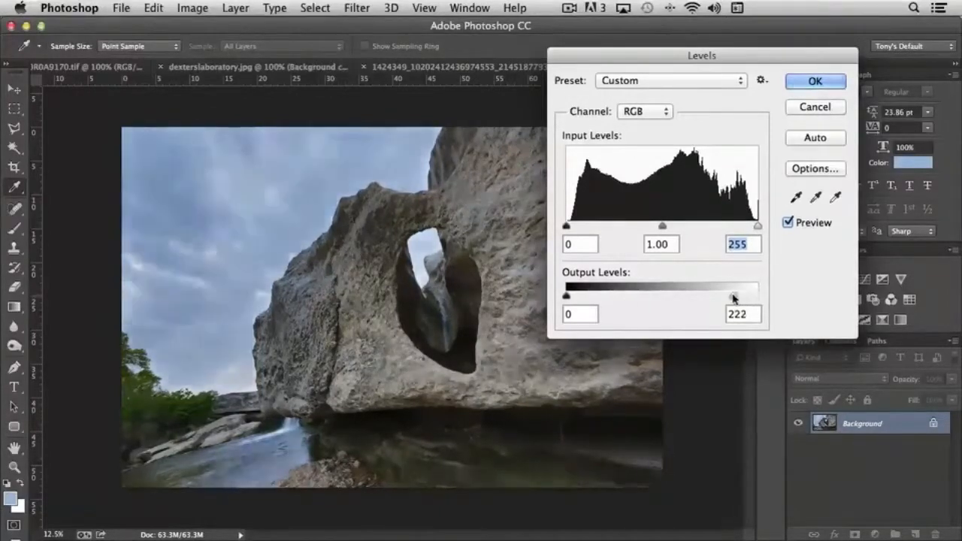
pyautogui.moveTo(734, 294); pyautogui.dragTo(722, 295)
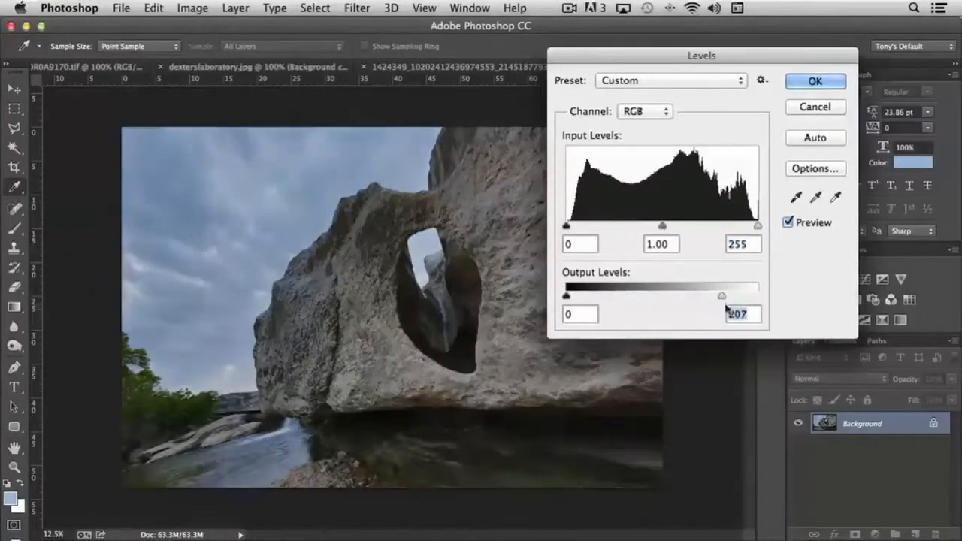
pyautogui.moveTo(722, 295); pyautogui.dragTo(759, 295)
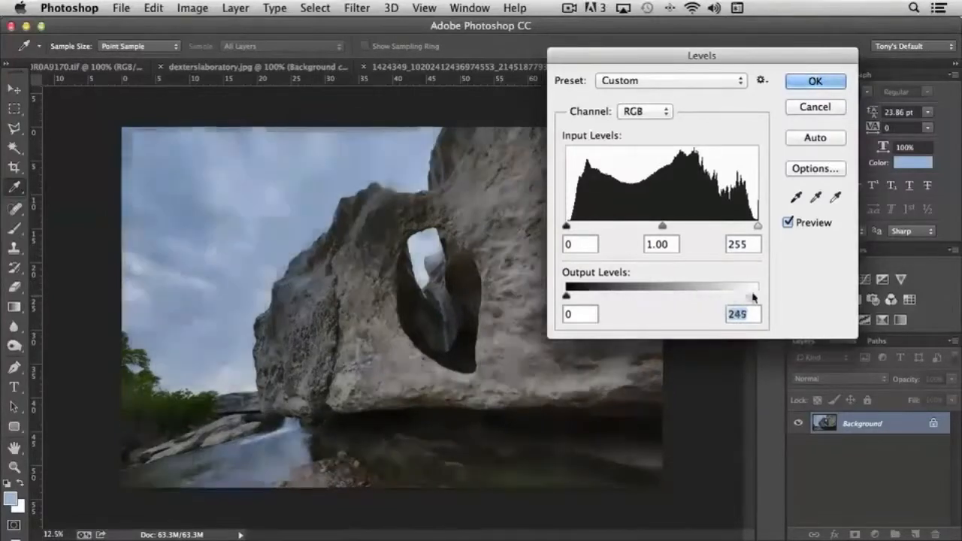
pyautogui.moveTo(755, 294); pyautogui.dragTo(719, 295)
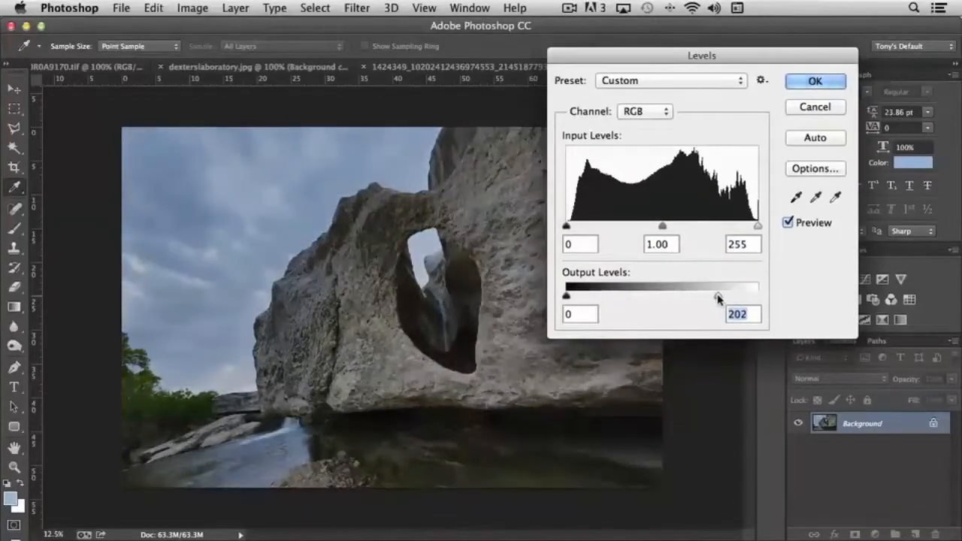
pyautogui.moveTo(719, 295); pyautogui.dragTo(758, 295)
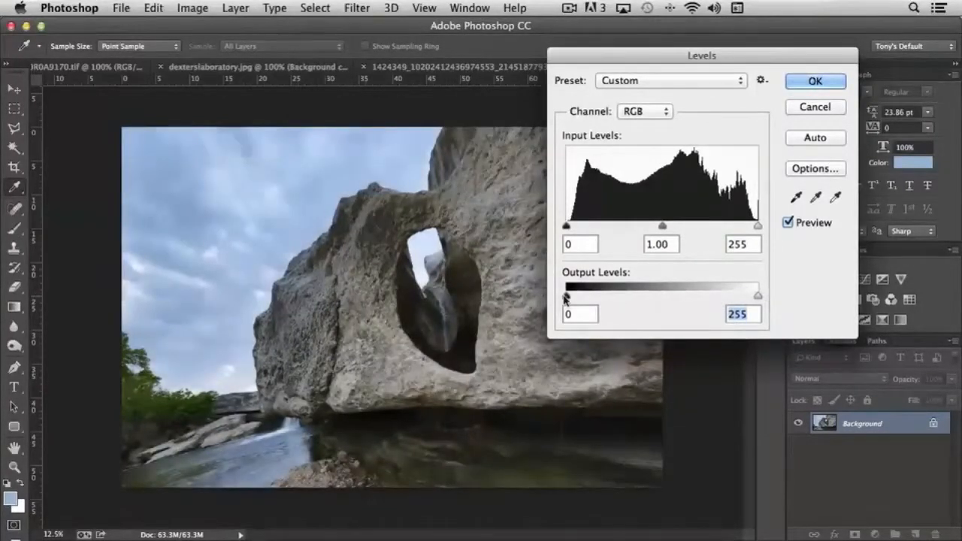
pyautogui.moveTo(565, 294); pyautogui.dragTo(579, 294)
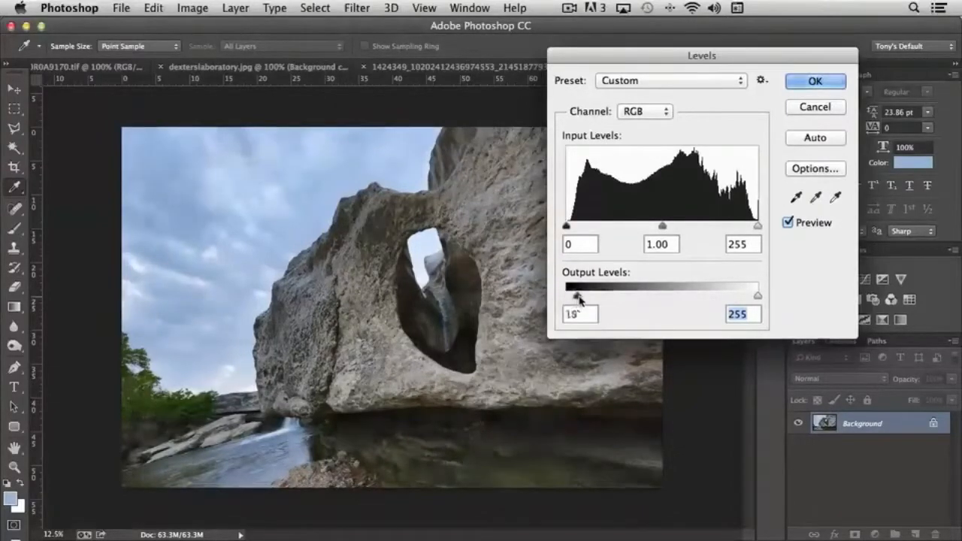
pyautogui.moveTo(577, 295); pyautogui.dragTo(623, 294)
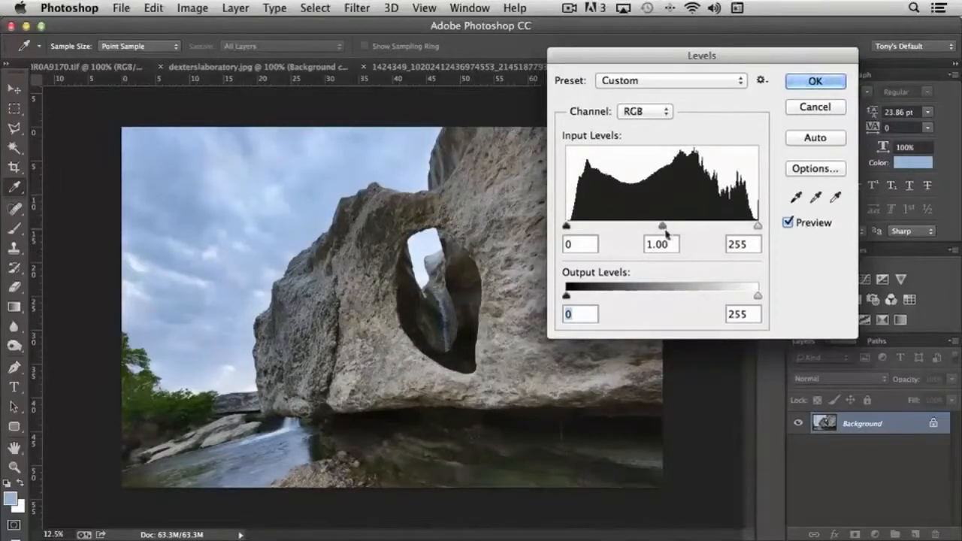
pyautogui.moveTo(662, 226); pyautogui.dragTo(659, 226)
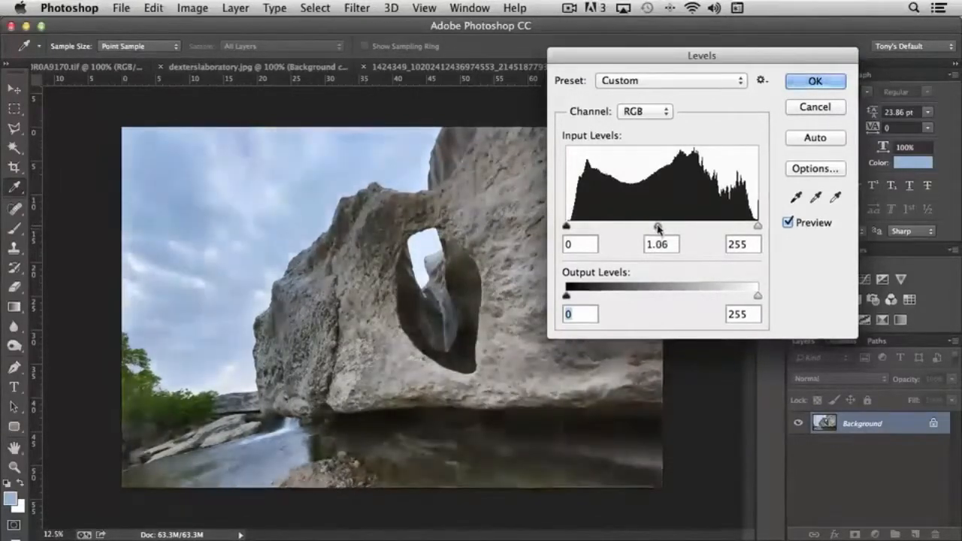
pyautogui.moveTo(657, 225); pyautogui.dragTo(662, 226)
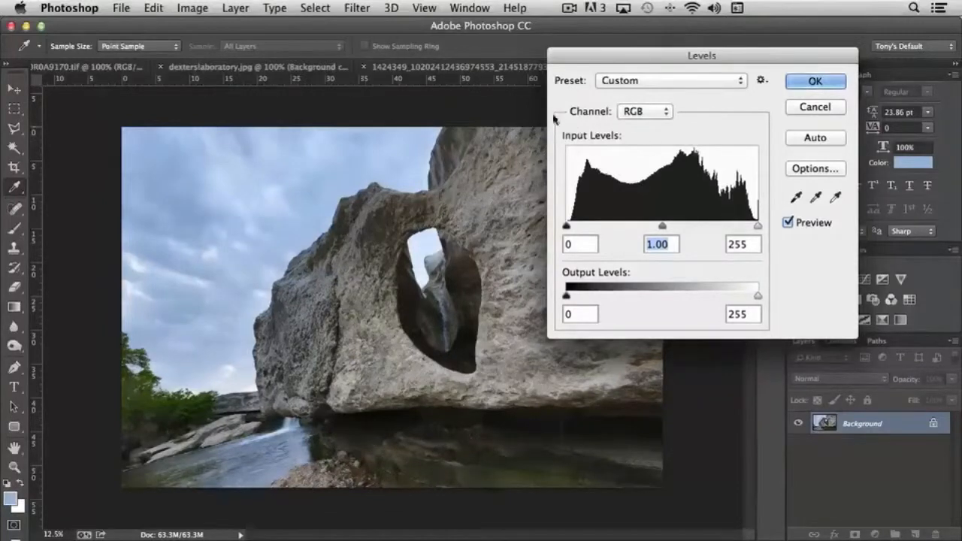
# - Switch Levels to the Blue channel, swing its midtones both ways, and settle the gamma at about 0.78
pyautogui.click(644, 111)
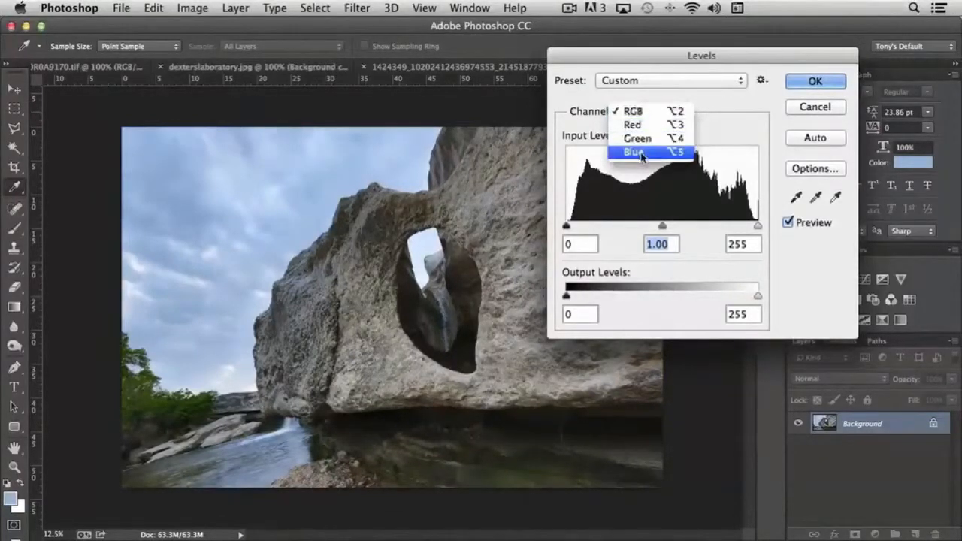
pyautogui.click(631, 152)
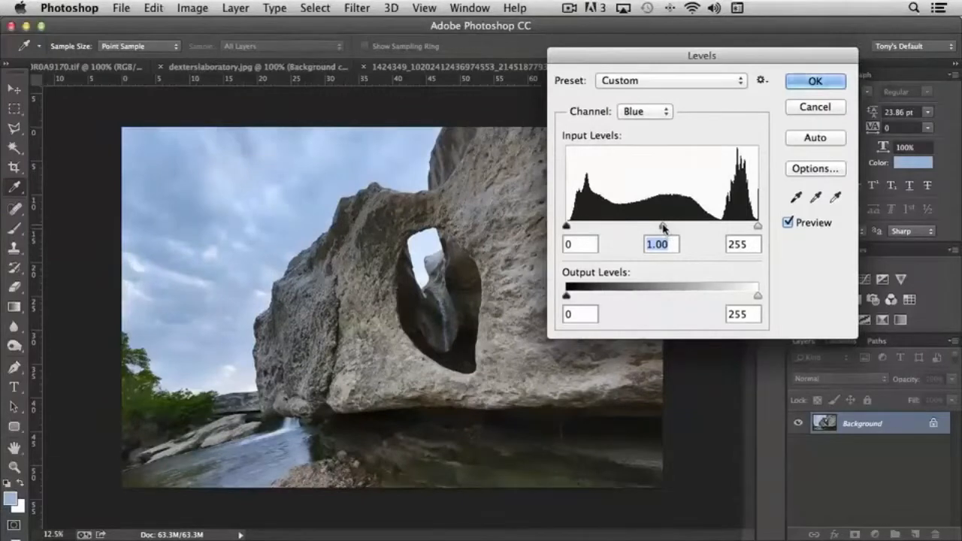
pyautogui.moveTo(663, 226); pyautogui.dragTo(675, 225)
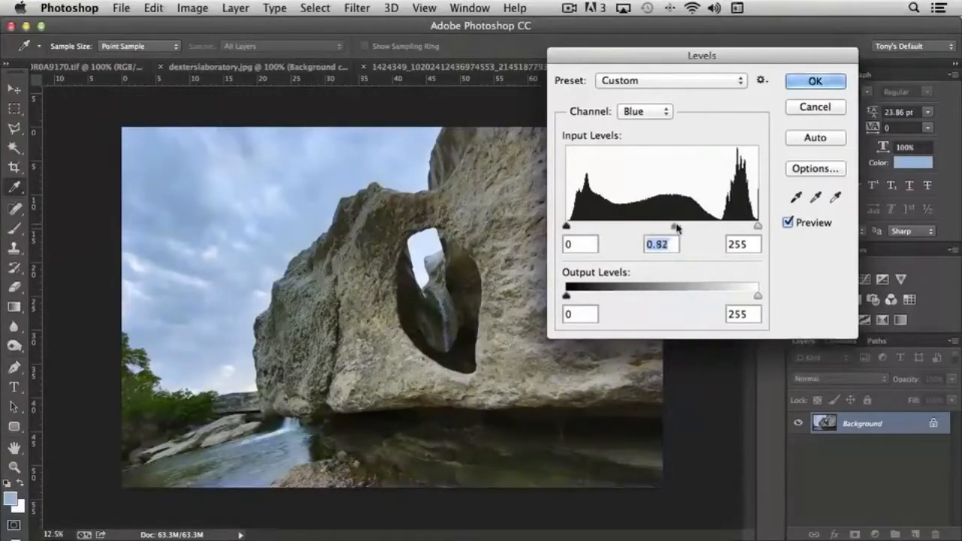
pyautogui.moveTo(673, 225); pyautogui.dragTo(689, 228)
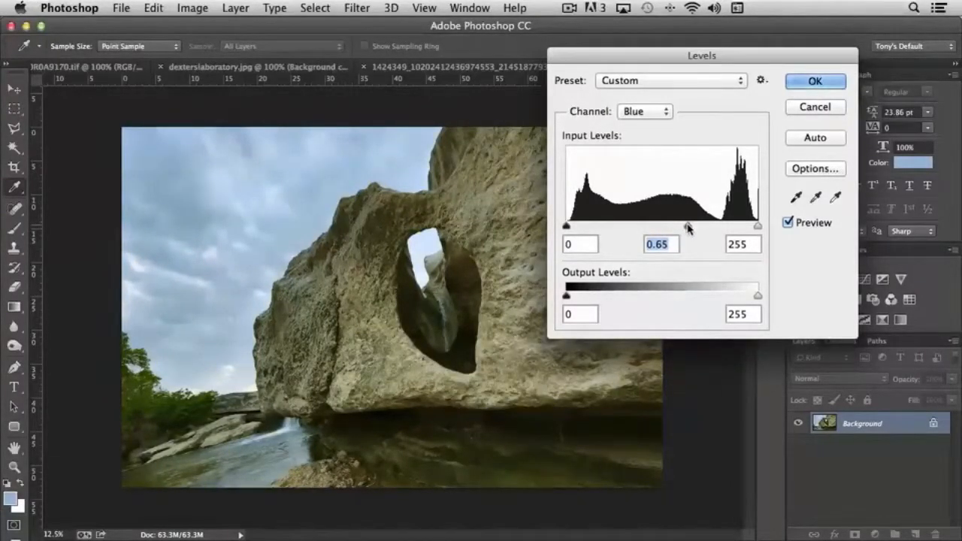
pyautogui.moveTo(685, 225); pyautogui.dragTo(703, 227)
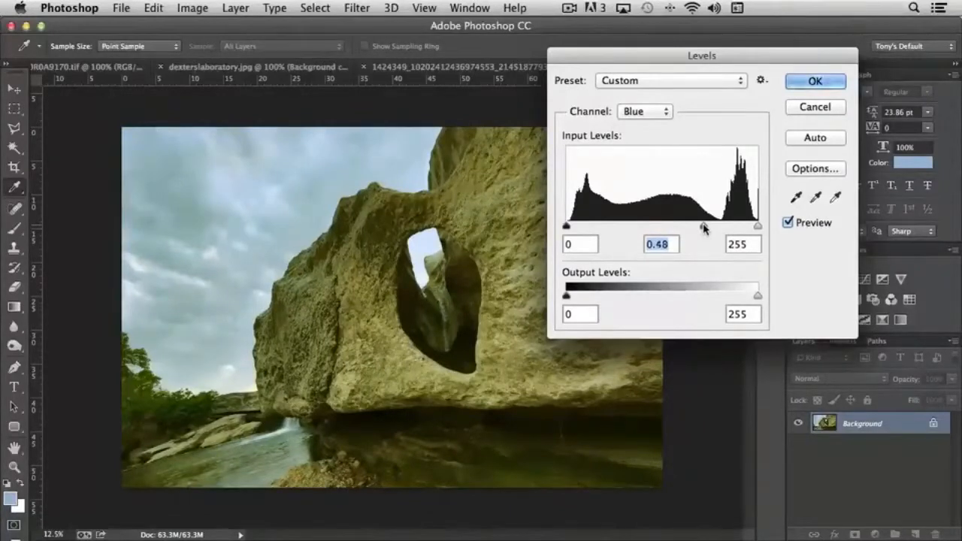
pyautogui.moveTo(704, 226); pyautogui.dragTo(637, 226)
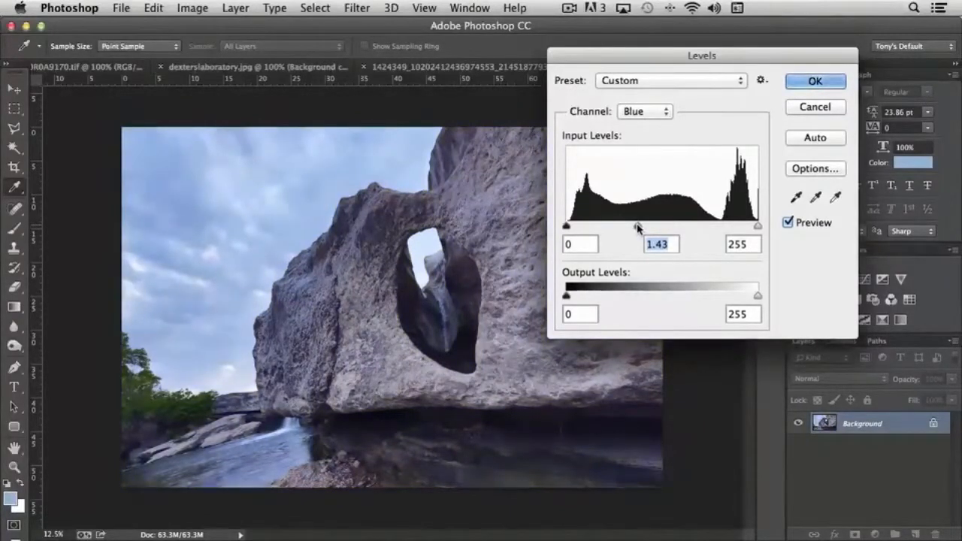
pyautogui.moveTo(638, 225); pyautogui.dragTo(648, 226)
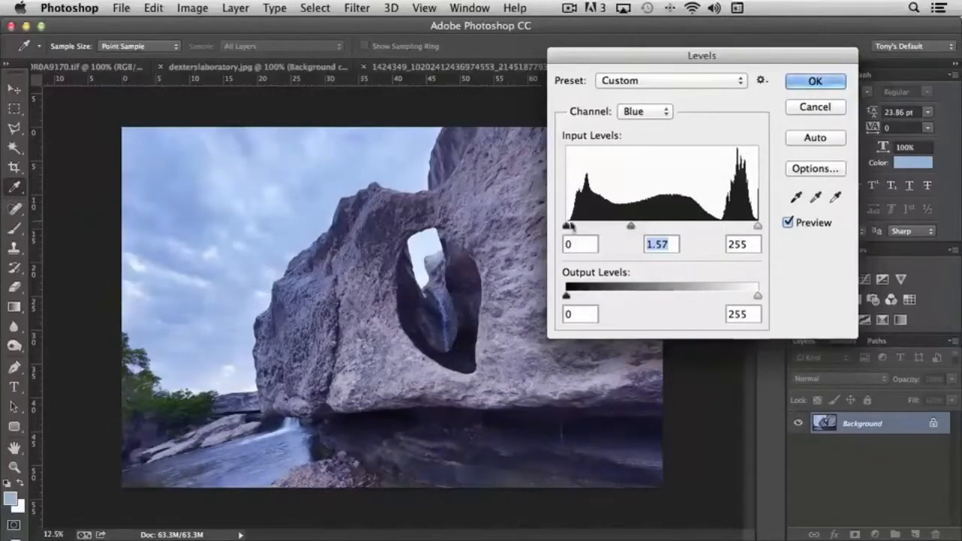
pyautogui.moveTo(631, 226); pyautogui.dragTo(695, 229)
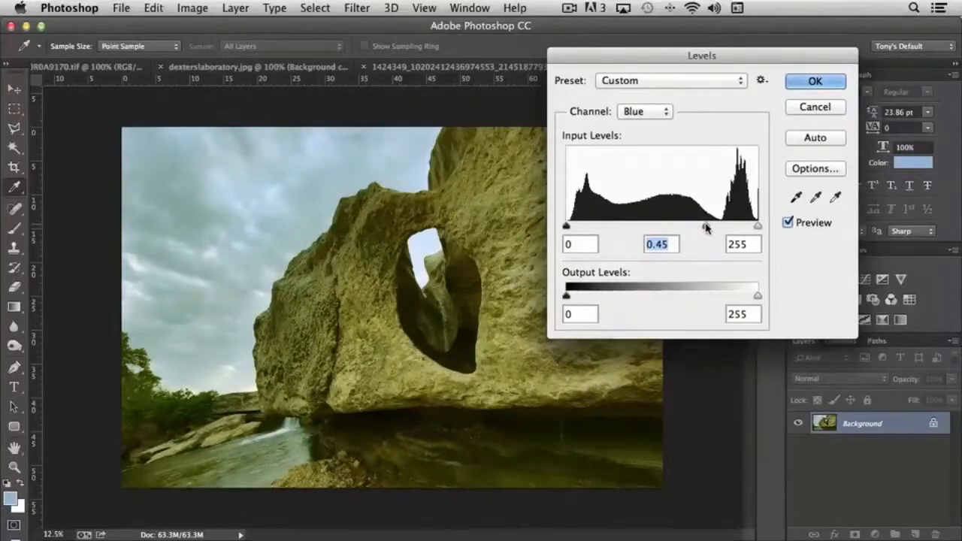
pyautogui.moveTo(706, 228); pyautogui.dragTo(714, 228)
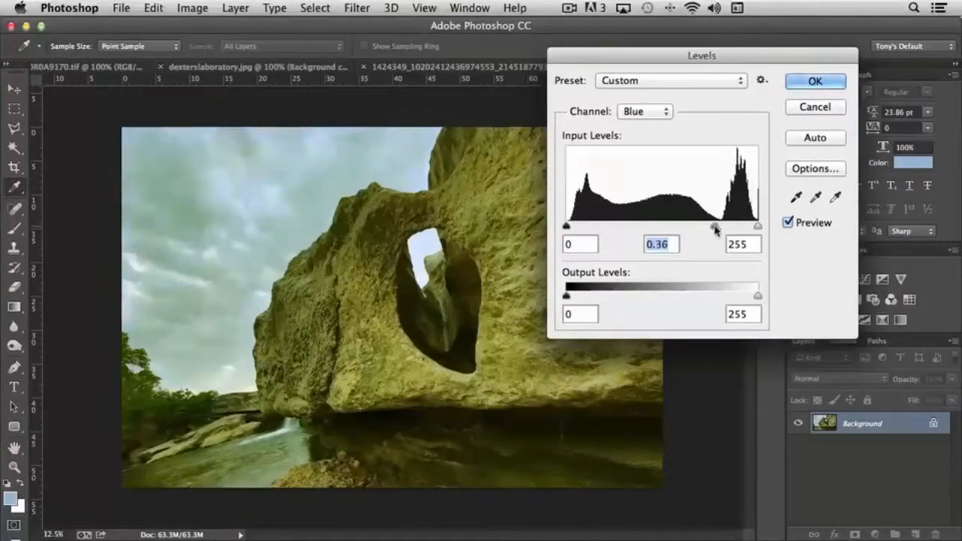
pyautogui.moveTo(714, 225); pyautogui.dragTo(668, 226)
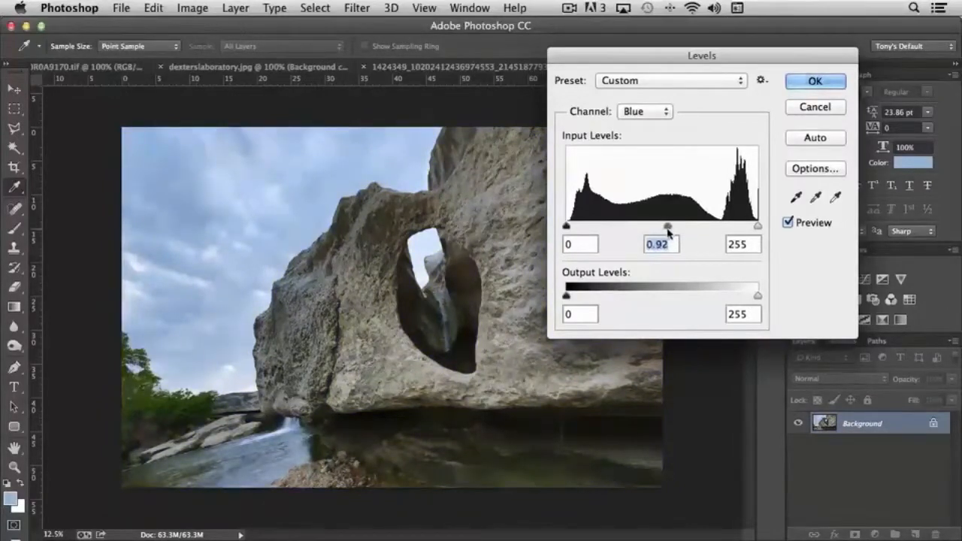
pyautogui.moveTo(668, 225); pyautogui.dragTo(674, 225)
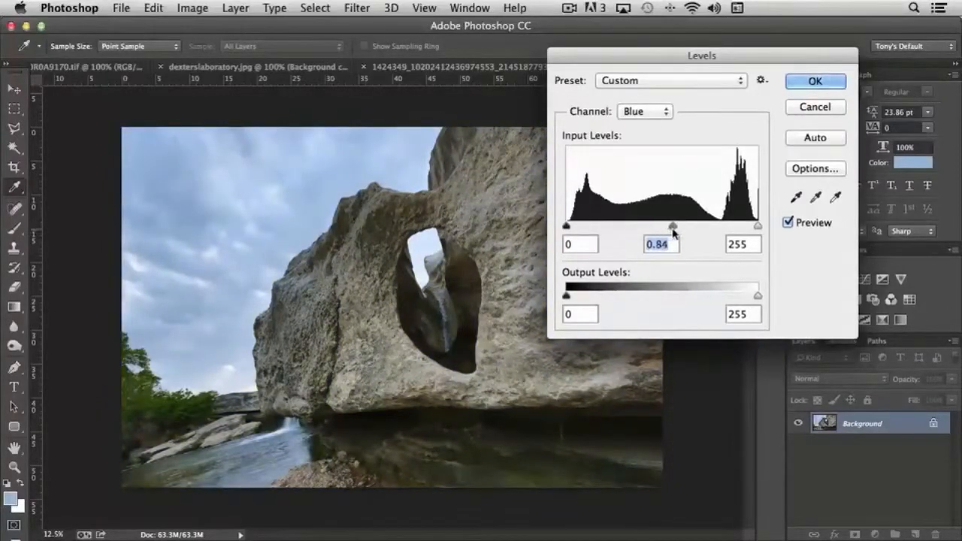
pyautogui.moveTo(674, 226); pyautogui.dragTo(676, 226)
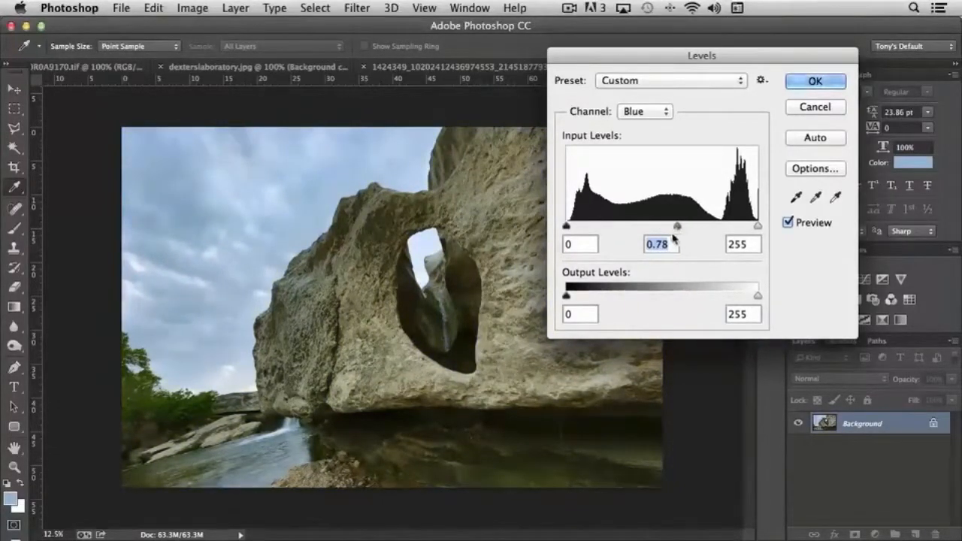
# - Switch to the Green channel and lower its midtones to just under neutral
pyautogui.click(643, 111)
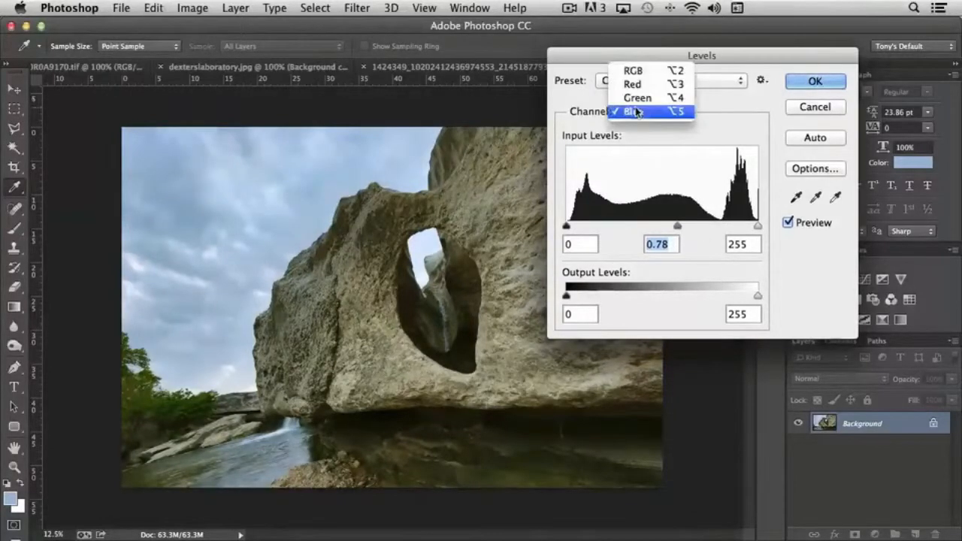
pyautogui.click(638, 98)
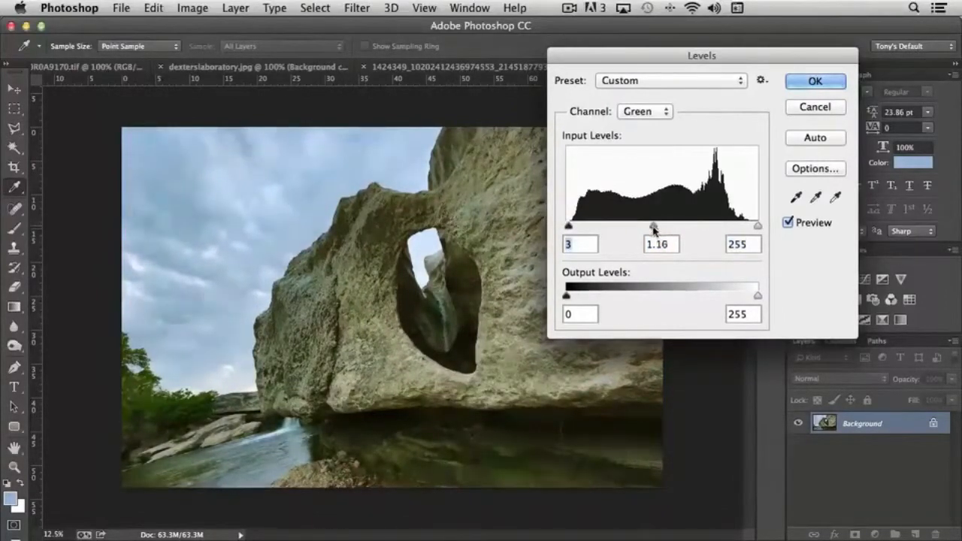
pyautogui.moveTo(652, 227); pyautogui.dragTo(665, 227)
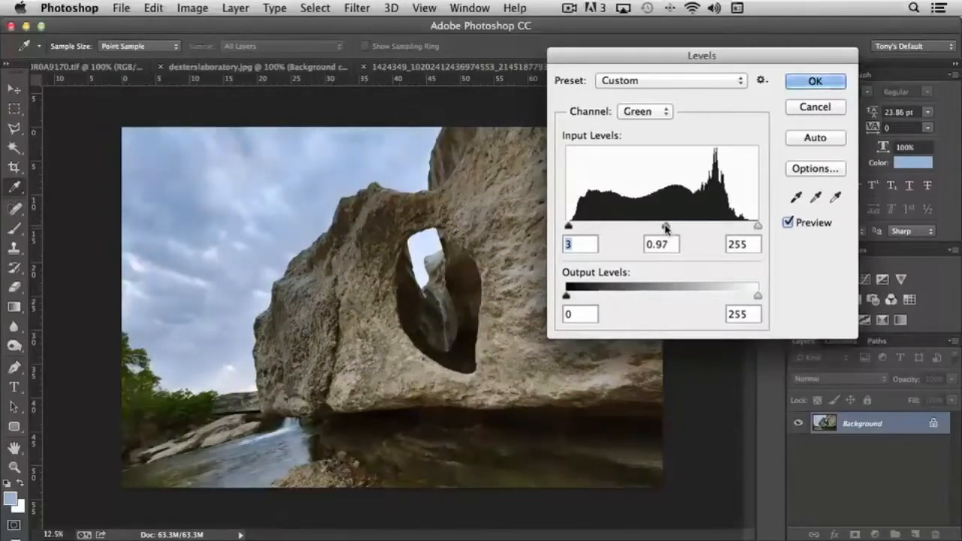
# - Switch to the Red channel, test and restore its white point to 255, and set its gamma to about 1.09
pyautogui.click(645, 111)
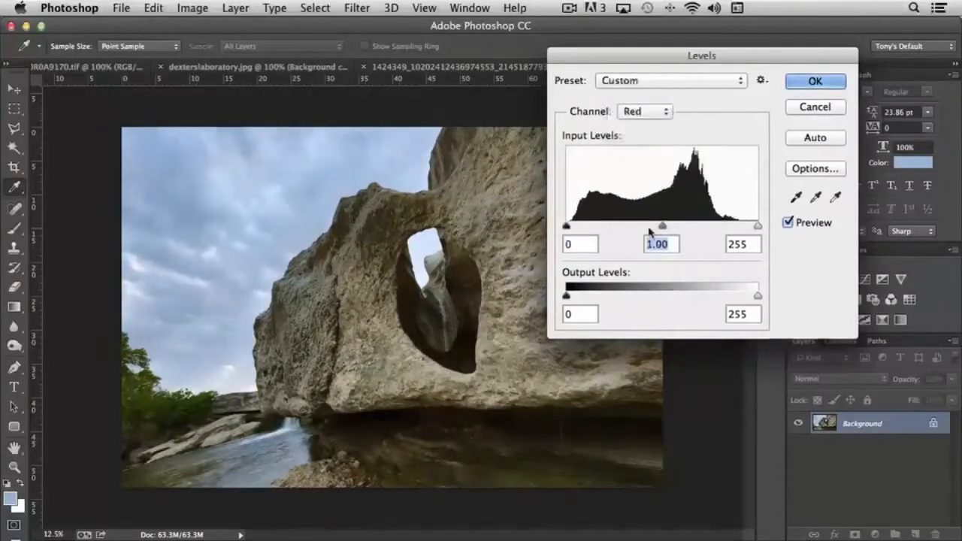
pyautogui.moveTo(758, 226); pyautogui.dragTo(746, 226)
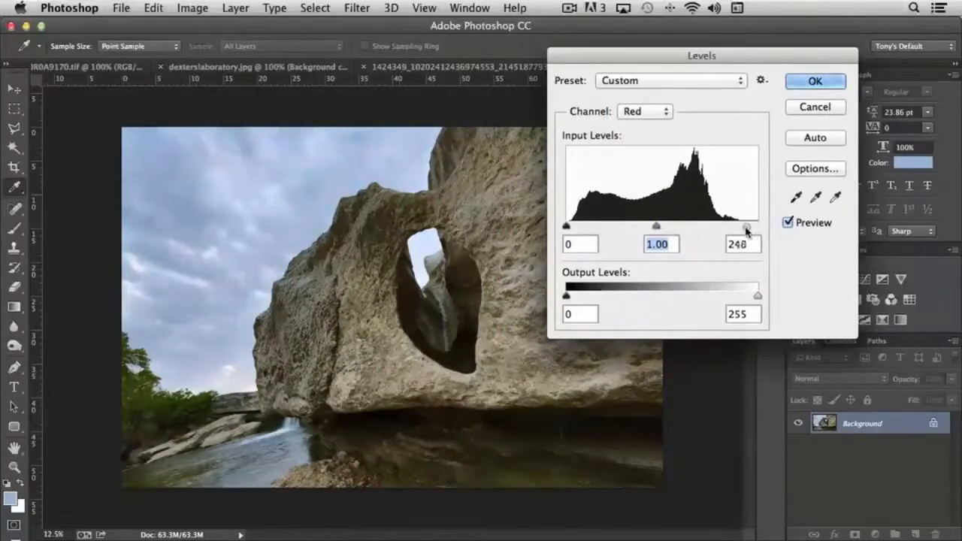
pyautogui.moveTo(746, 229); pyautogui.dragTo(740, 228)
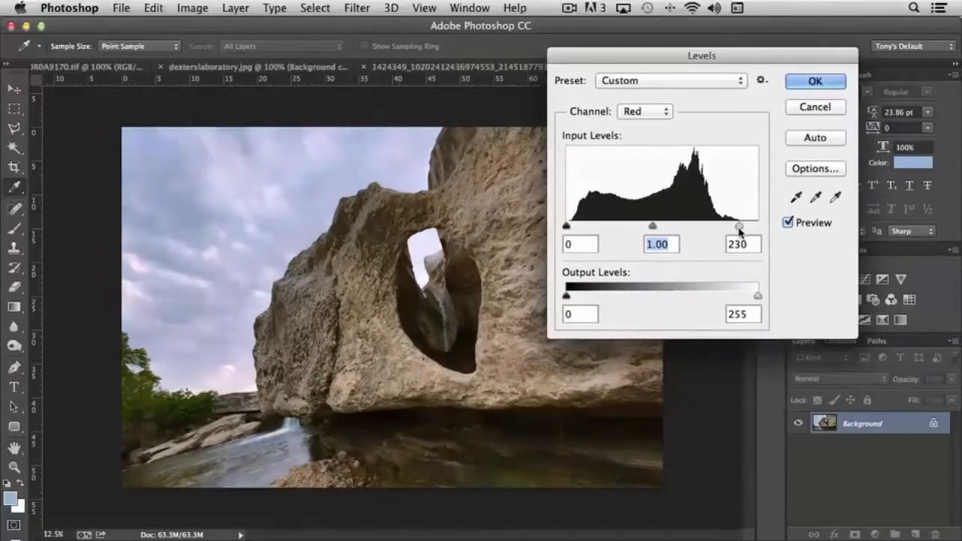
pyautogui.moveTo(740, 227); pyautogui.dragTo(757, 227)
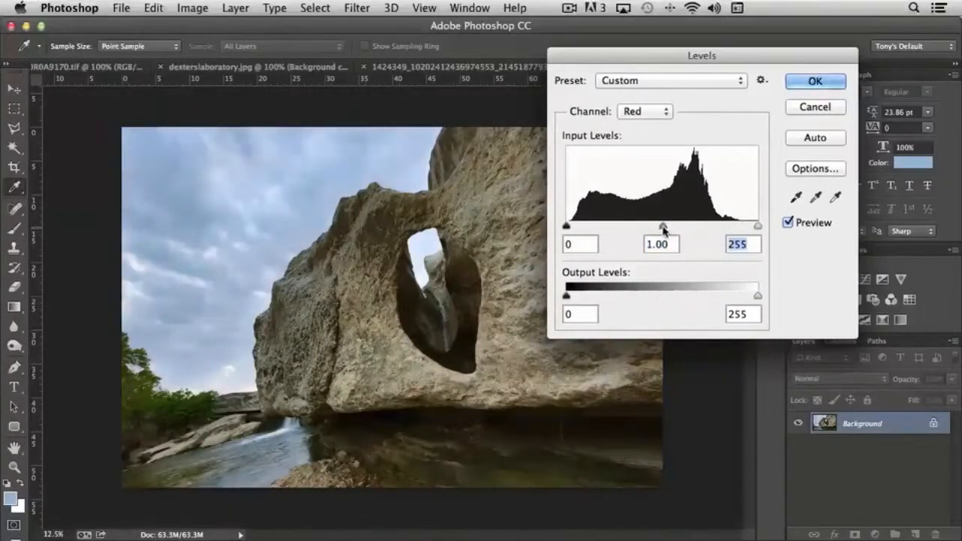
pyautogui.moveTo(663, 226); pyautogui.dragTo(674, 225)
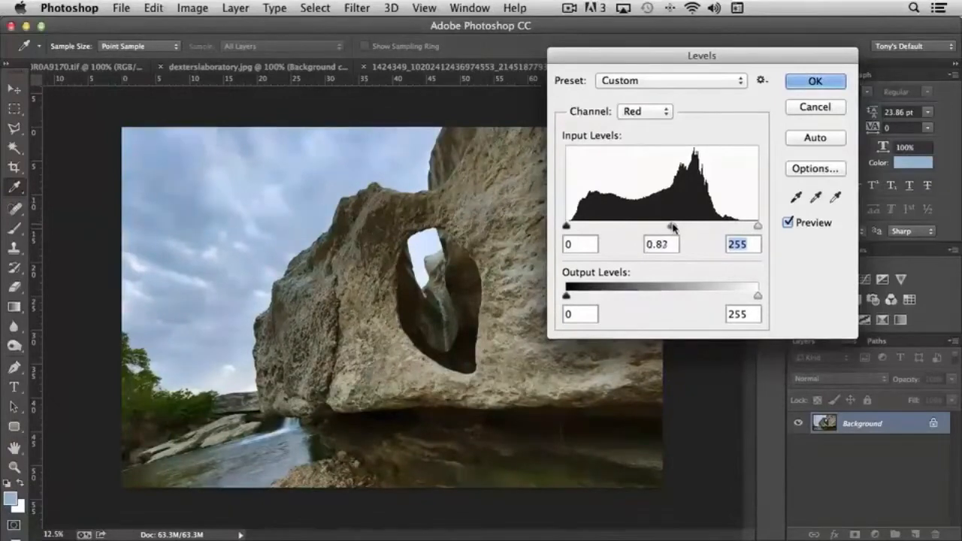
pyautogui.moveTo(671, 226); pyautogui.dragTo(661, 226)
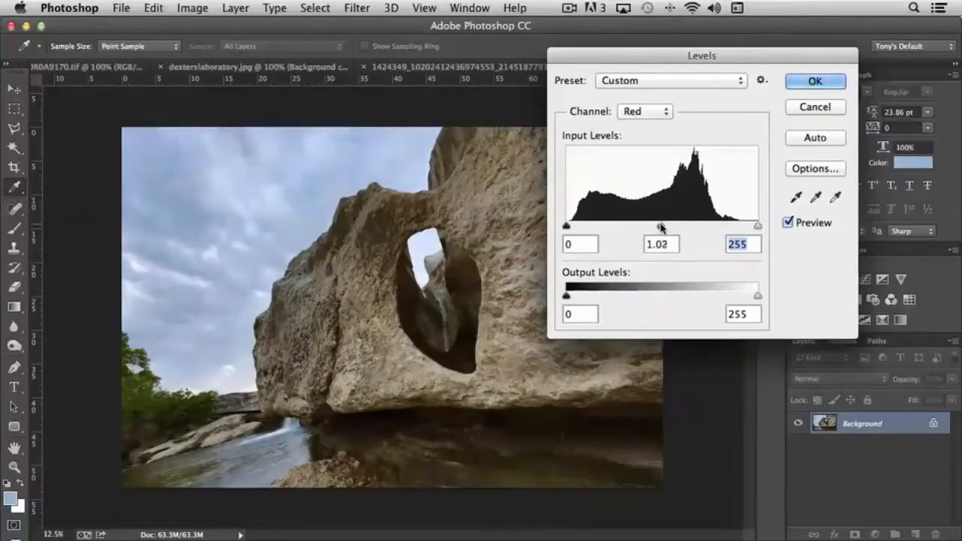
pyautogui.moveTo(660, 226); pyautogui.dragTo(665, 225)
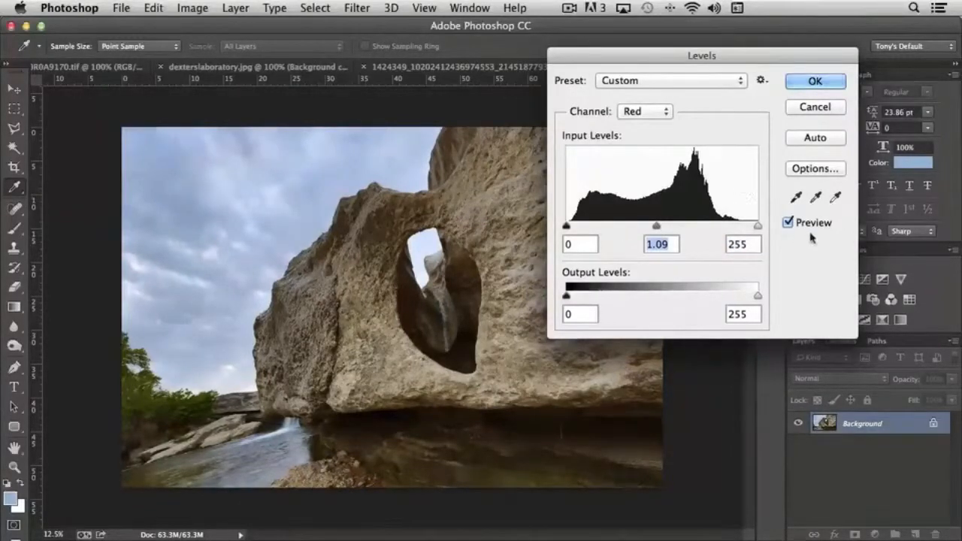
# - Toggle Preview repeatedly to compare the adjusted photo with the original, nudging a lower Levels slider
pyautogui.click(787, 223)
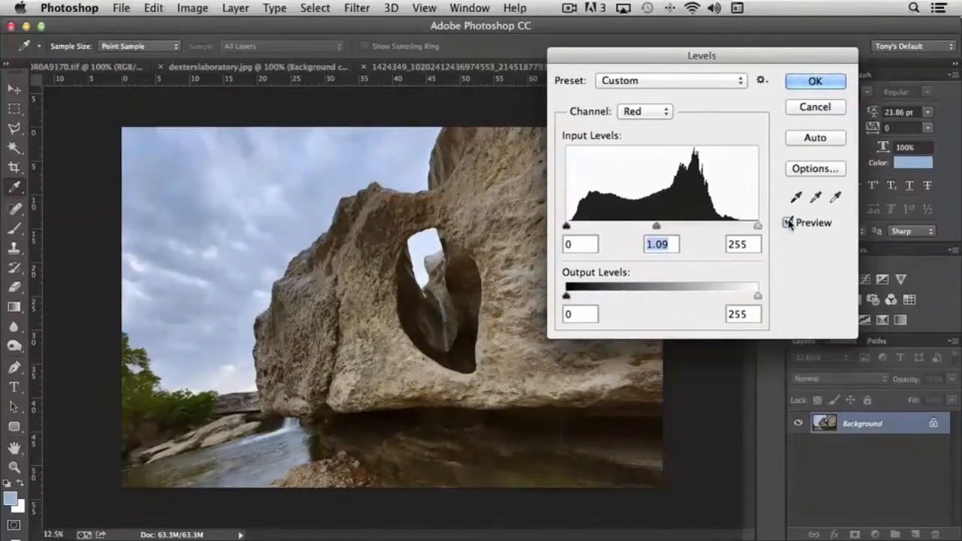
pyautogui.click(788, 222)
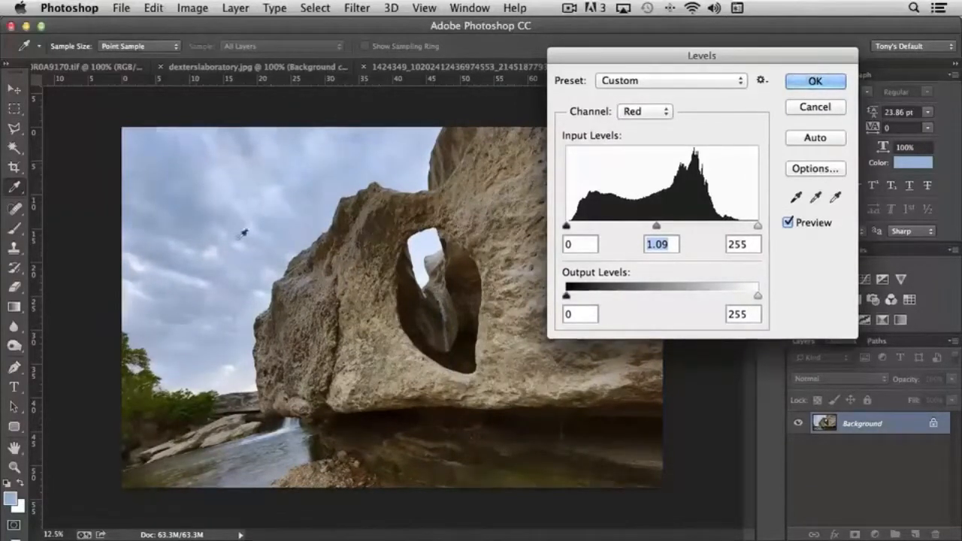
pyautogui.click(788, 222)
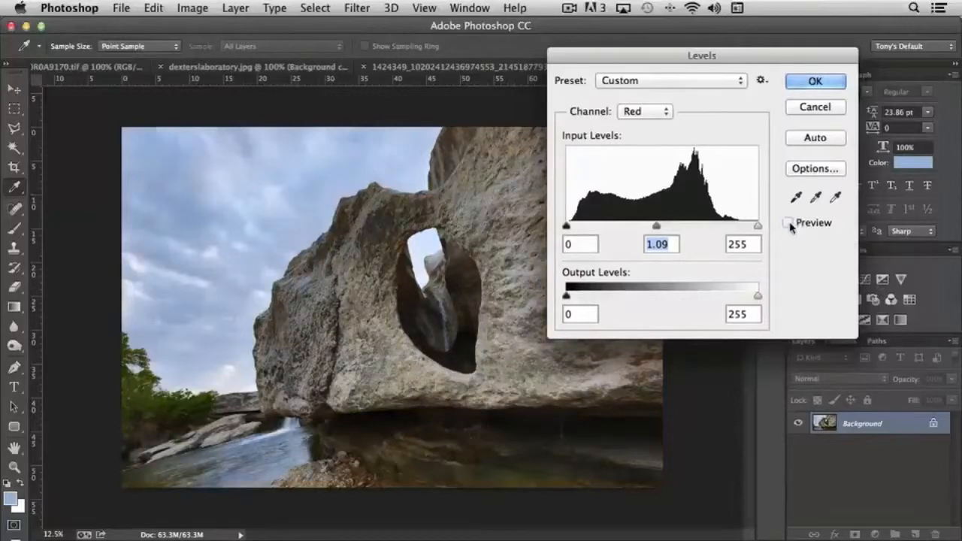
pyautogui.click(788, 222)
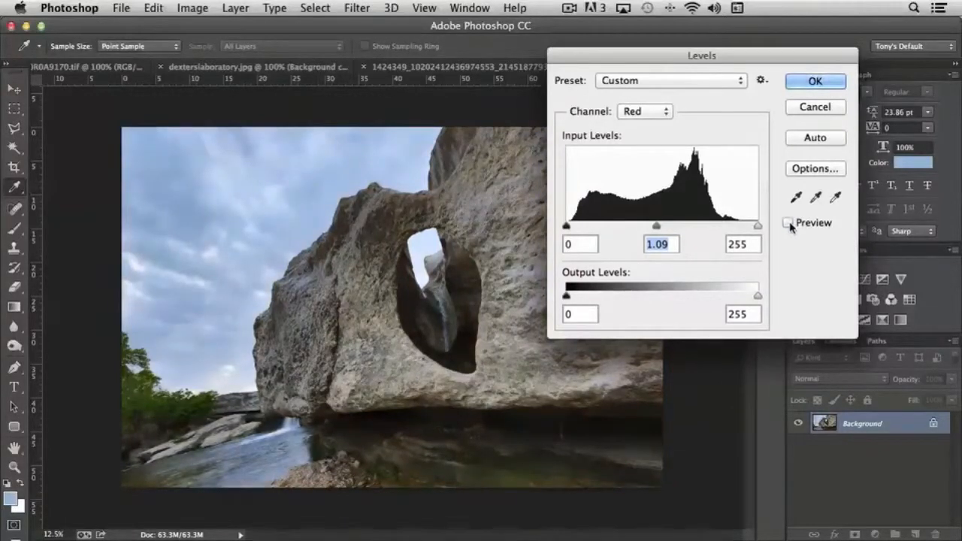
pyautogui.click(788, 223)
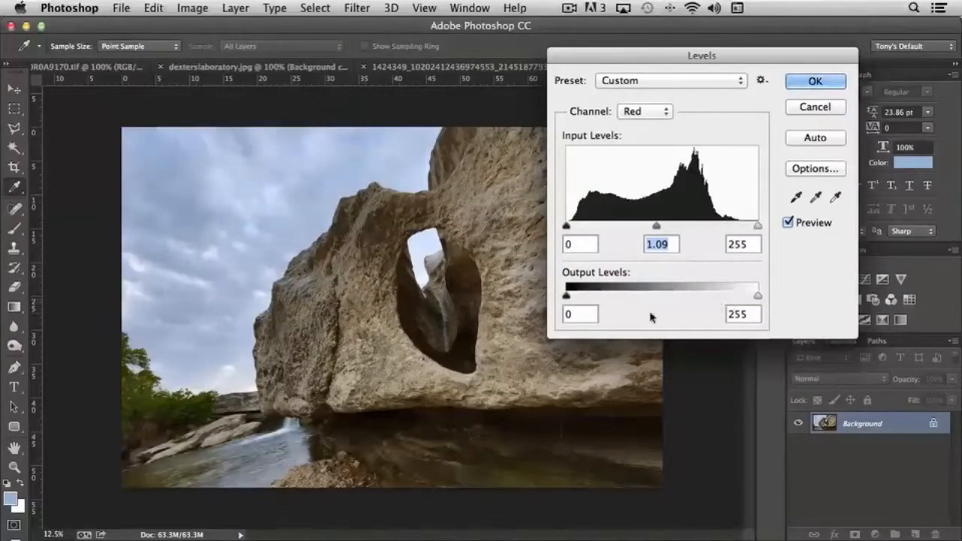
pyautogui.moveTo(758, 295); pyautogui.dragTo(740, 295)
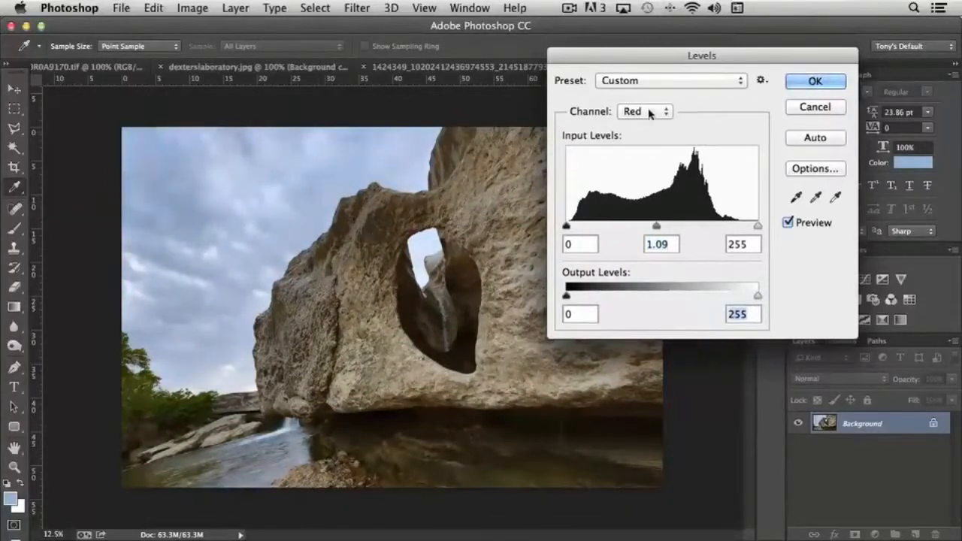
# - Switch back to the RGB channel and lift the overall midtones to a gamma of about 1.19
pyautogui.click(643, 111)
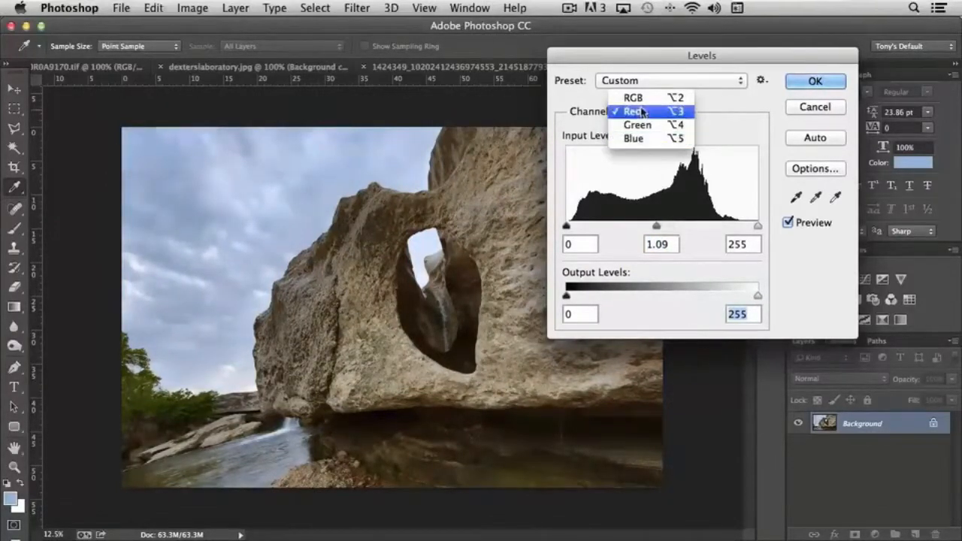
pyautogui.click(634, 98)
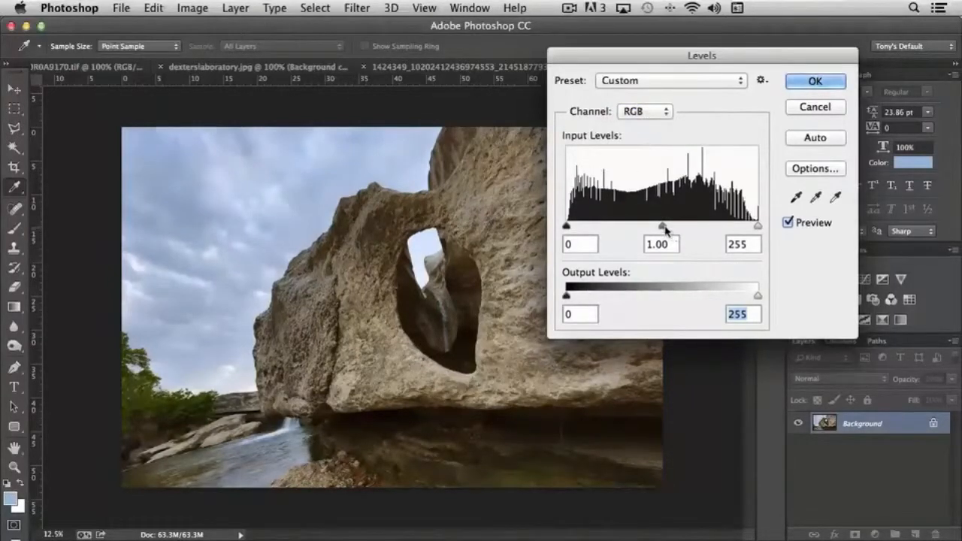
pyautogui.moveTo(664, 226); pyautogui.dragTo(653, 226)
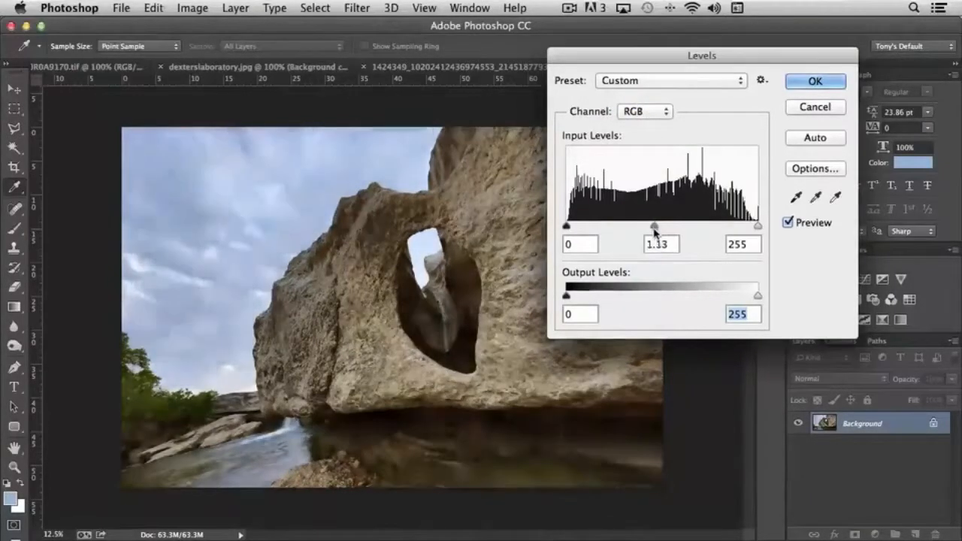
pyautogui.moveTo(652, 227); pyautogui.dragTo(652, 228)
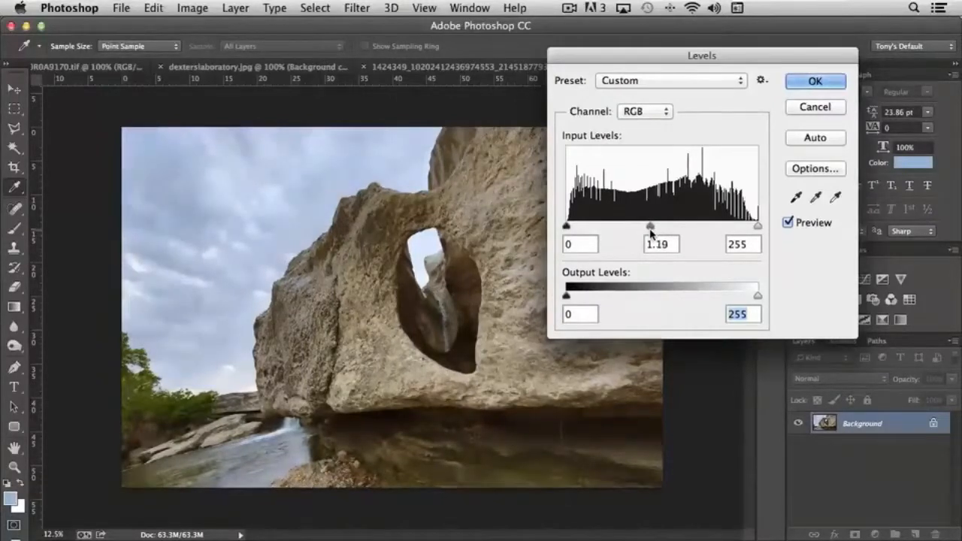
pyautogui.moveTo(650, 226); pyautogui.dragTo(652, 226)
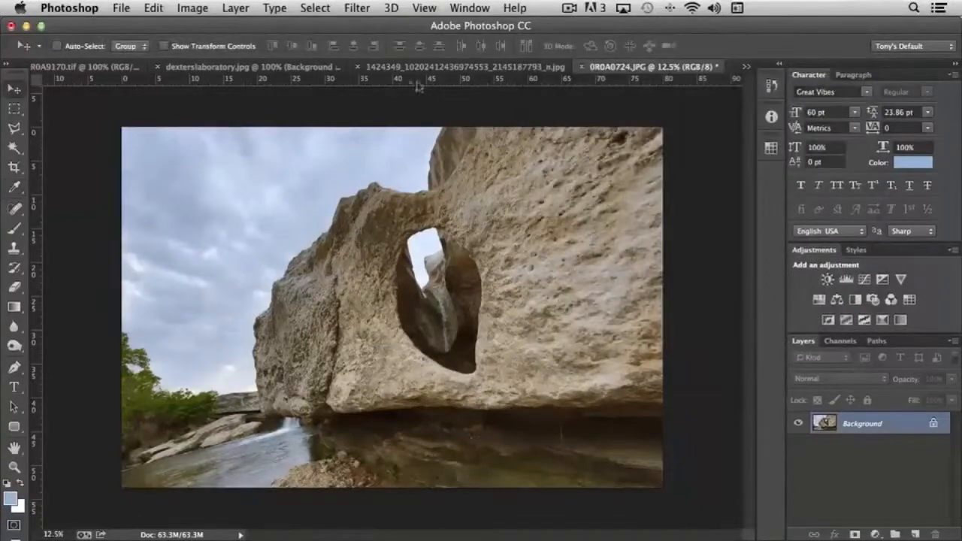
# - Open Curves from Image > Adjustments, make first curve drags and keep the RGB channel
pyautogui.click(192, 9)
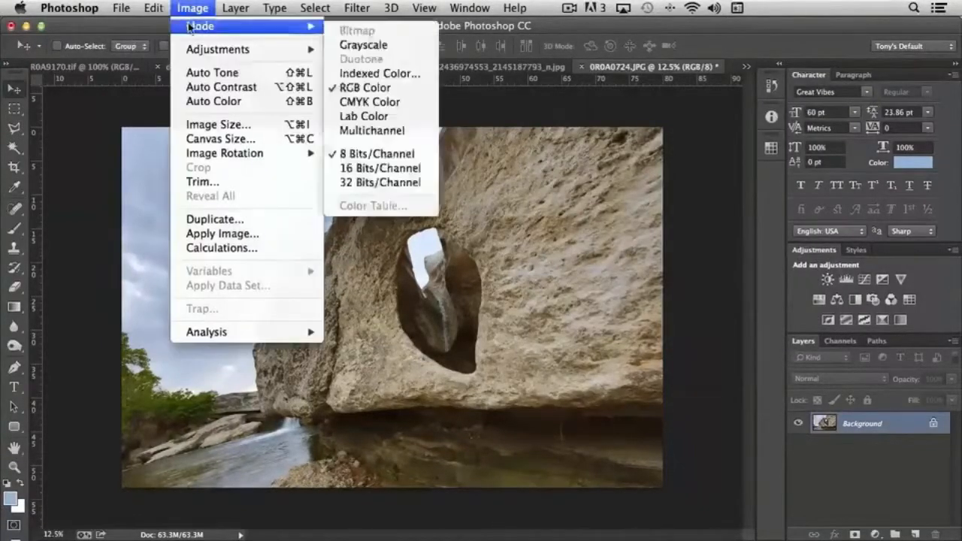
pyautogui.moveTo(217, 48)
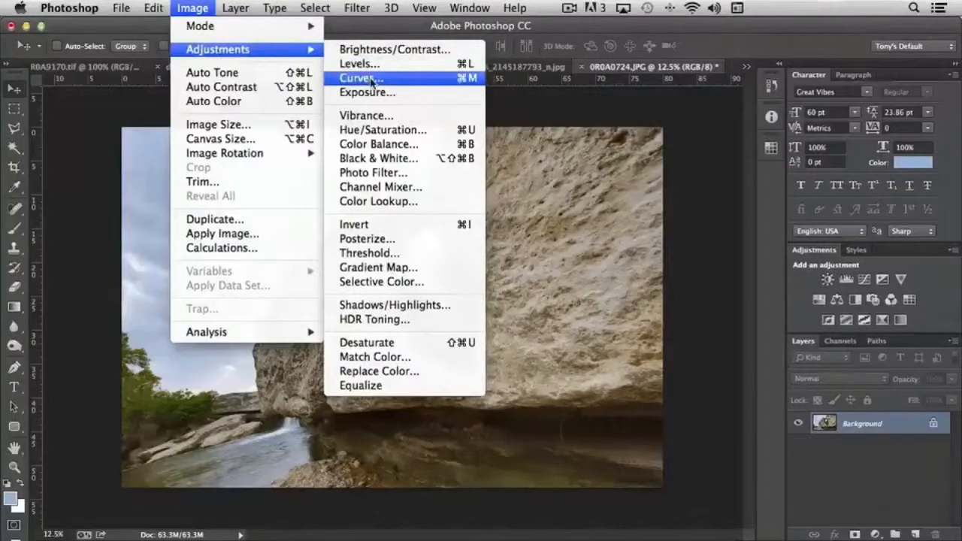
pyautogui.click(361, 79)
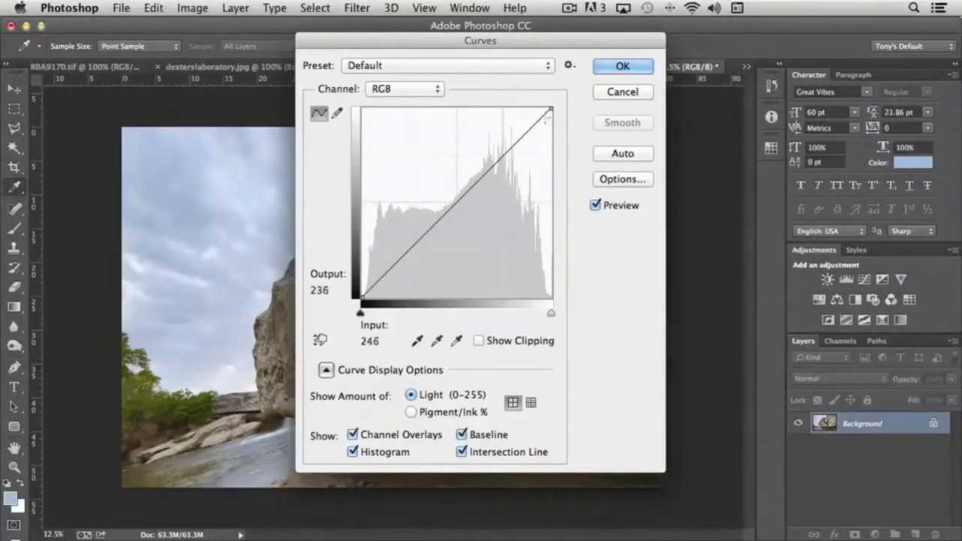
pyautogui.moveTo(548, 108); pyautogui.dragTo(534, 124)
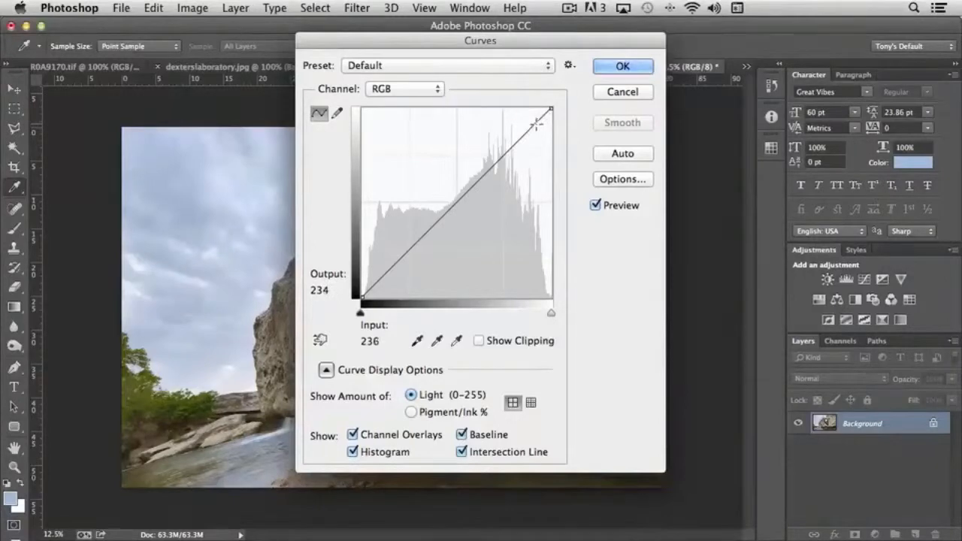
pyautogui.moveTo(535, 124); pyautogui.dragTo(532, 126)
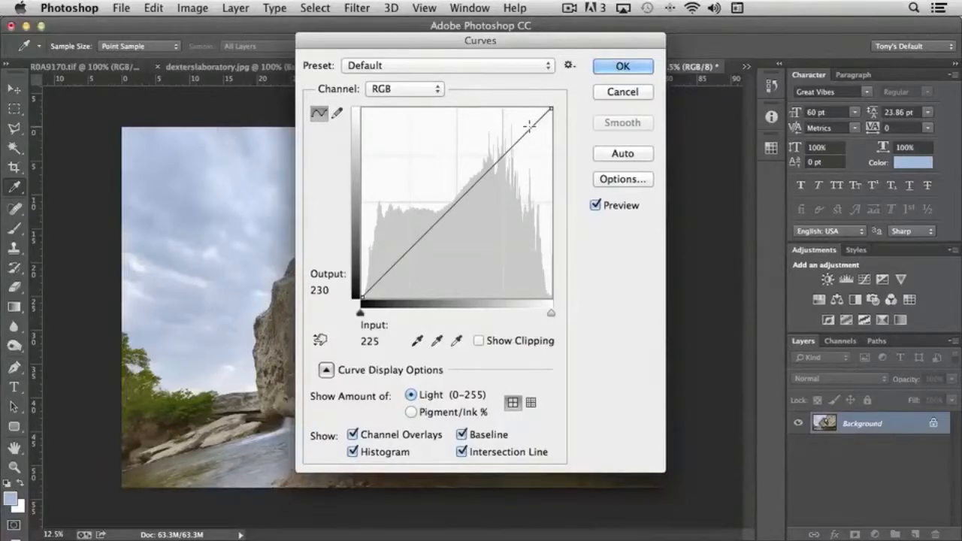
pyautogui.moveTo(530, 126); pyautogui.dragTo(499, 135)
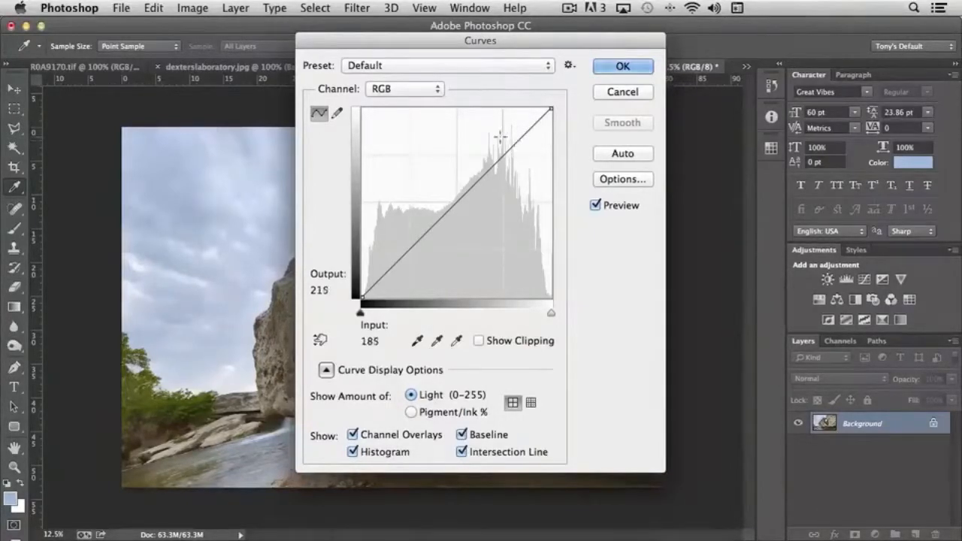
pyautogui.click(404, 89)
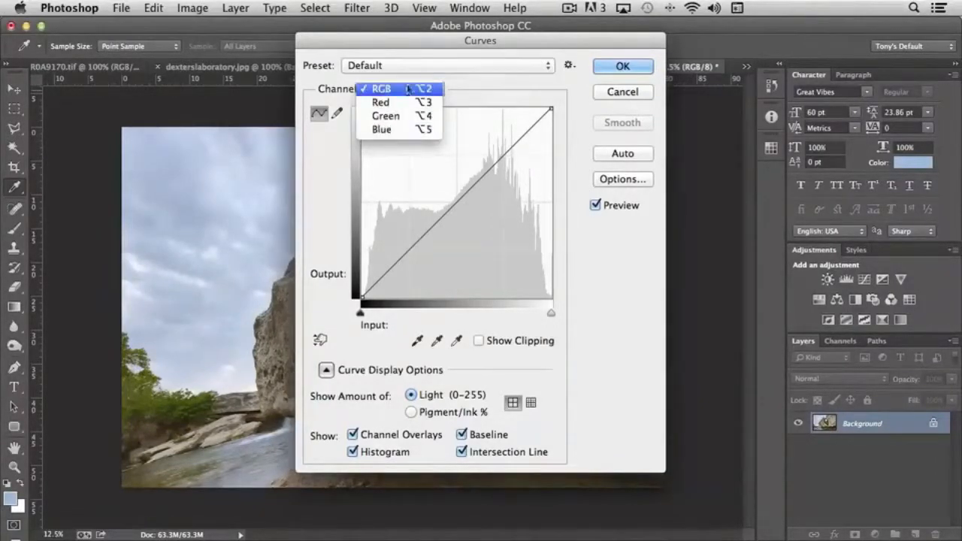
pyautogui.click(444, 66)
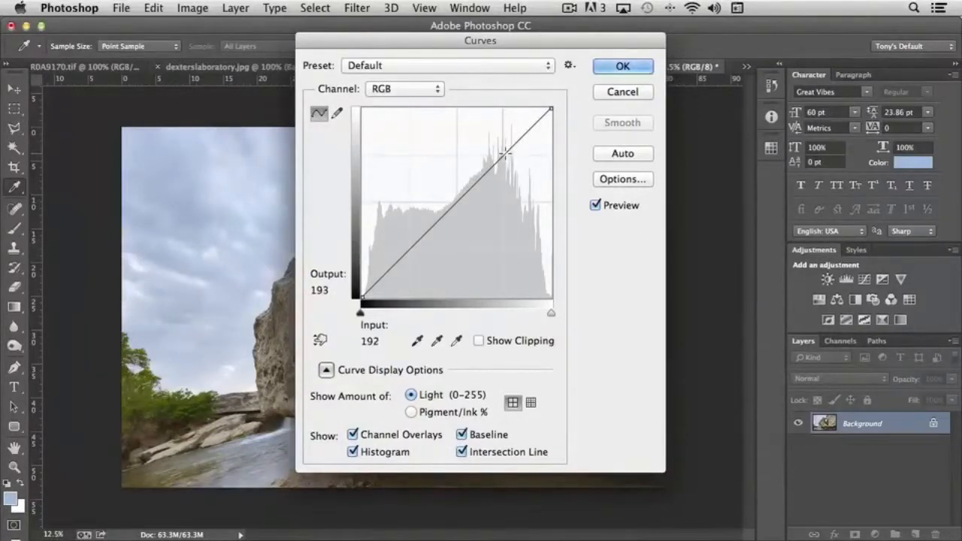
# - Bow the curve downward to darken the bright tones and add a midtone point below the diagonal
pyautogui.moveTo(505, 154); pyautogui.dragTo(504, 154)
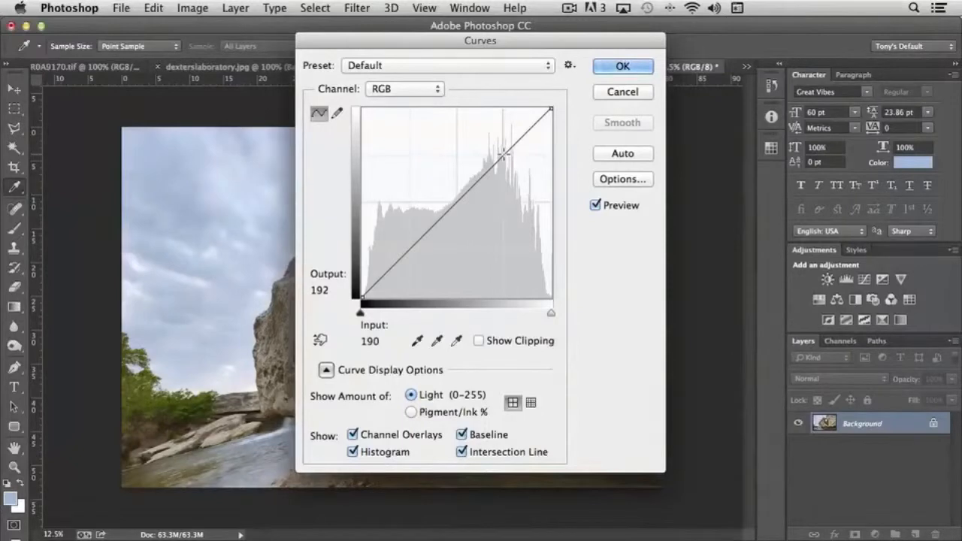
pyautogui.moveTo(503, 154); pyautogui.dragTo(504, 159)
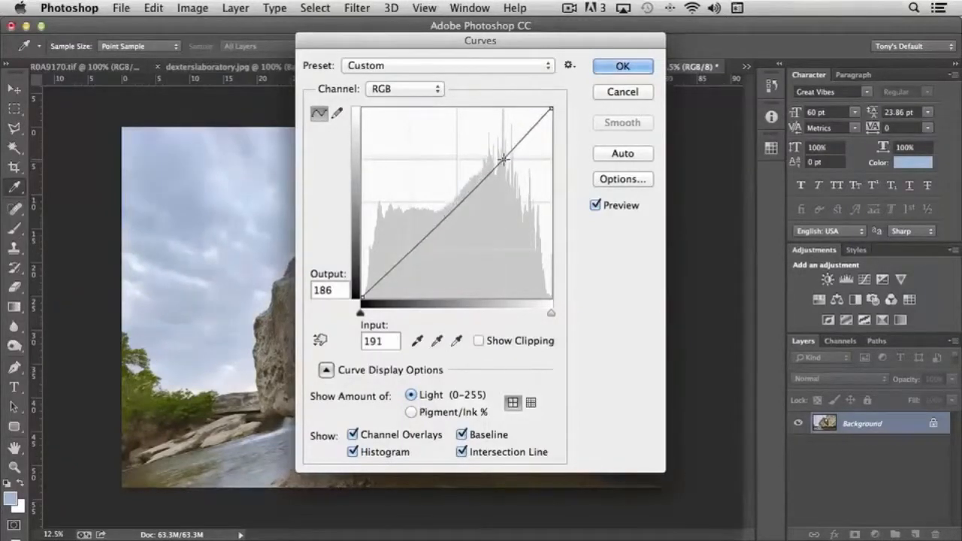
pyautogui.moveTo(505, 159); pyautogui.dragTo(505, 173)
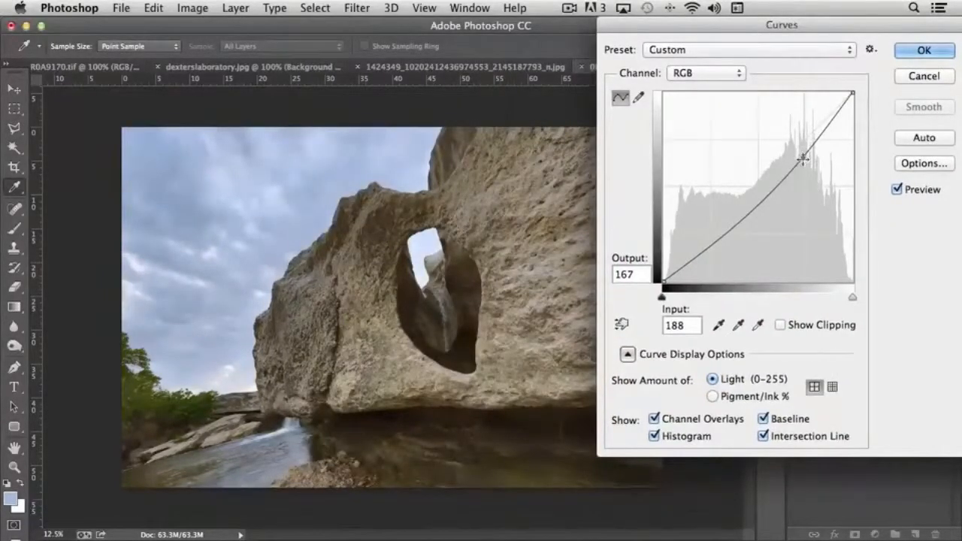
pyautogui.moveTo(803, 157); pyautogui.dragTo(802, 171)
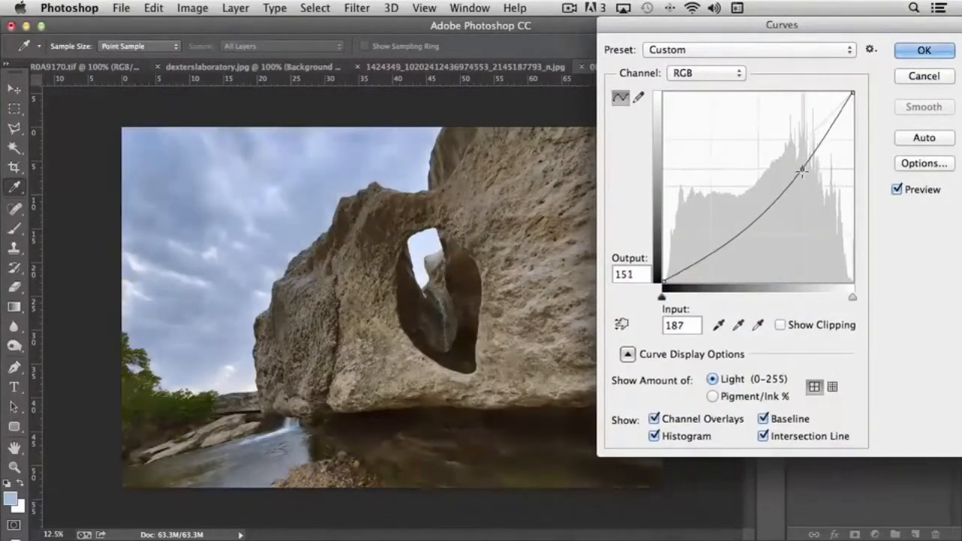
pyautogui.moveTo(800, 171); pyautogui.dragTo(779, 173)
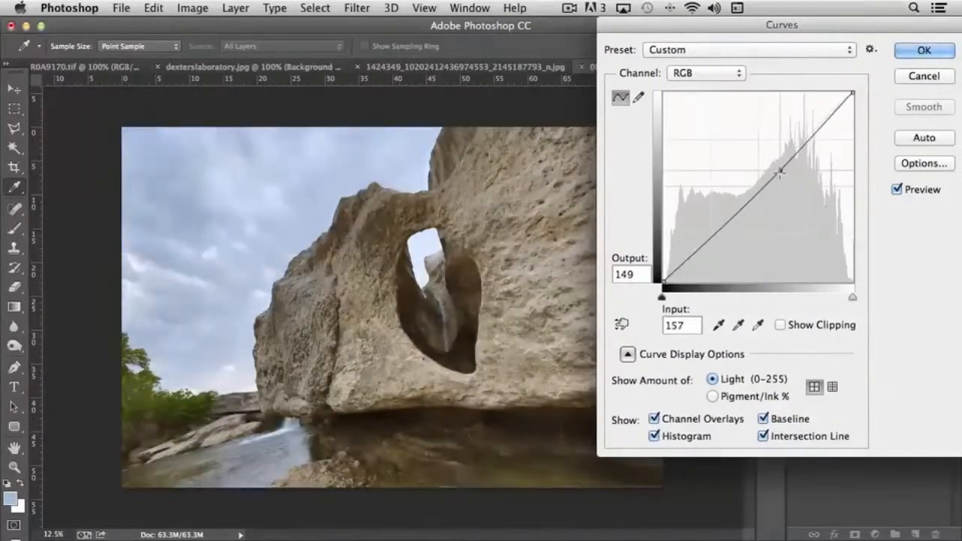
pyautogui.moveTo(779, 173); pyautogui.dragTo(809, 172)
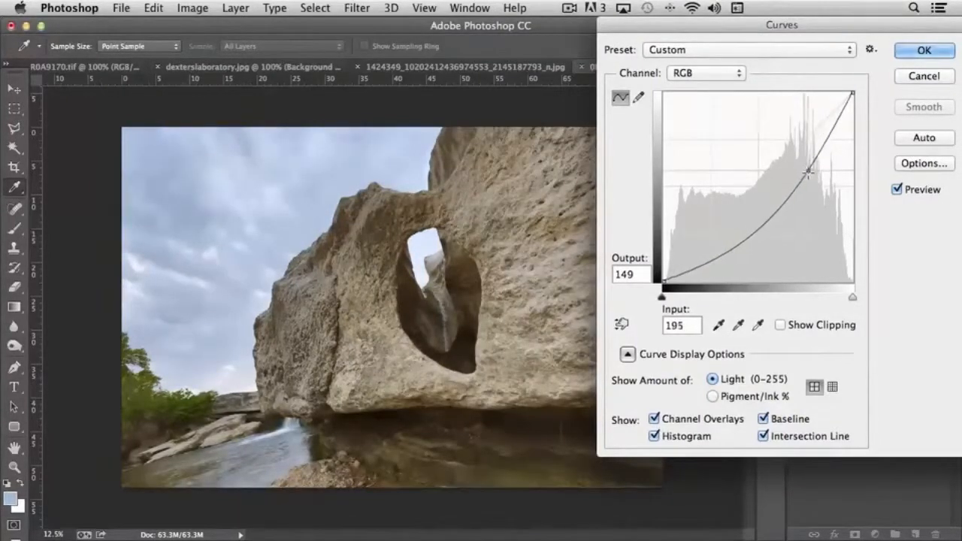
pyautogui.moveTo(809, 171); pyautogui.dragTo(794, 174)
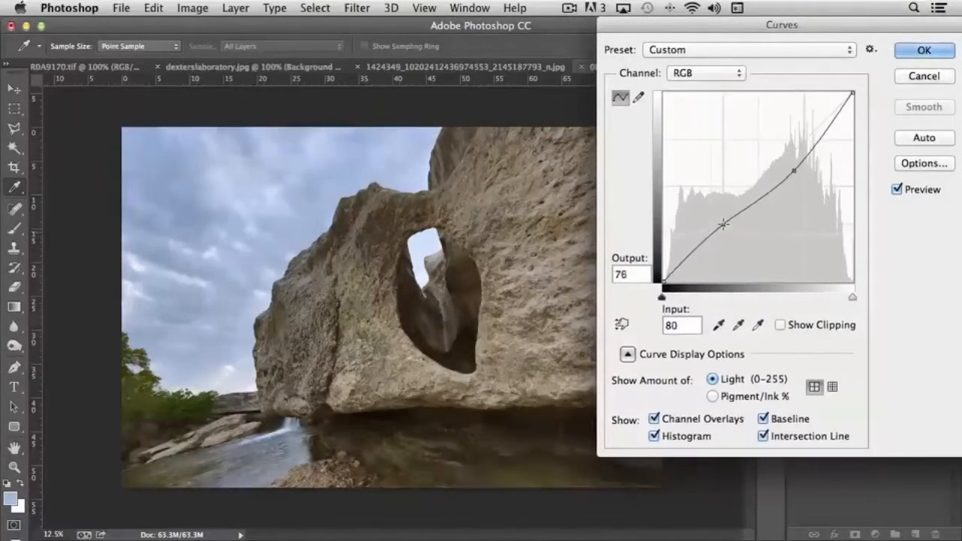
pyautogui.moveTo(722, 224); pyautogui.dragTo(724, 226)
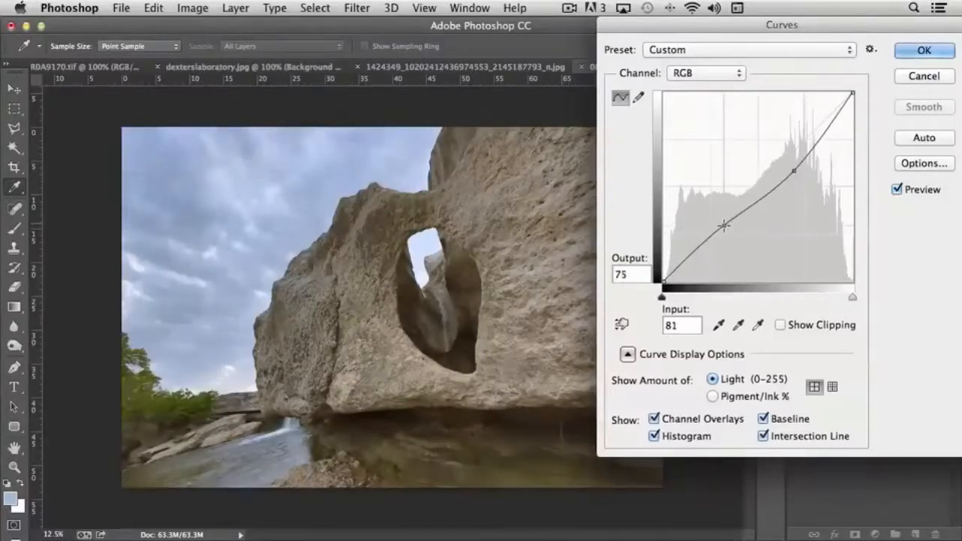
pyautogui.moveTo(725, 226); pyautogui.dragTo(725, 232)
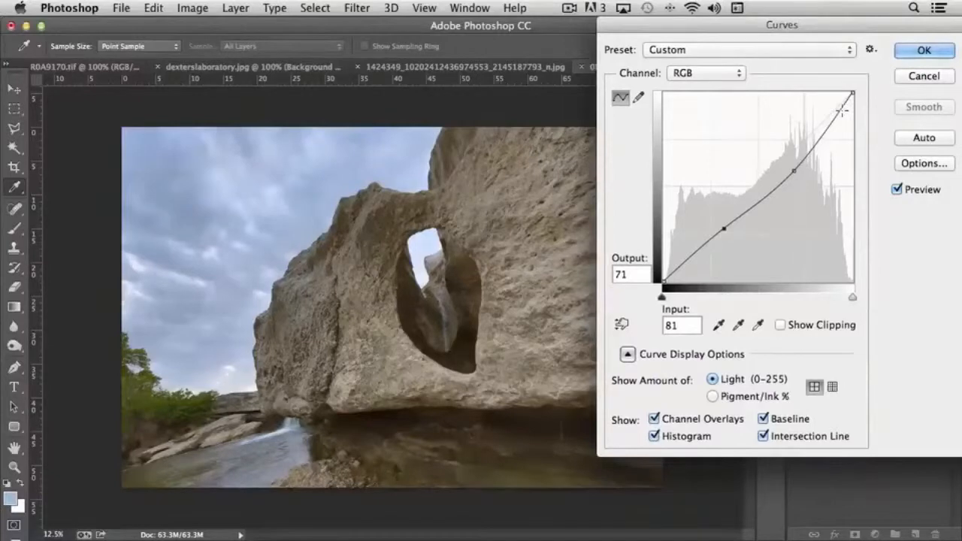
# - Pull the shadow tones down, fine-tune the shadow point, then straighten the curve near linear
pyautogui.moveTo(840, 112); pyautogui.dragTo(797, 173)
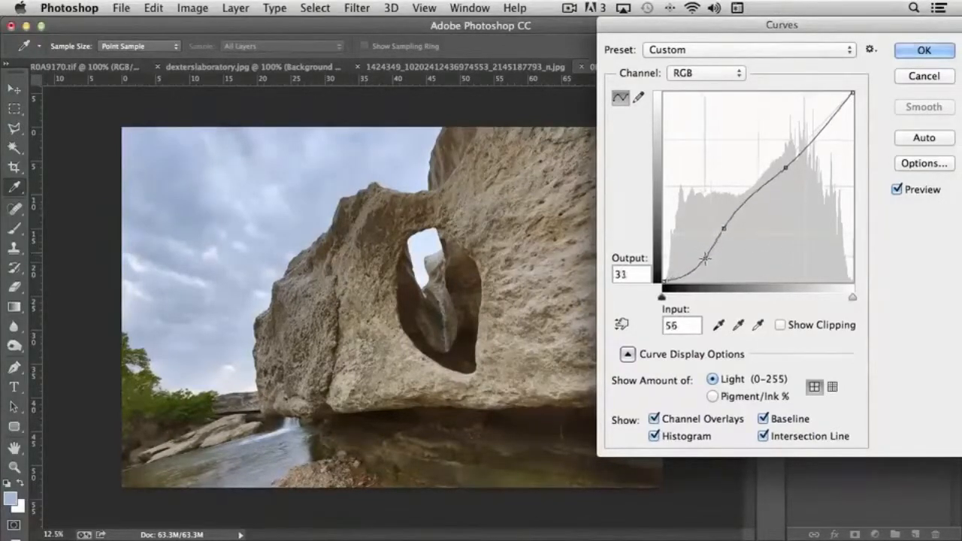
pyautogui.moveTo(704, 259); pyautogui.dragTo(698, 252)
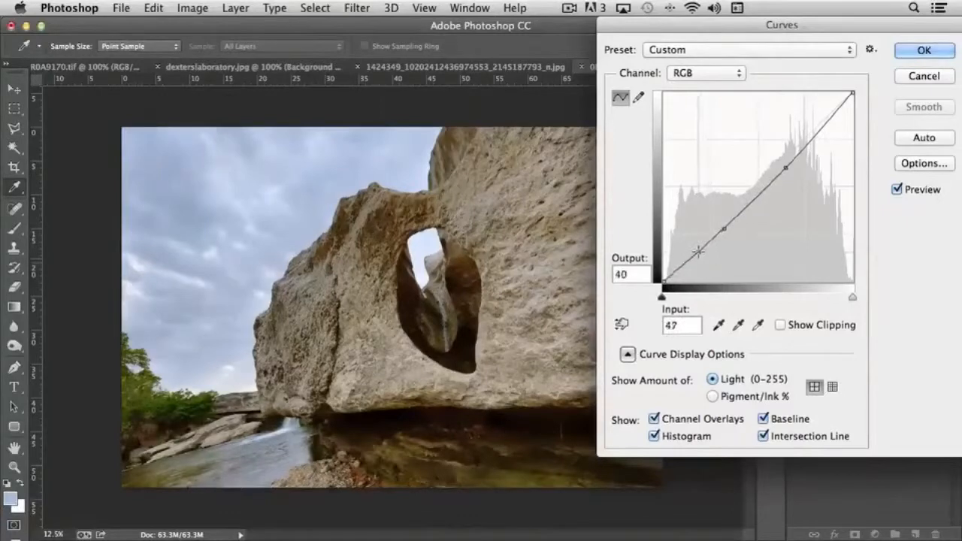
pyautogui.moveTo(697, 254); pyautogui.dragTo(698, 248)
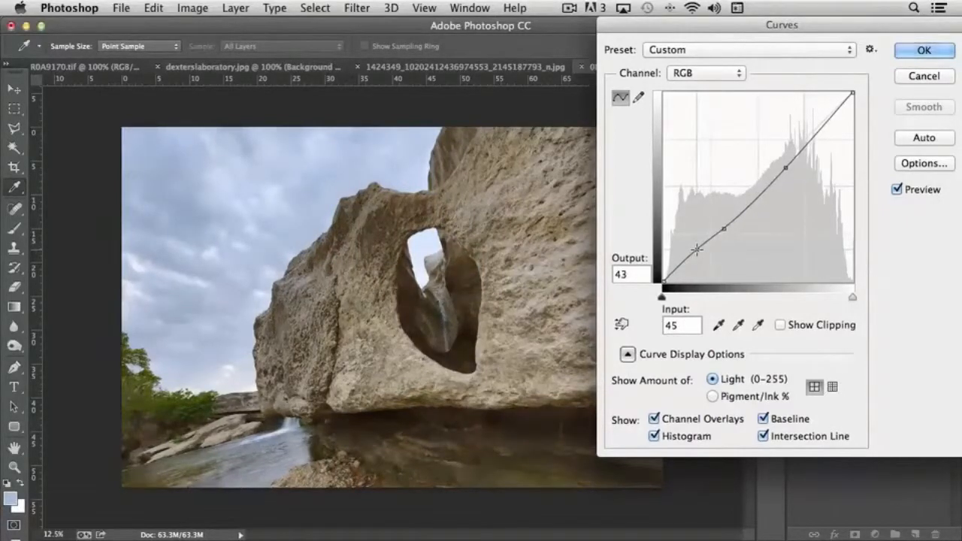
pyautogui.moveTo(698, 248); pyautogui.dragTo(698, 253)
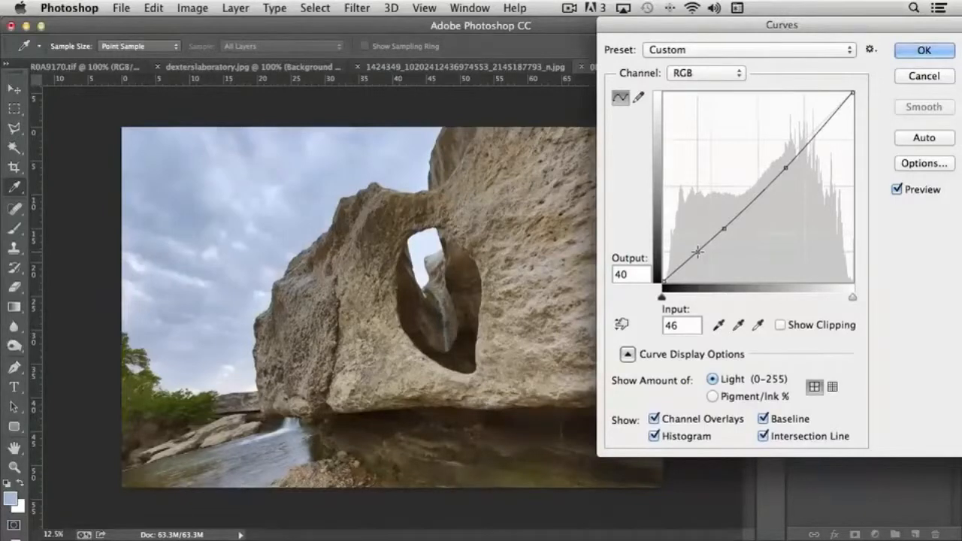
pyautogui.moveTo(697, 252); pyautogui.dragTo(688, 217)
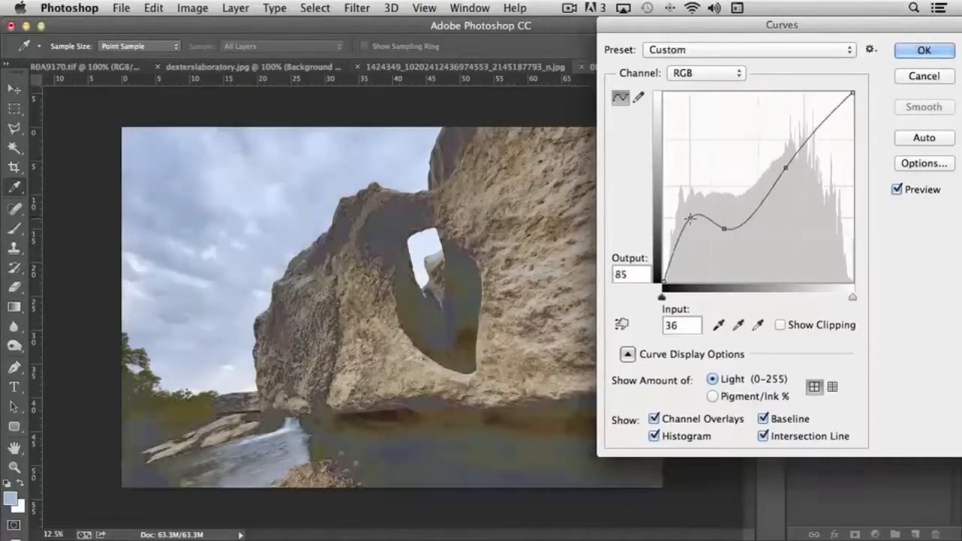
pyautogui.moveTo(689, 216); pyautogui.dragTo(689, 219)
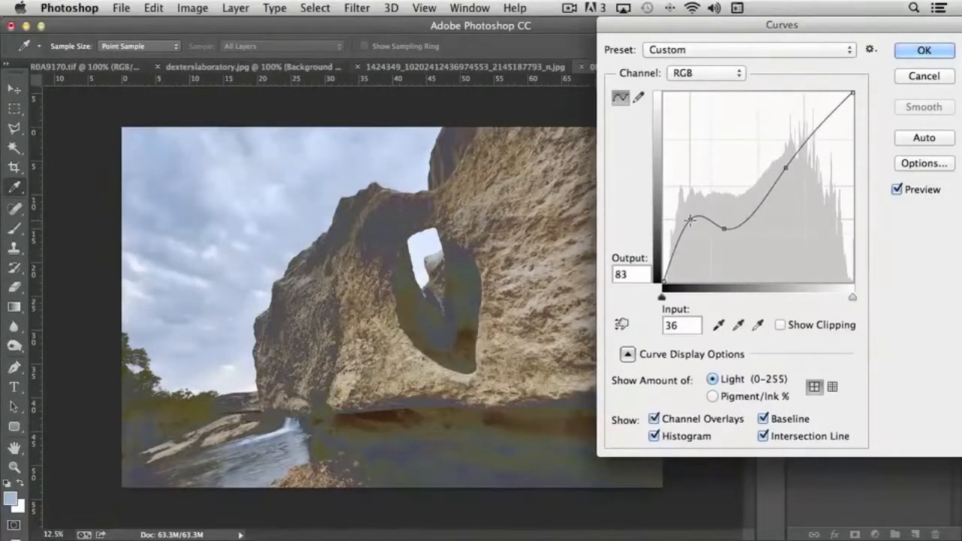
pyautogui.moveTo(689, 218); pyautogui.dragTo(688, 226)
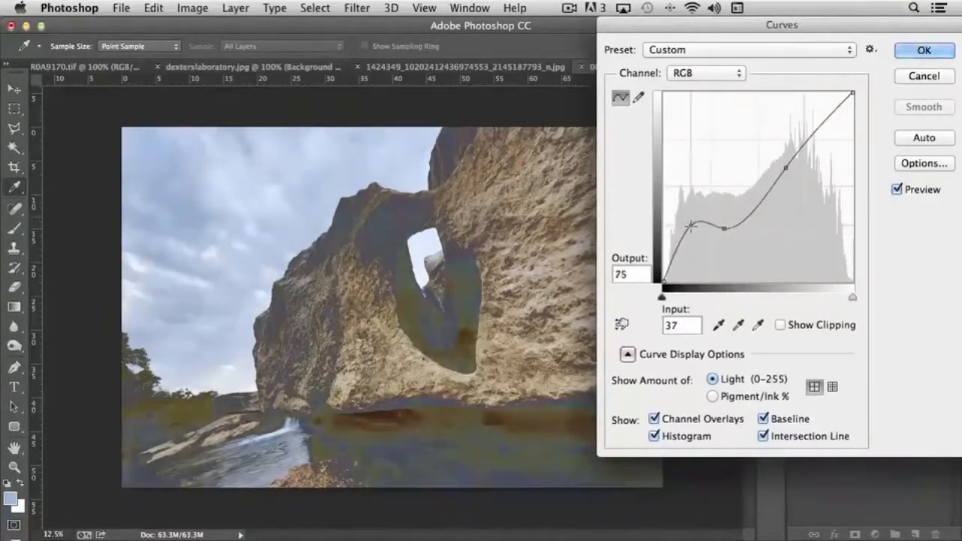
pyautogui.moveTo(691, 225); pyautogui.dragTo(698, 221)
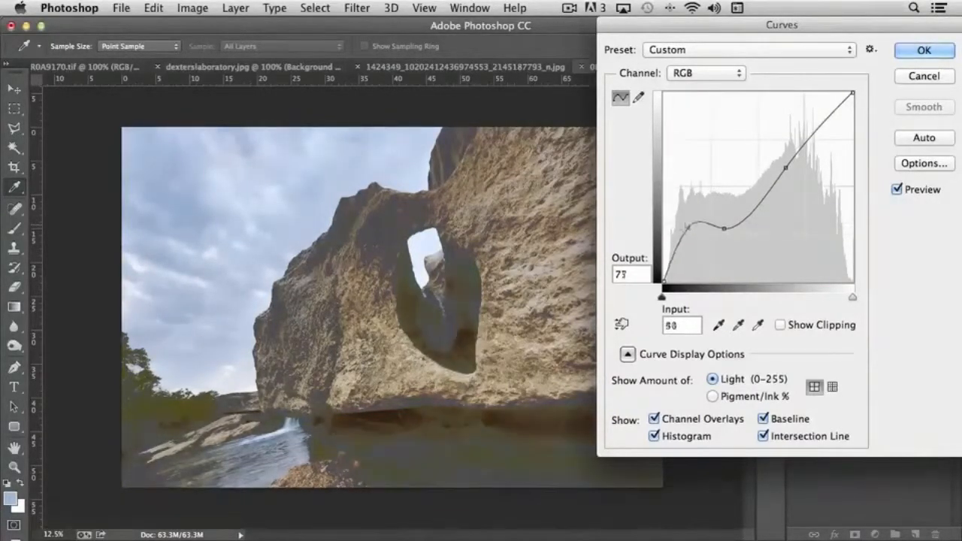
pyautogui.moveTo(698, 228); pyautogui.dragTo(697, 258)
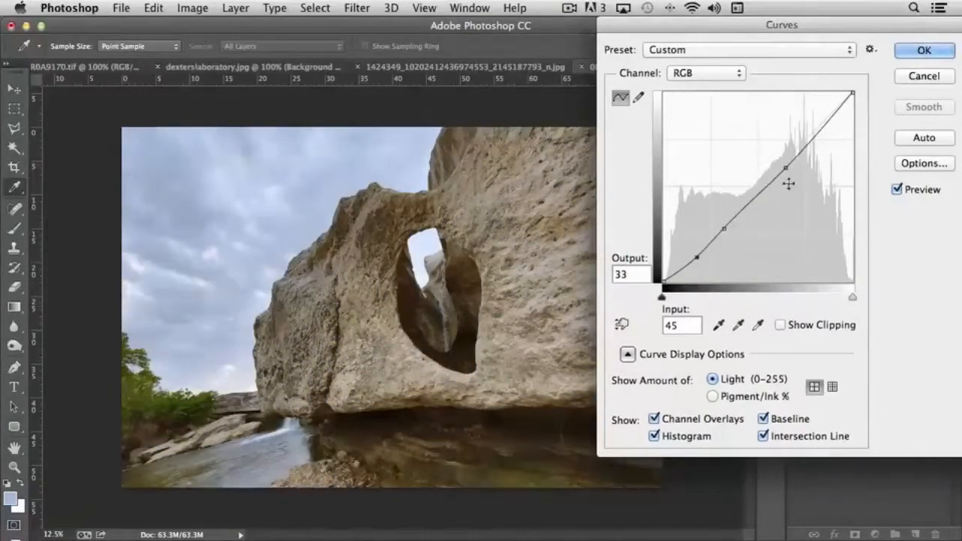
# - Fine-tune the highlight point slightly and confirm the Curves adjustment with OK
pyautogui.moveTo(790, 183); pyautogui.dragTo(788, 168)
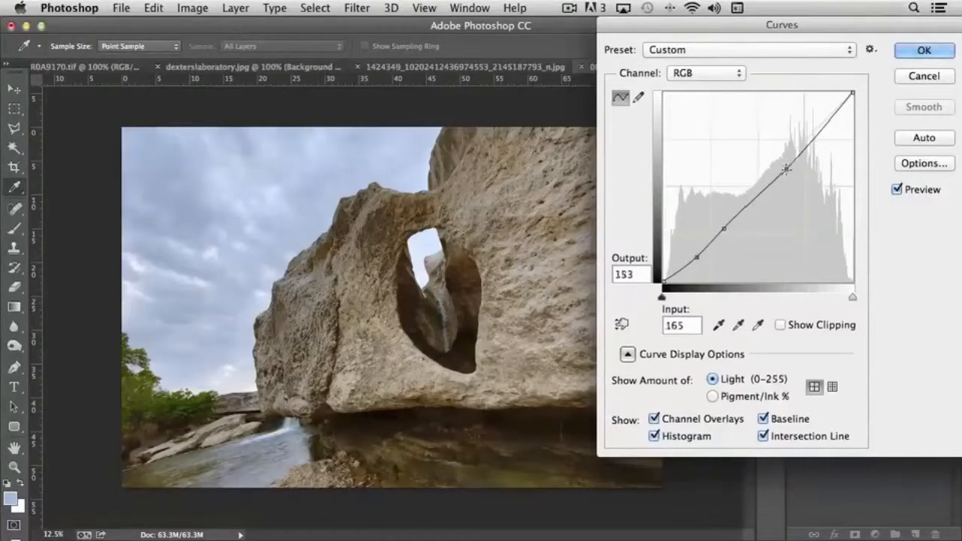
pyautogui.moveTo(788, 168); pyautogui.dragTo(781, 161)
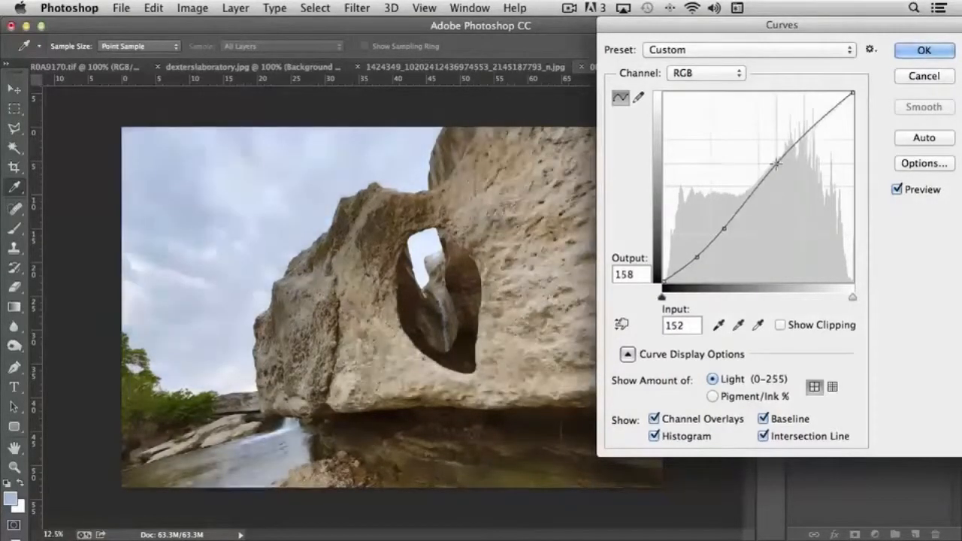
pyautogui.moveTo(779, 162); pyautogui.dragTo(769, 184)
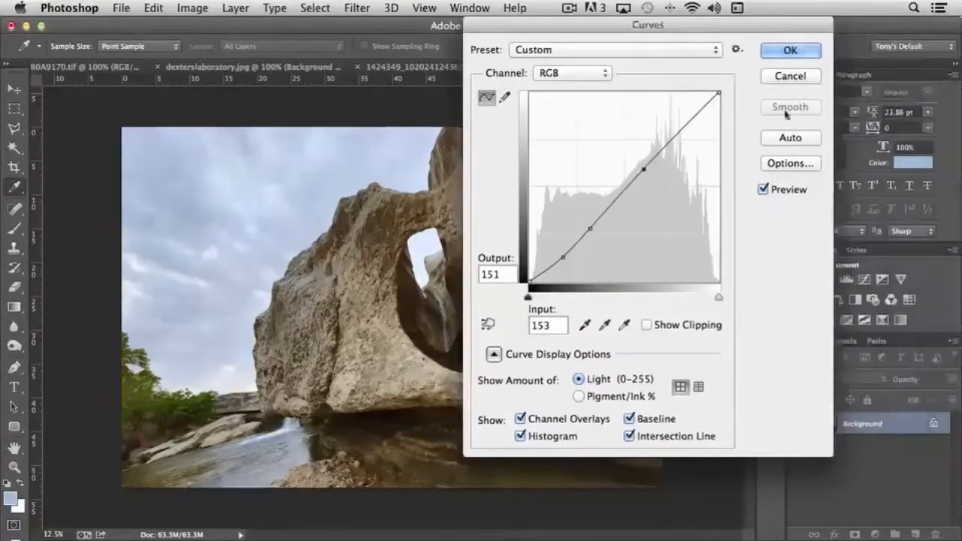
pyautogui.click(791, 49)
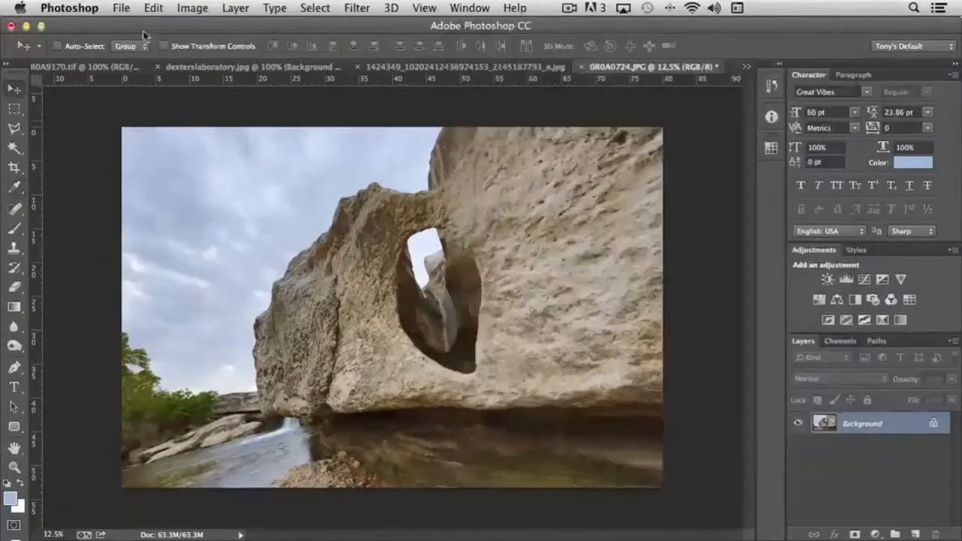
# - Open Exposure and trial exposure around +0.6, the offset, and gamma correction about 0.79
pyautogui.click(193, 9)
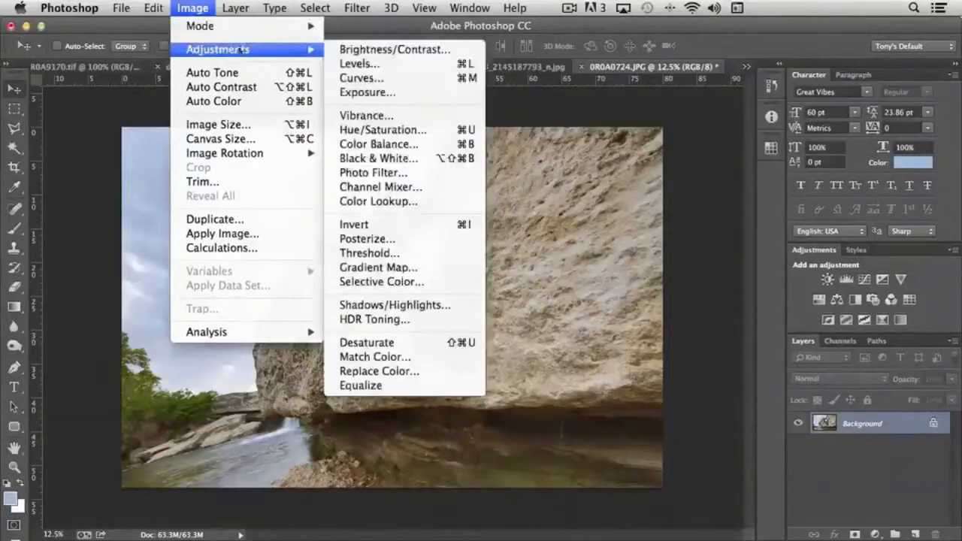
pyautogui.click(367, 92)
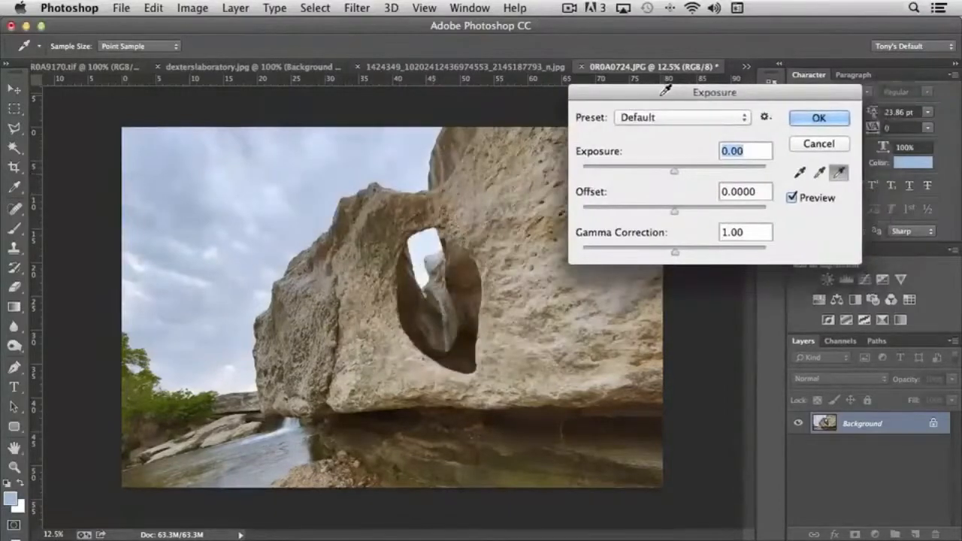
pyautogui.moveTo(218, 298)
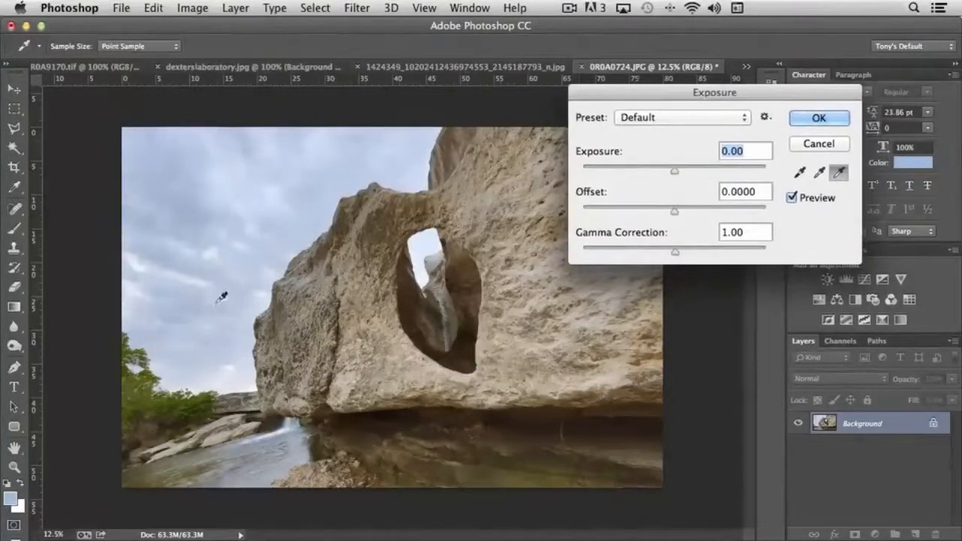
pyautogui.moveTo(674, 171); pyautogui.dragTo(675, 172)
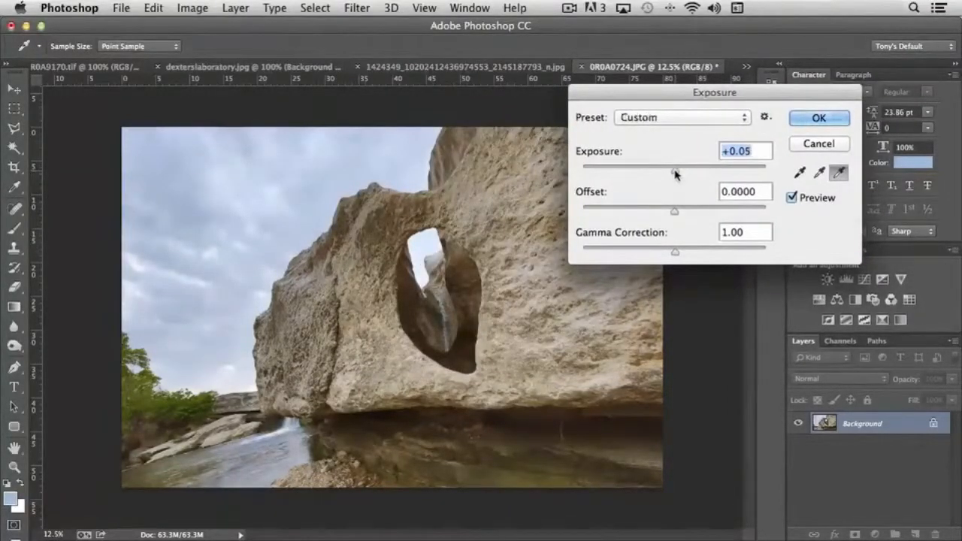
pyautogui.moveTo(674, 172); pyautogui.dragTo(683, 173)
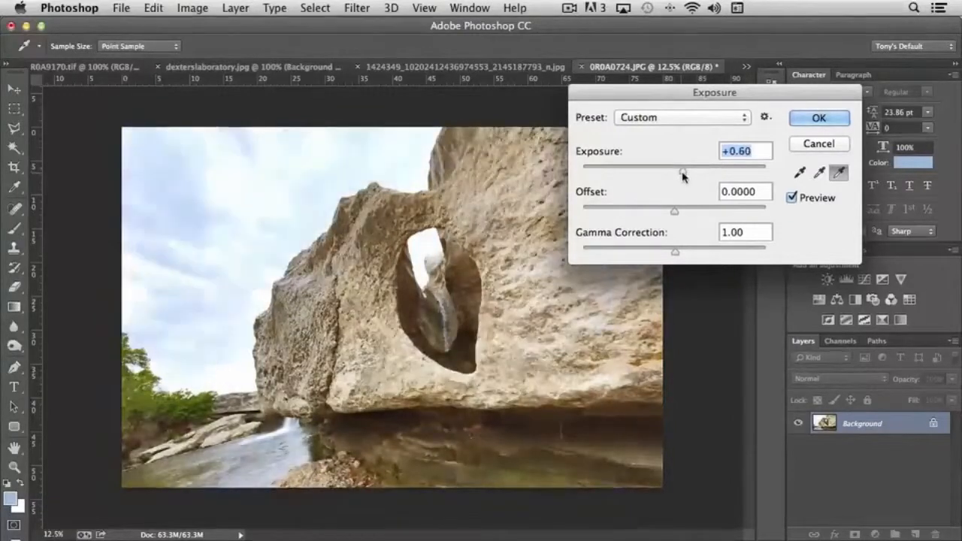
pyautogui.moveTo(680, 173); pyautogui.dragTo(685, 173)
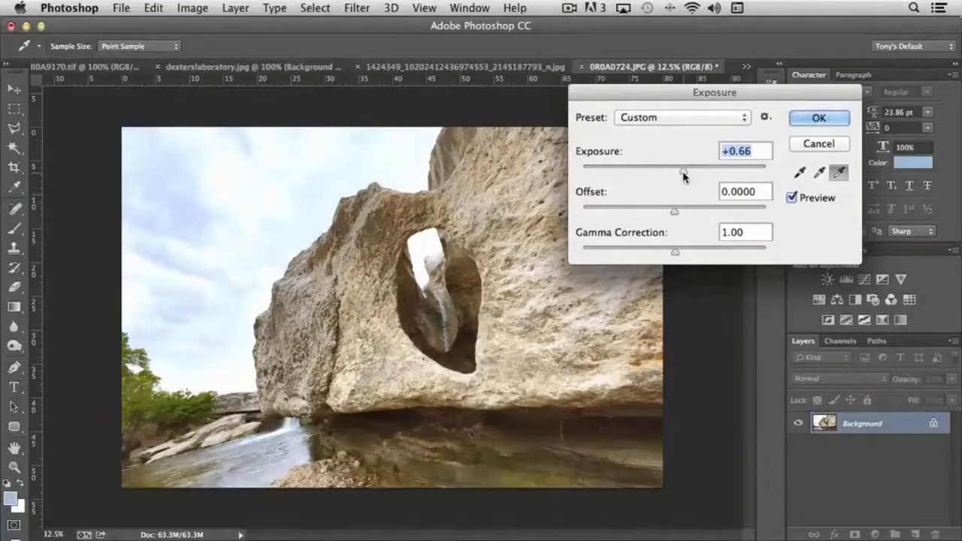
pyautogui.moveTo(674, 211); pyautogui.dragTo(684, 210)
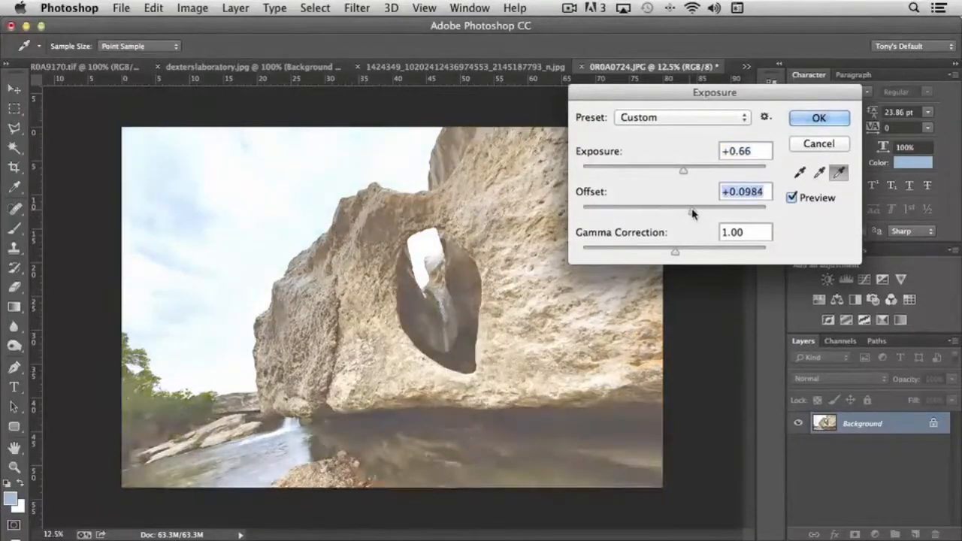
pyautogui.moveTo(682, 208); pyautogui.dragTo(675, 208)
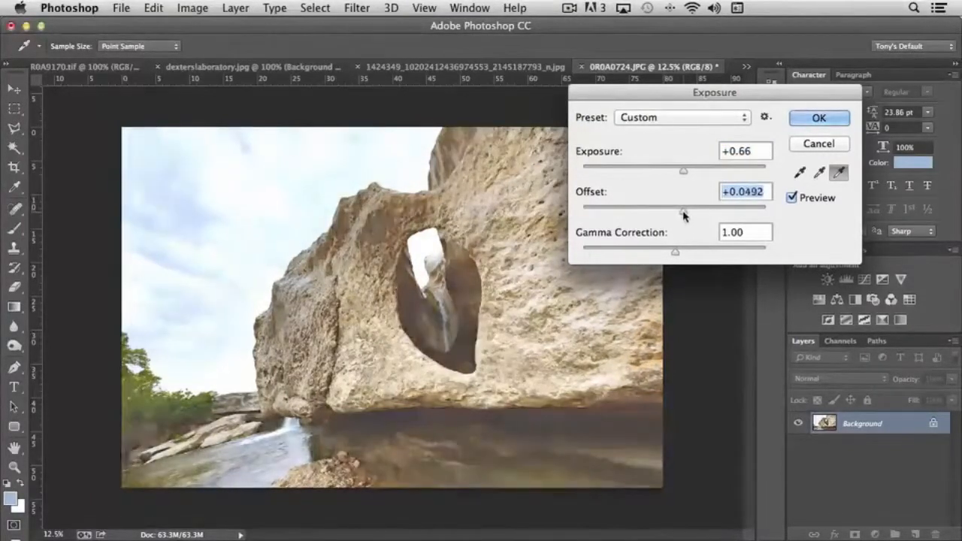
pyautogui.moveTo(682, 211); pyautogui.dragTo(679, 210)
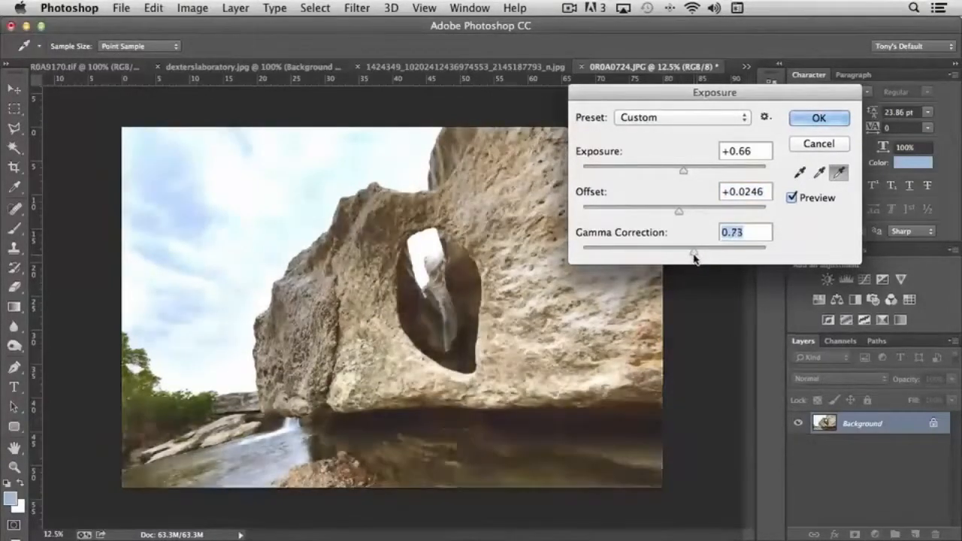
pyautogui.moveTo(693, 252); pyautogui.dragTo(689, 253)
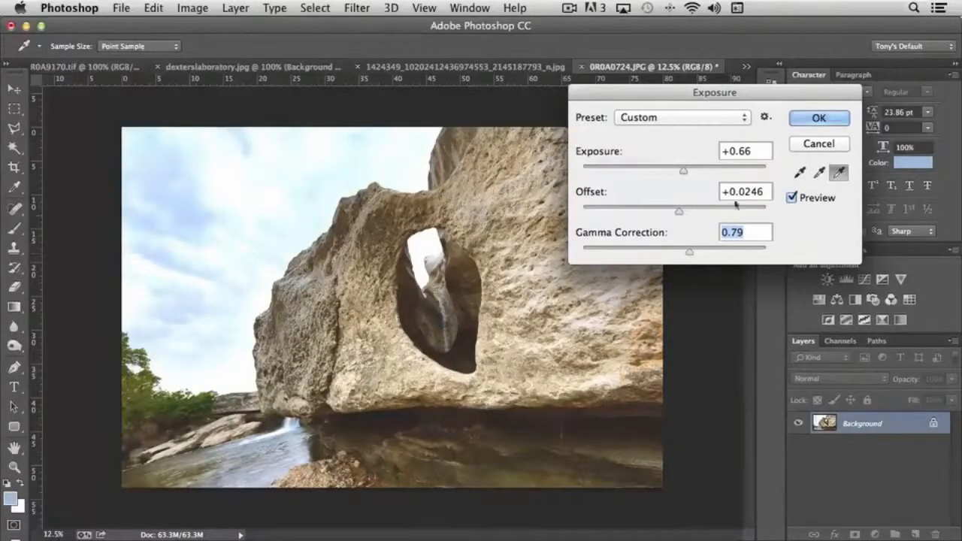
# - Apply the Minus 2.0 and then the Plus 1.0 exposure presets
pyautogui.click(680, 117)
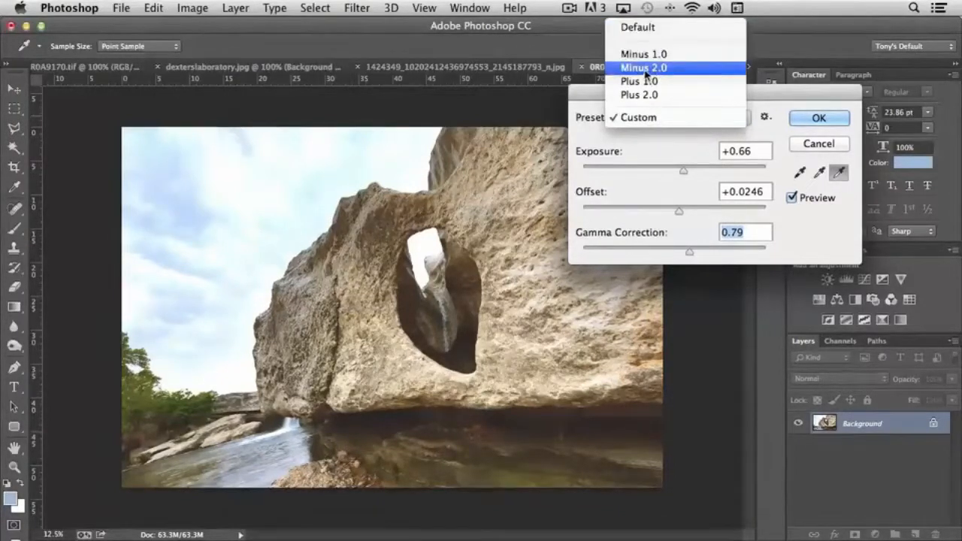
pyautogui.click(643, 68)
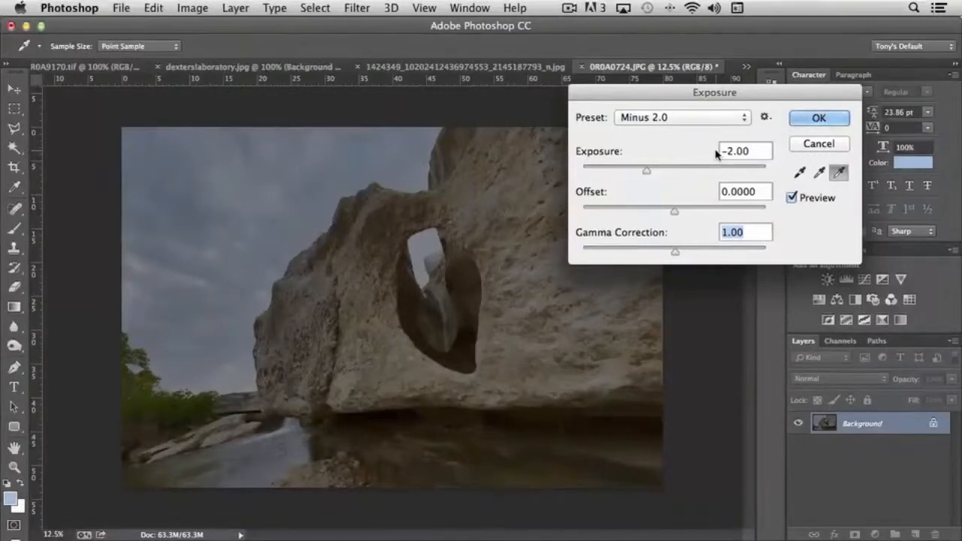
pyautogui.click(680, 117)
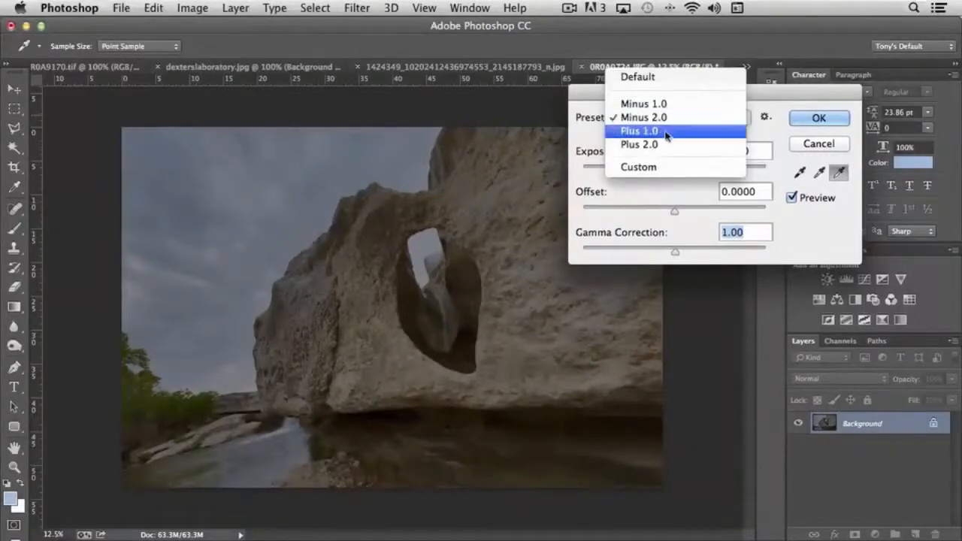
pyautogui.click(638, 131)
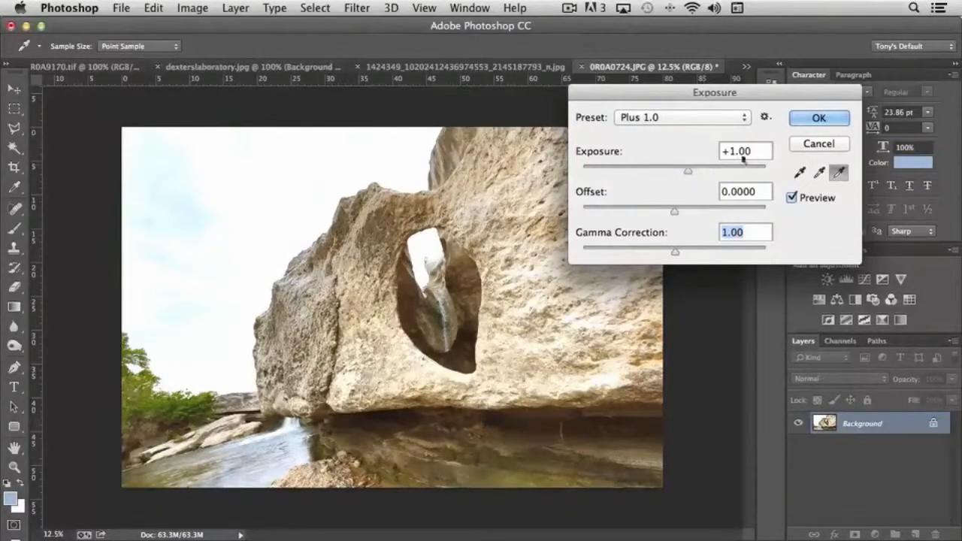
# - Settle the exposure at about +0.38 and drop the offset slightly below zero (≈ -0.08)
pyautogui.moveTo(689, 171); pyautogui.dragTo(669, 171)
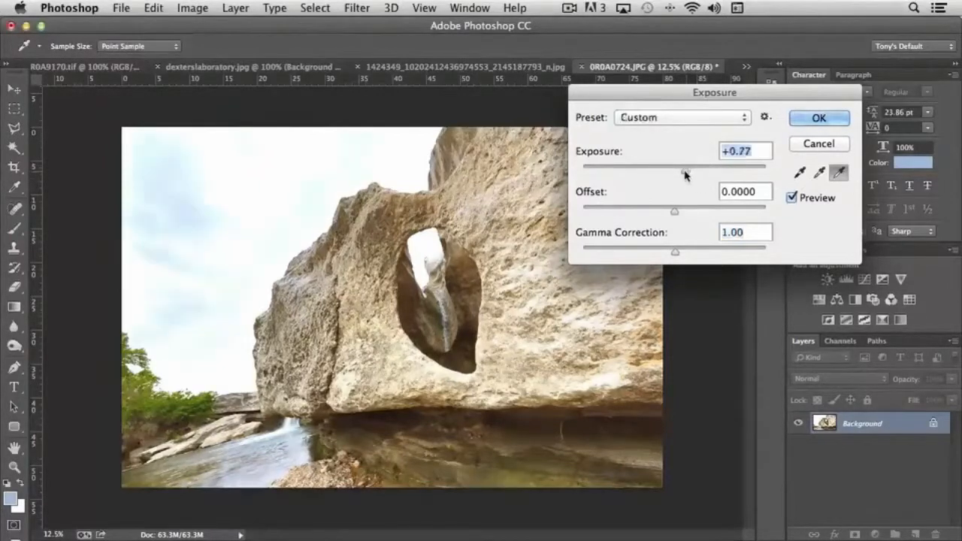
pyautogui.moveTo(673, 165); pyautogui.dragTo(679, 166)
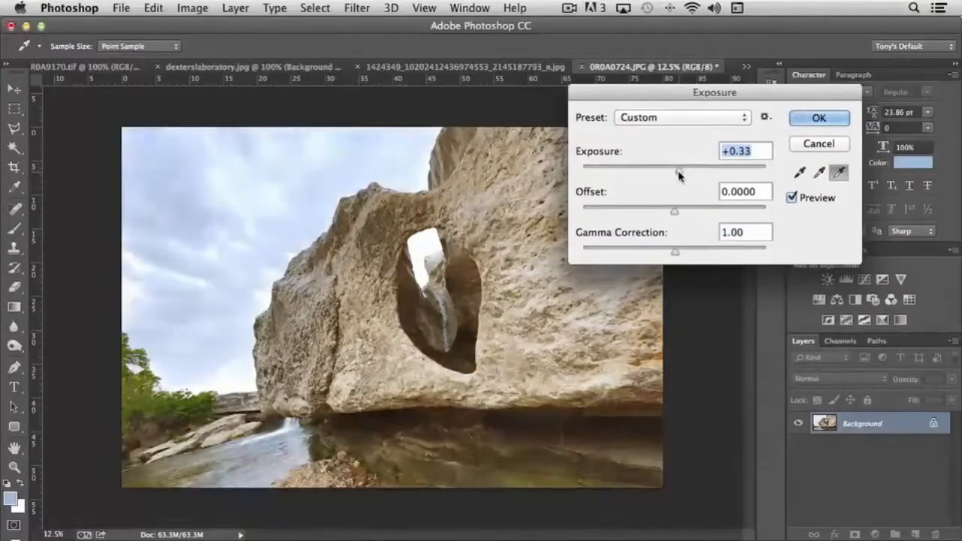
pyautogui.moveTo(676, 172); pyautogui.dragTo(679, 171)
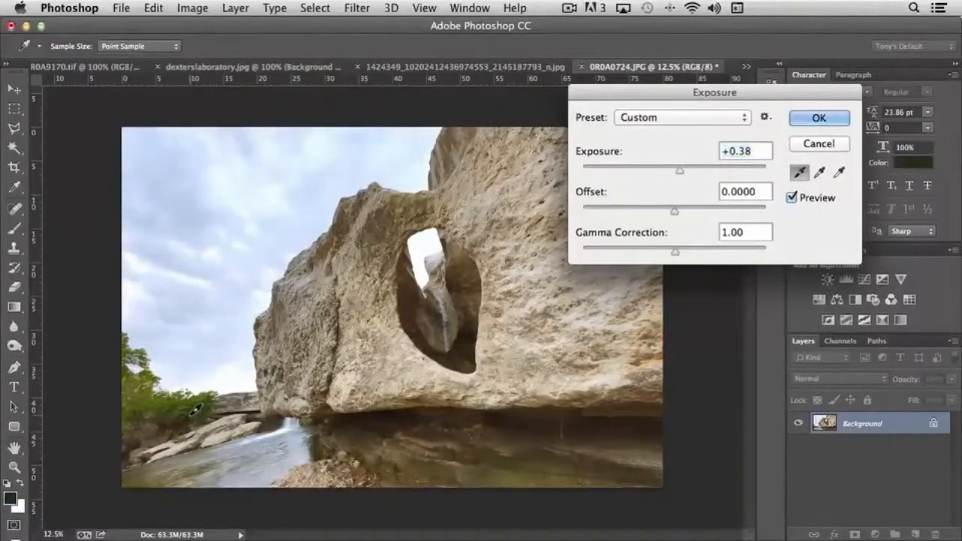
pyautogui.moveTo(674, 210); pyautogui.dragTo(659, 210)
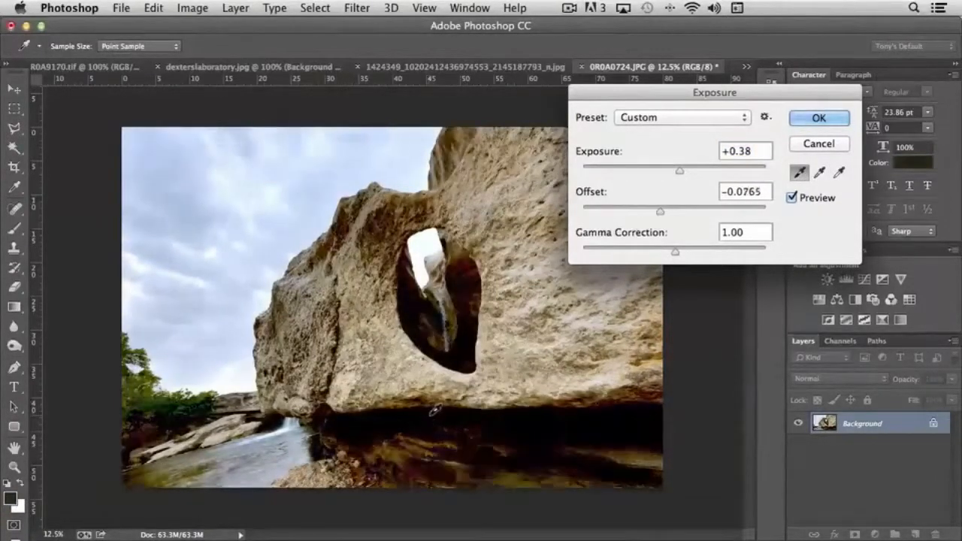